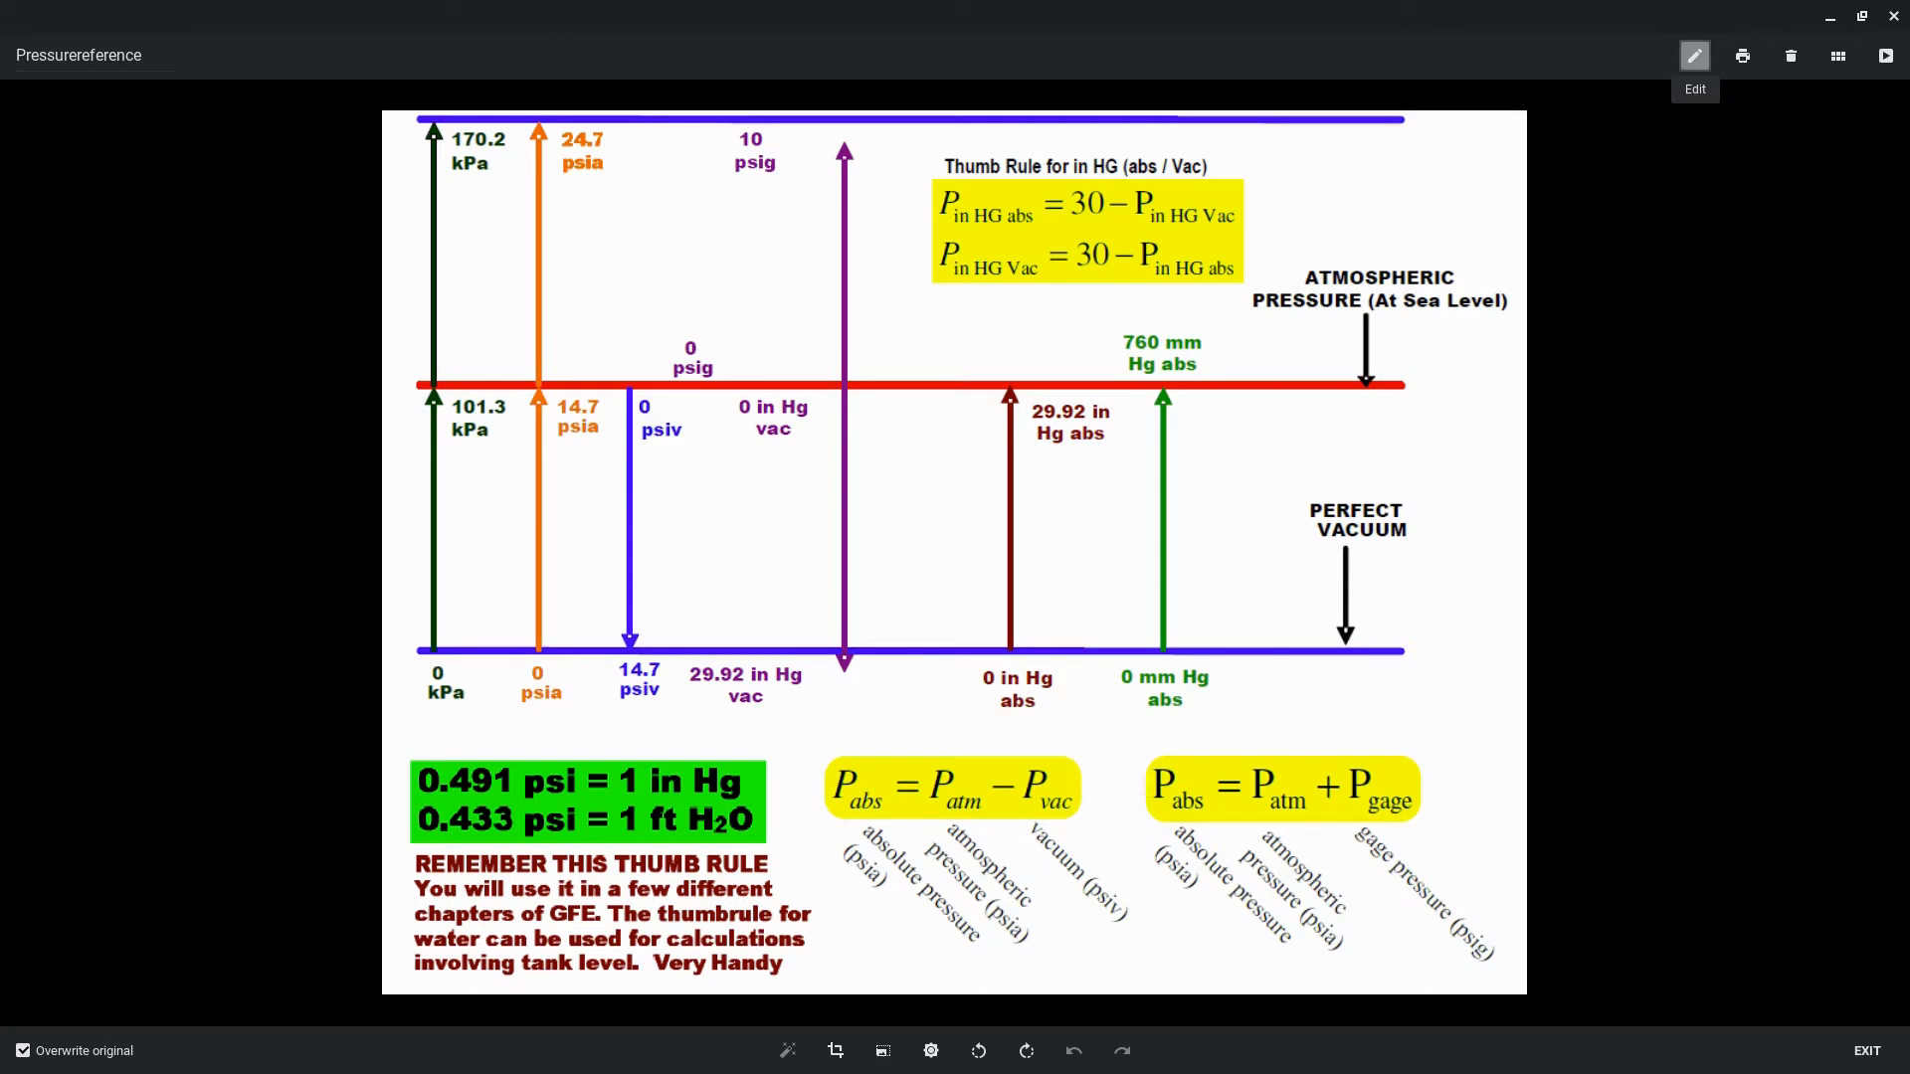
mouse_move(1456, 532)
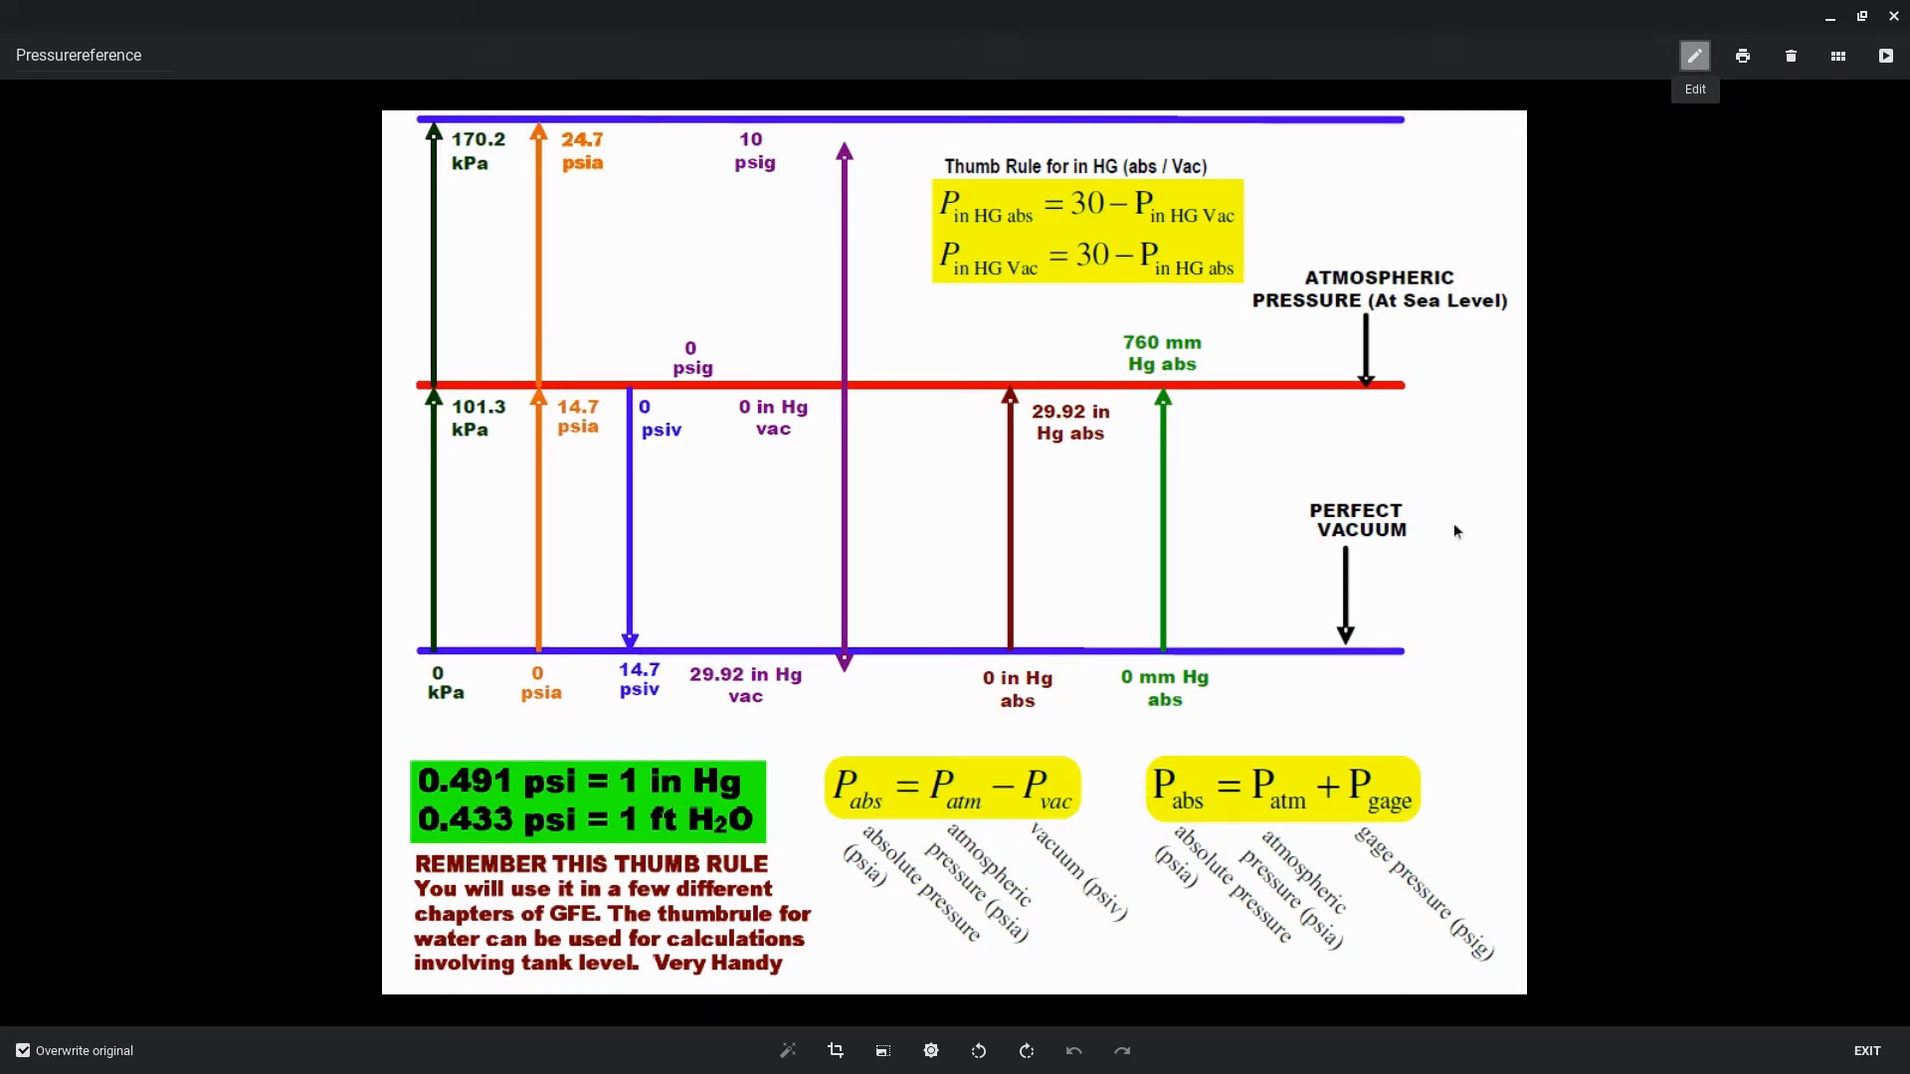
mouse_move(1460, 416)
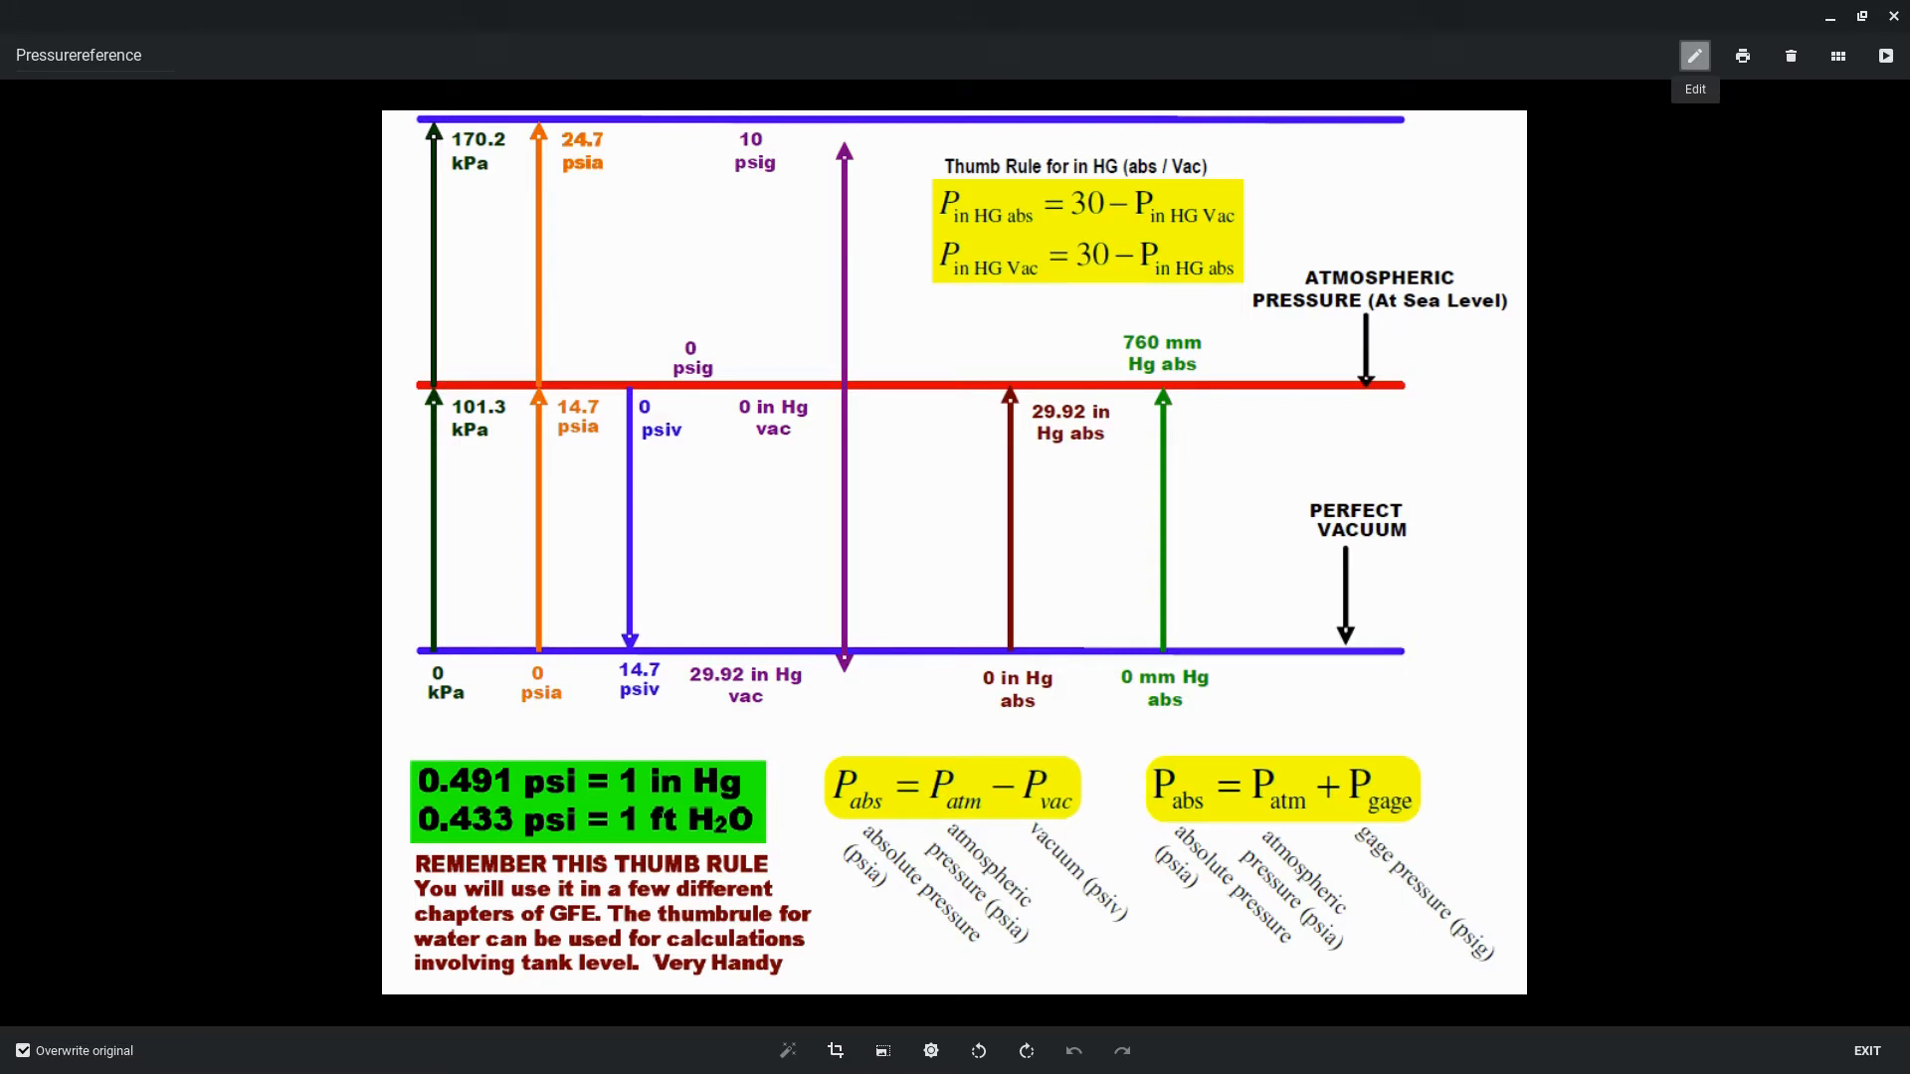
mouse_move(1428, 642)
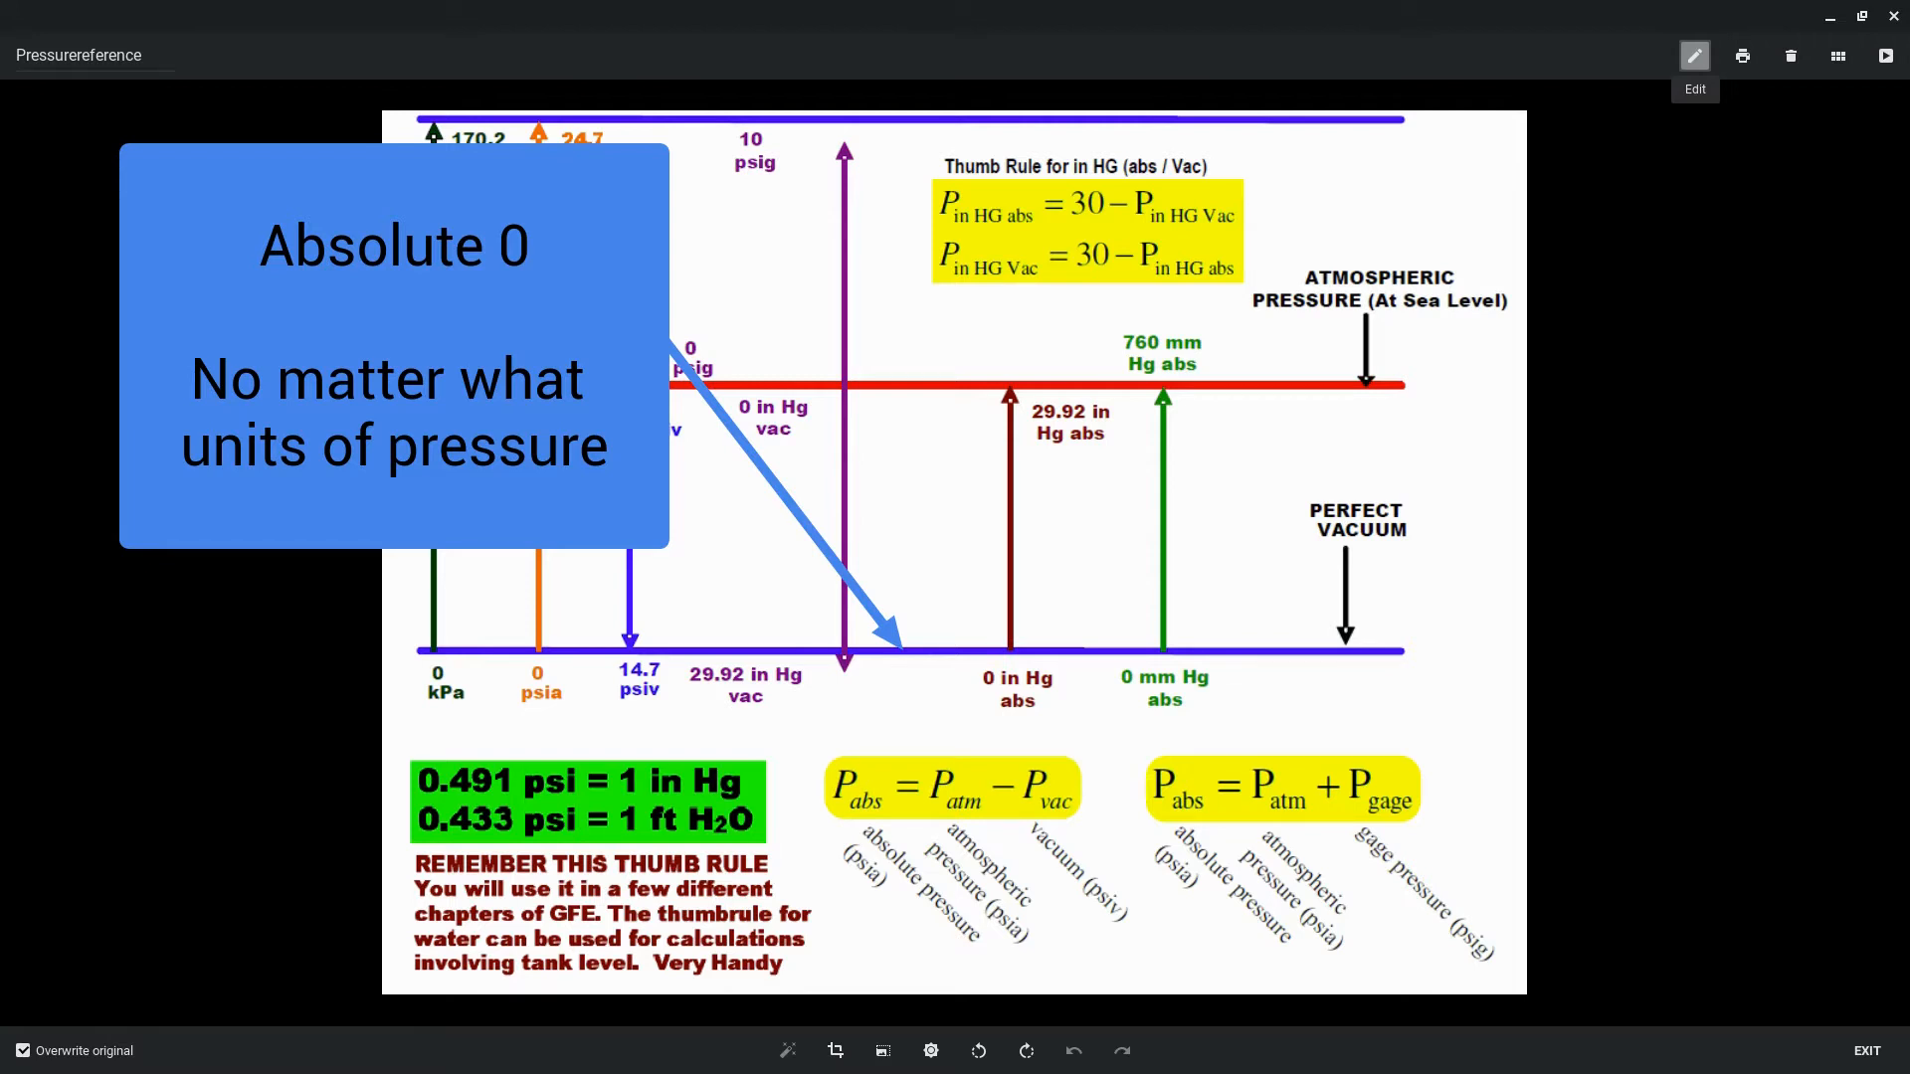
mouse_move(1483, 651)
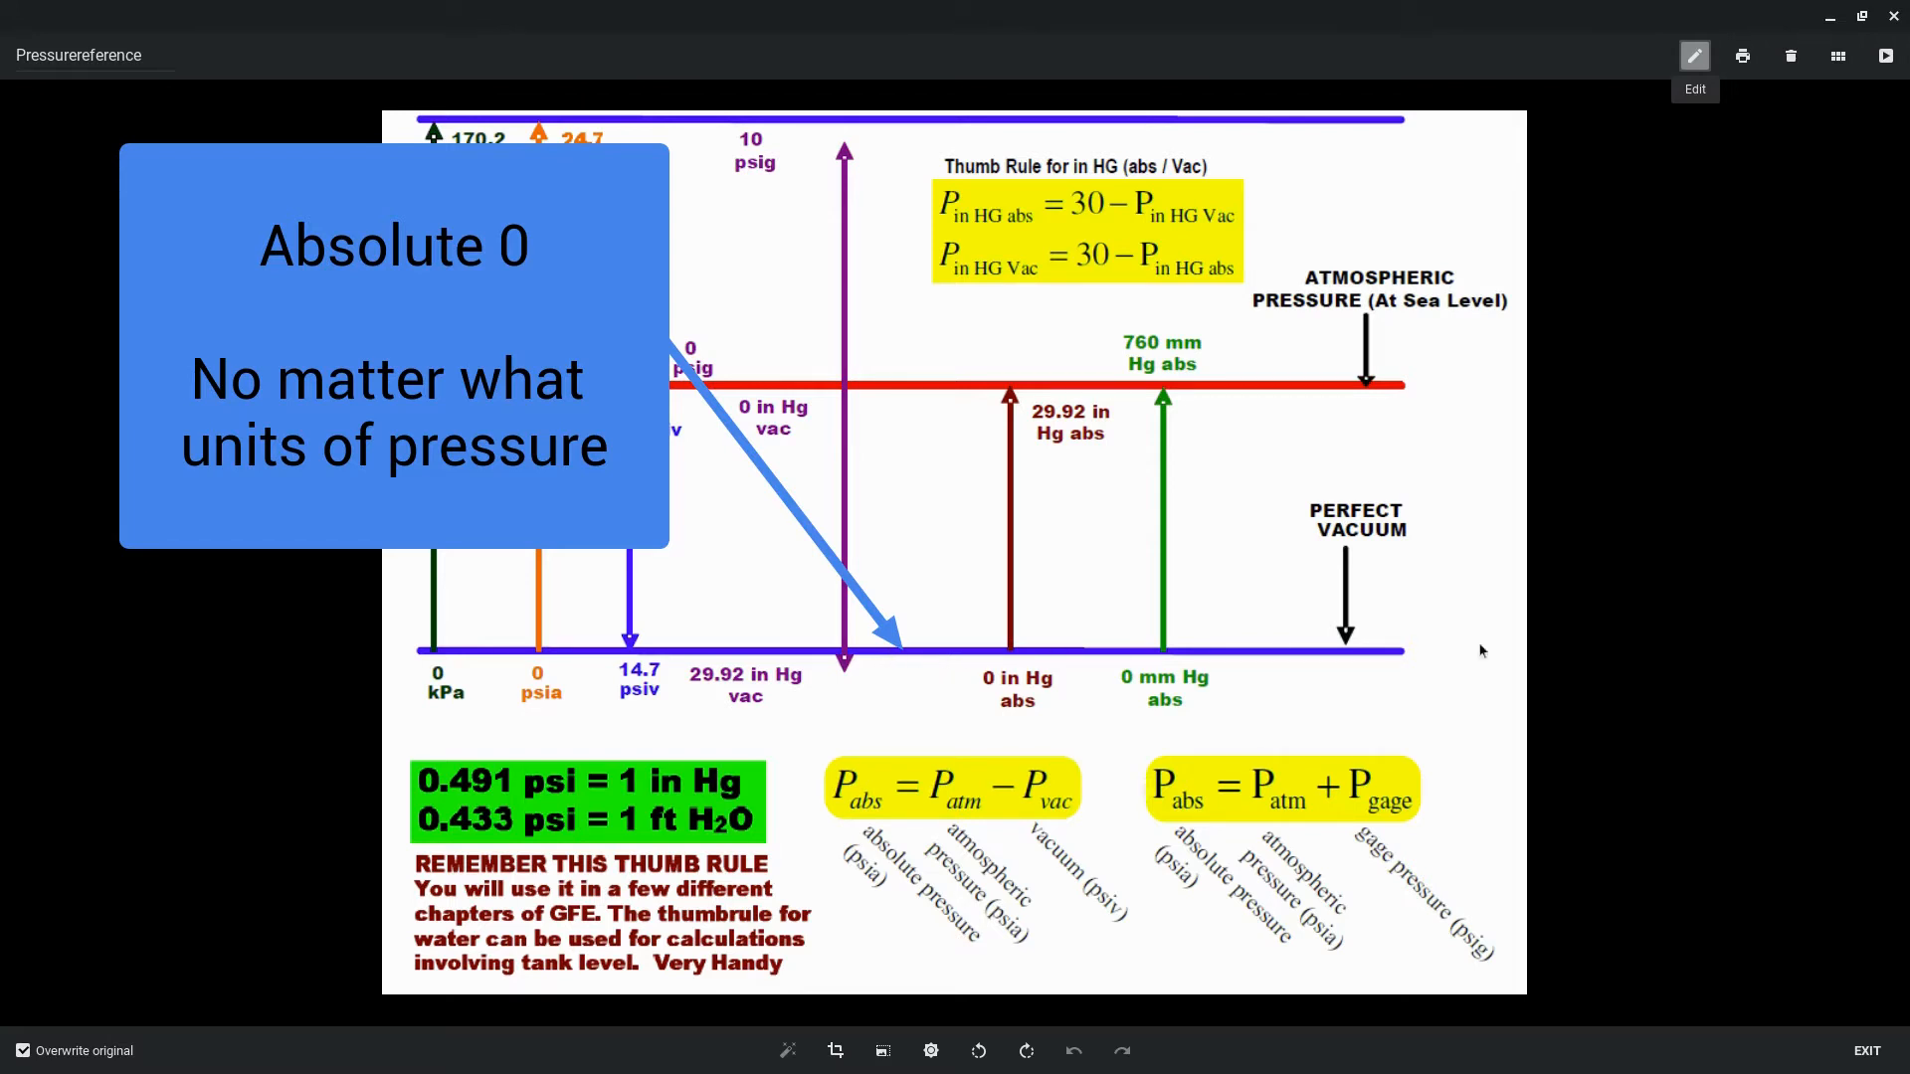
mouse_move(1340, 638)
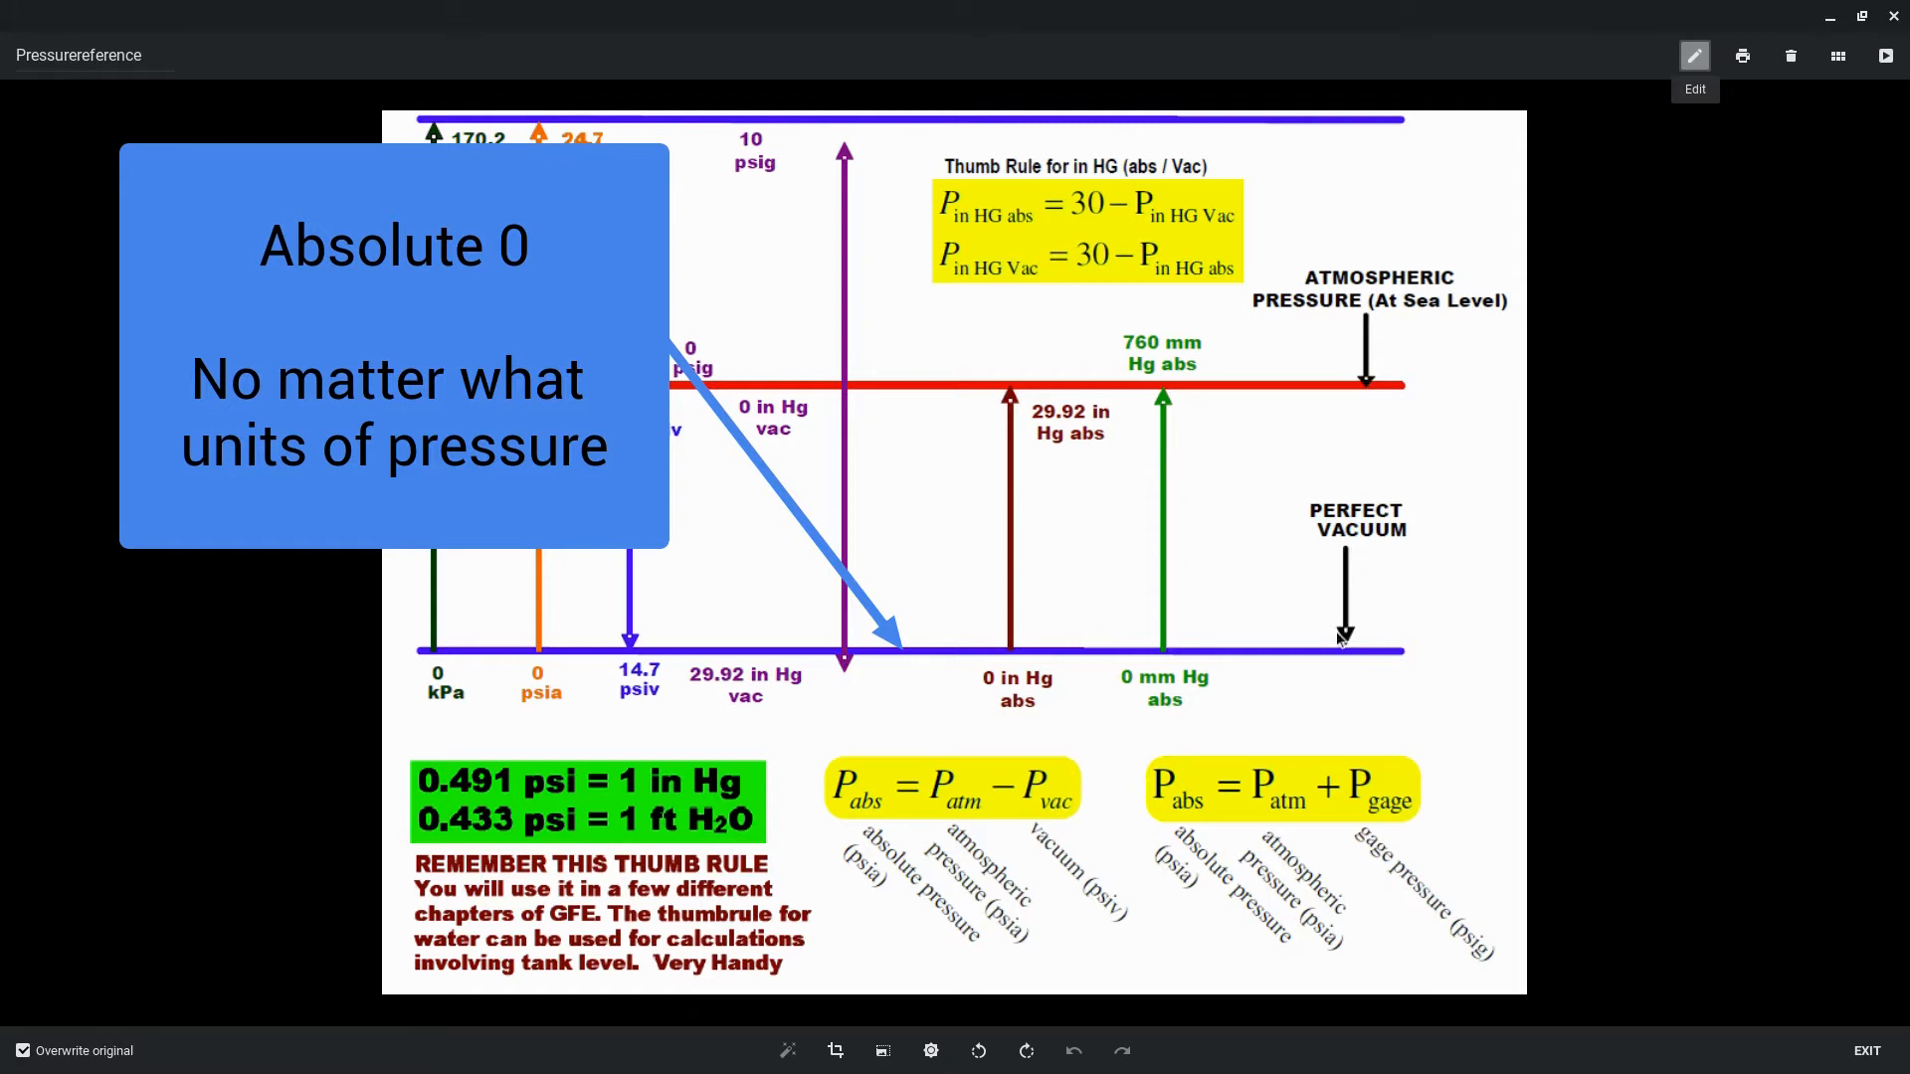
mouse_move(1340, 657)
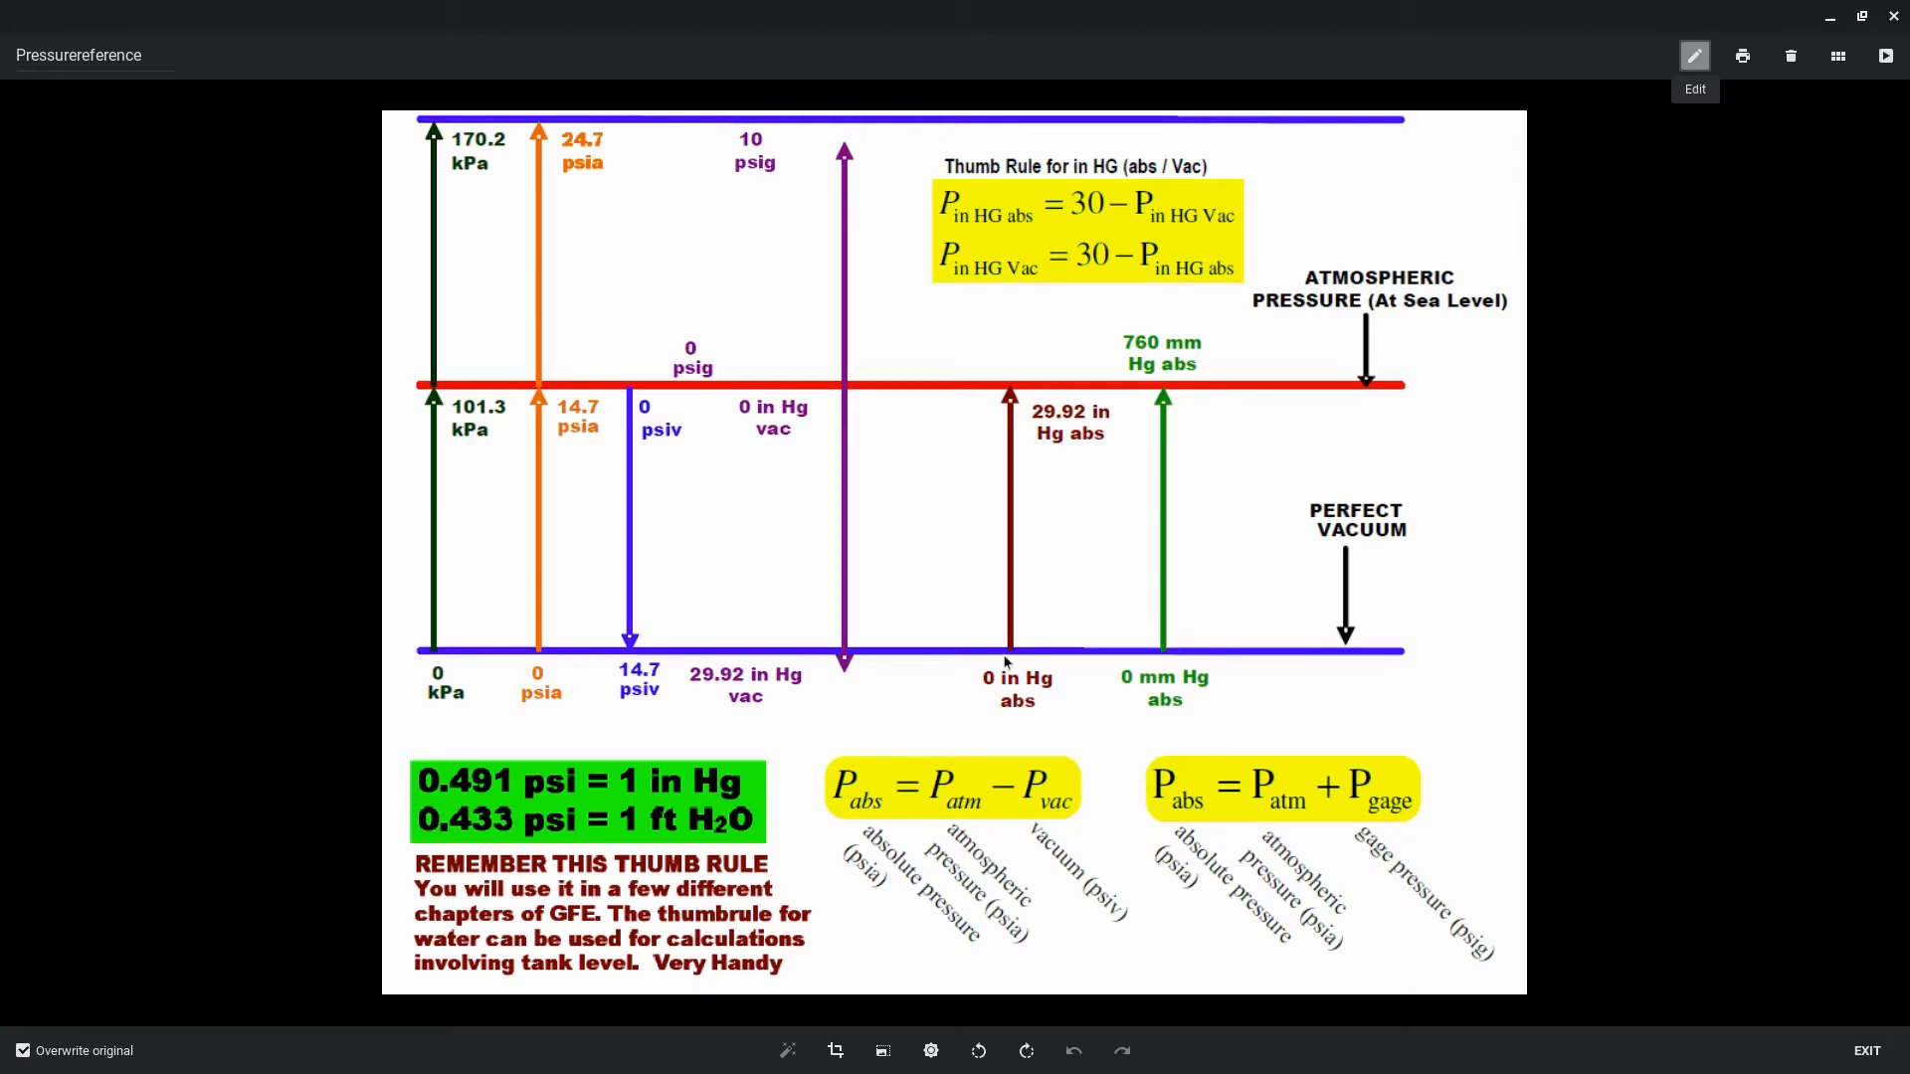
mouse_move(1136, 654)
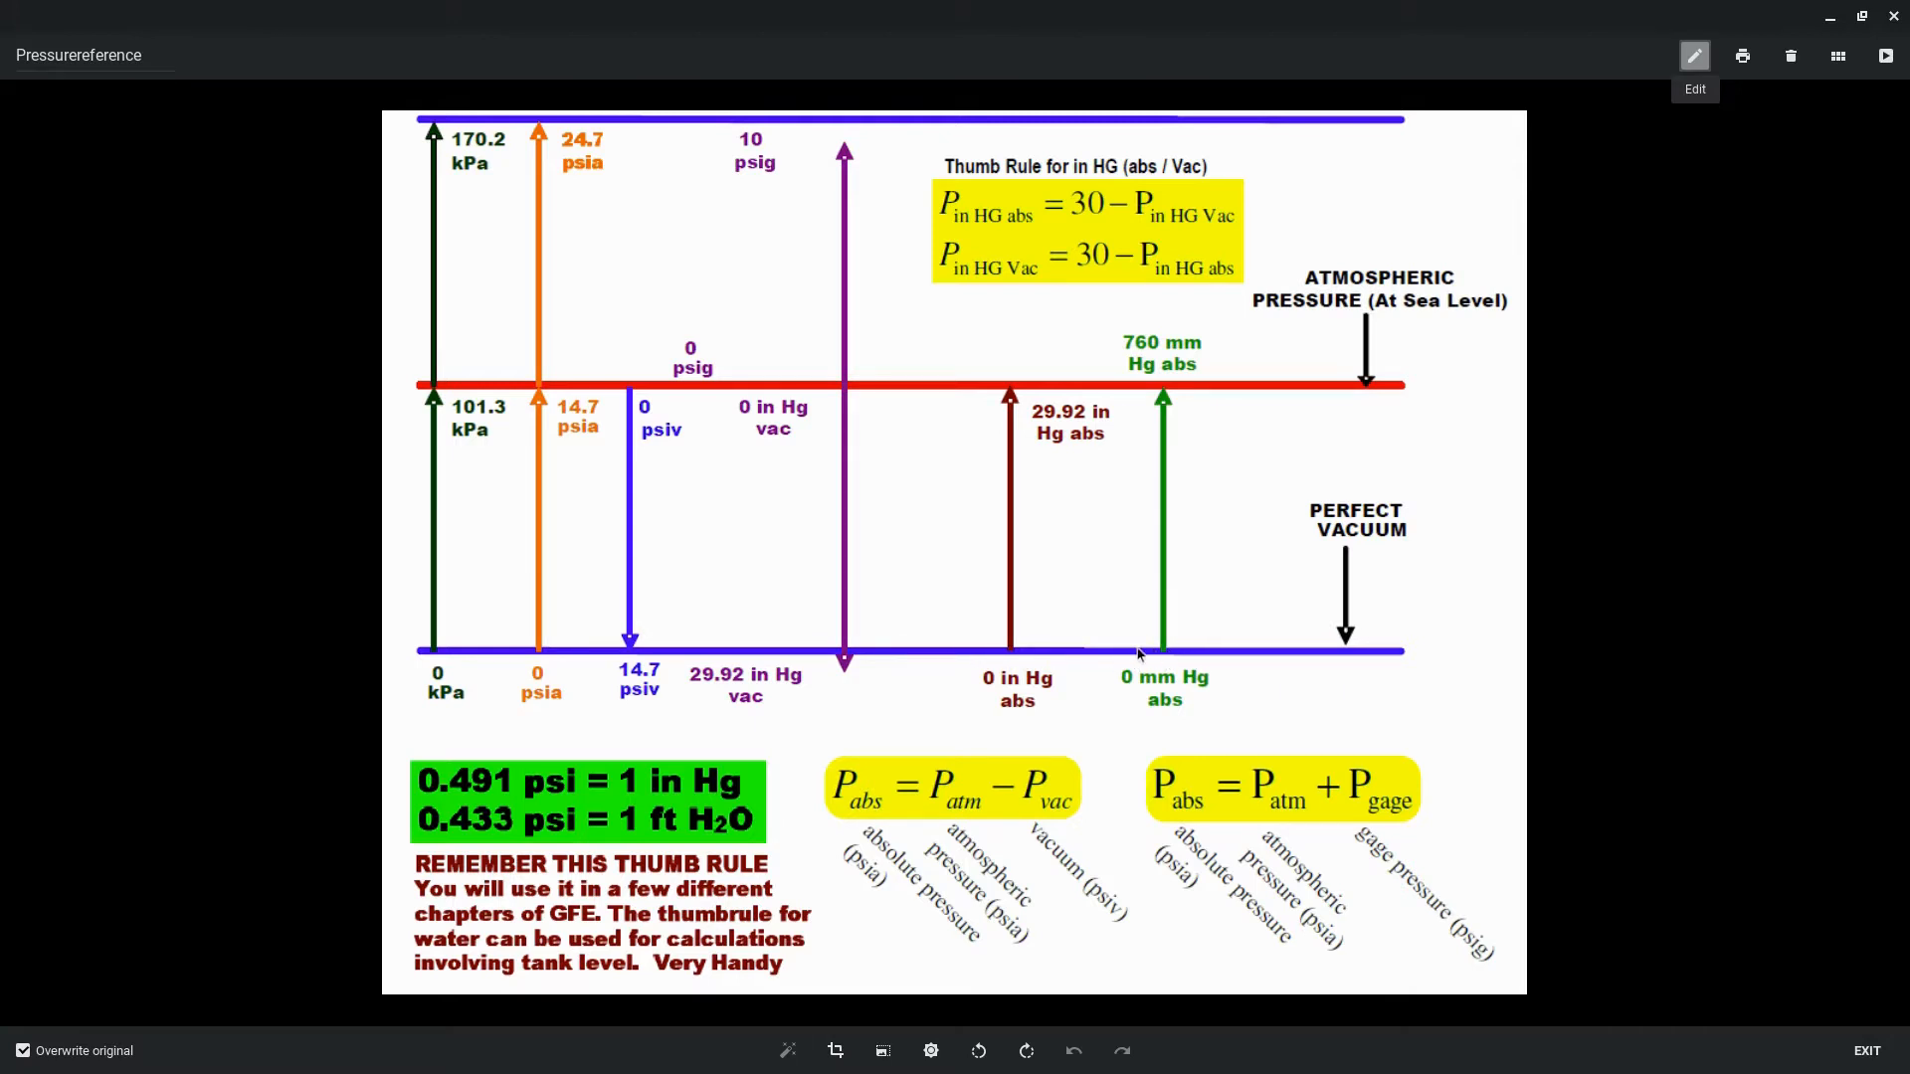
mouse_move(1082, 658)
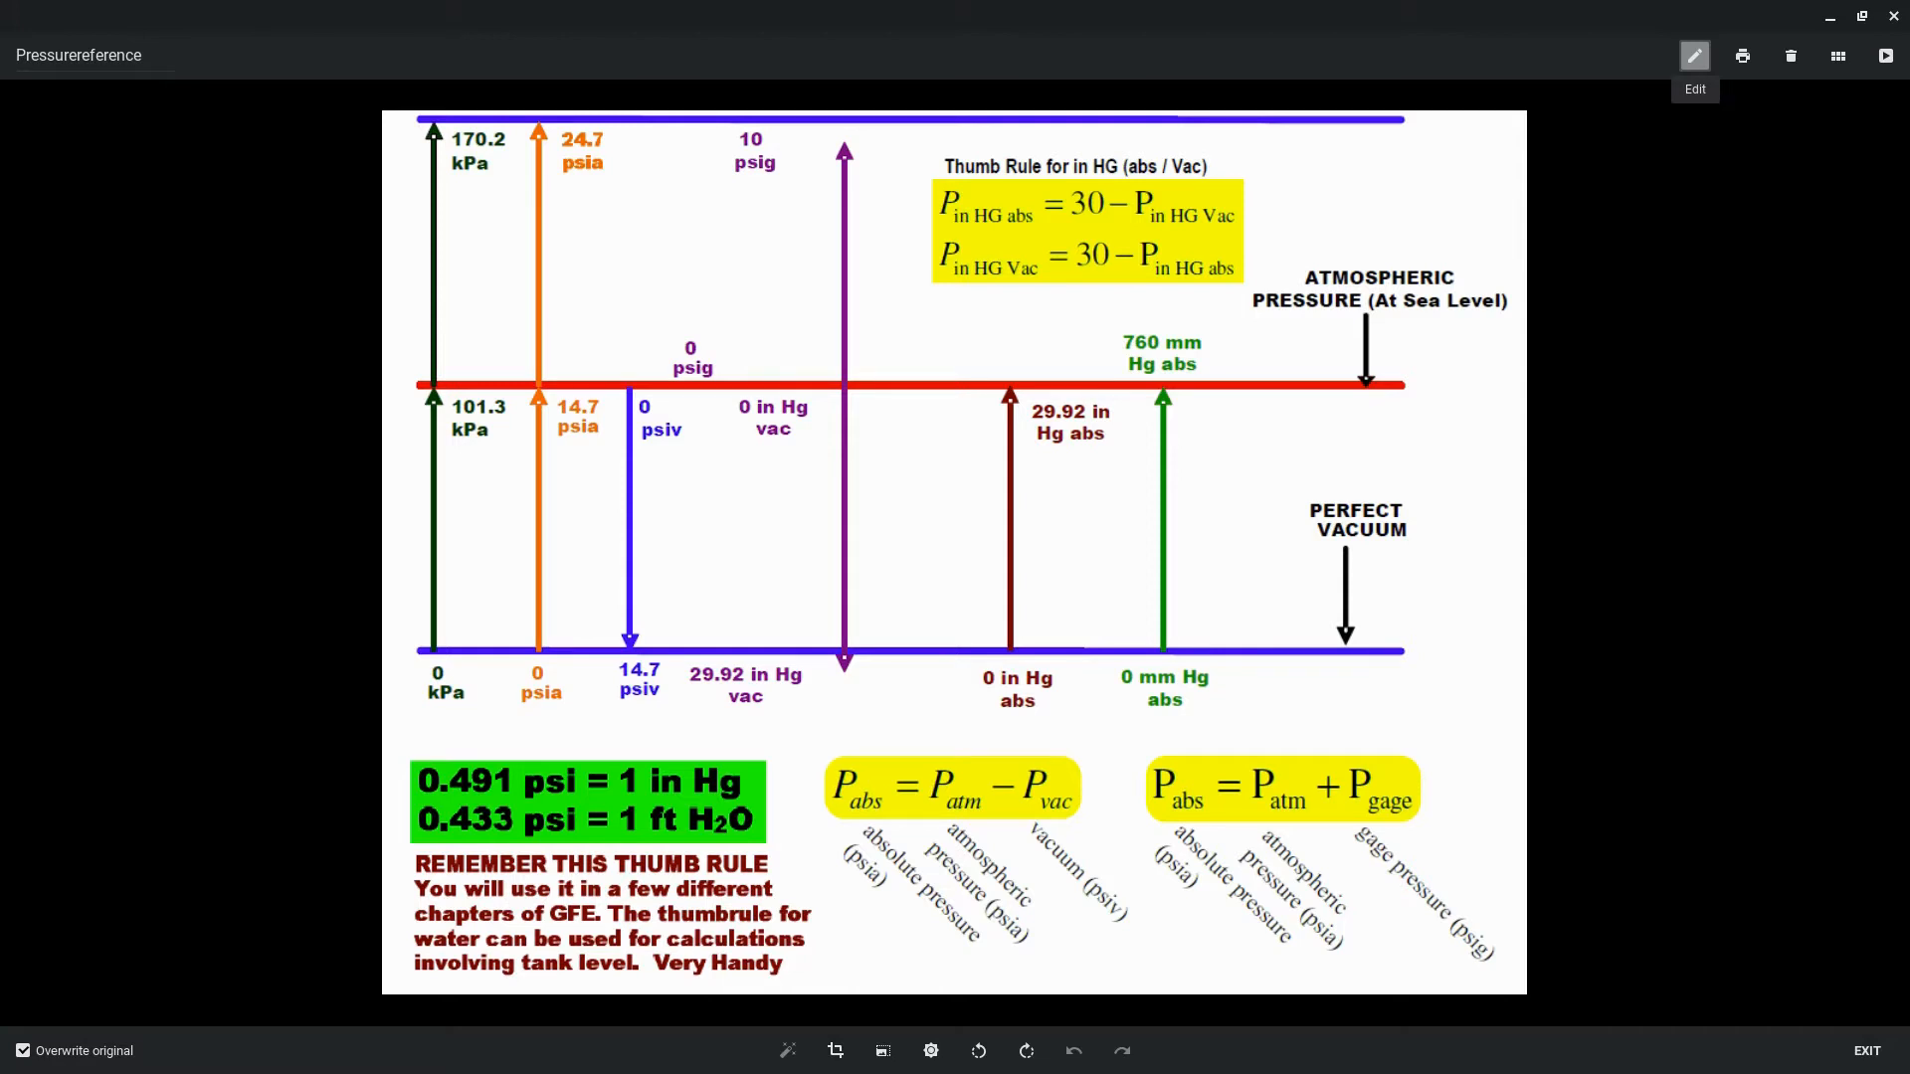
mouse_move(1050, 655)
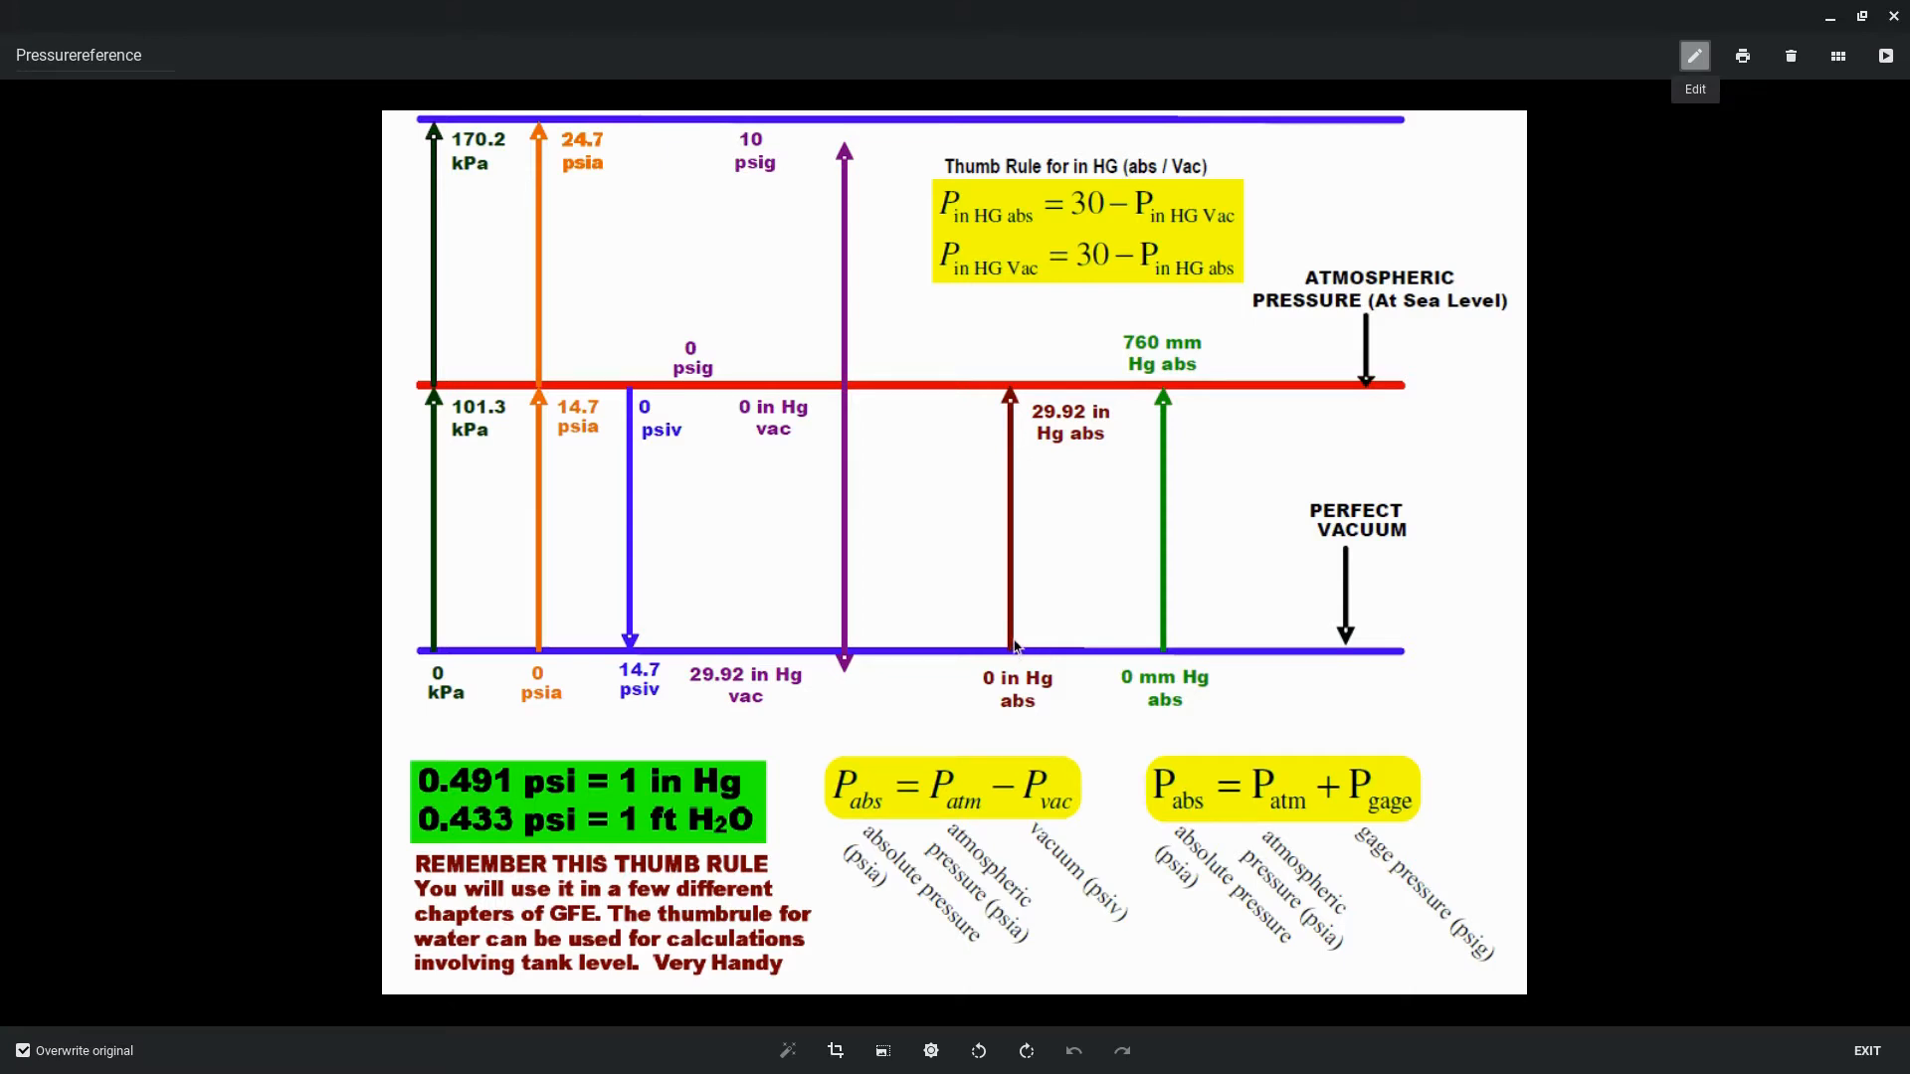
mouse_move(1173, 655)
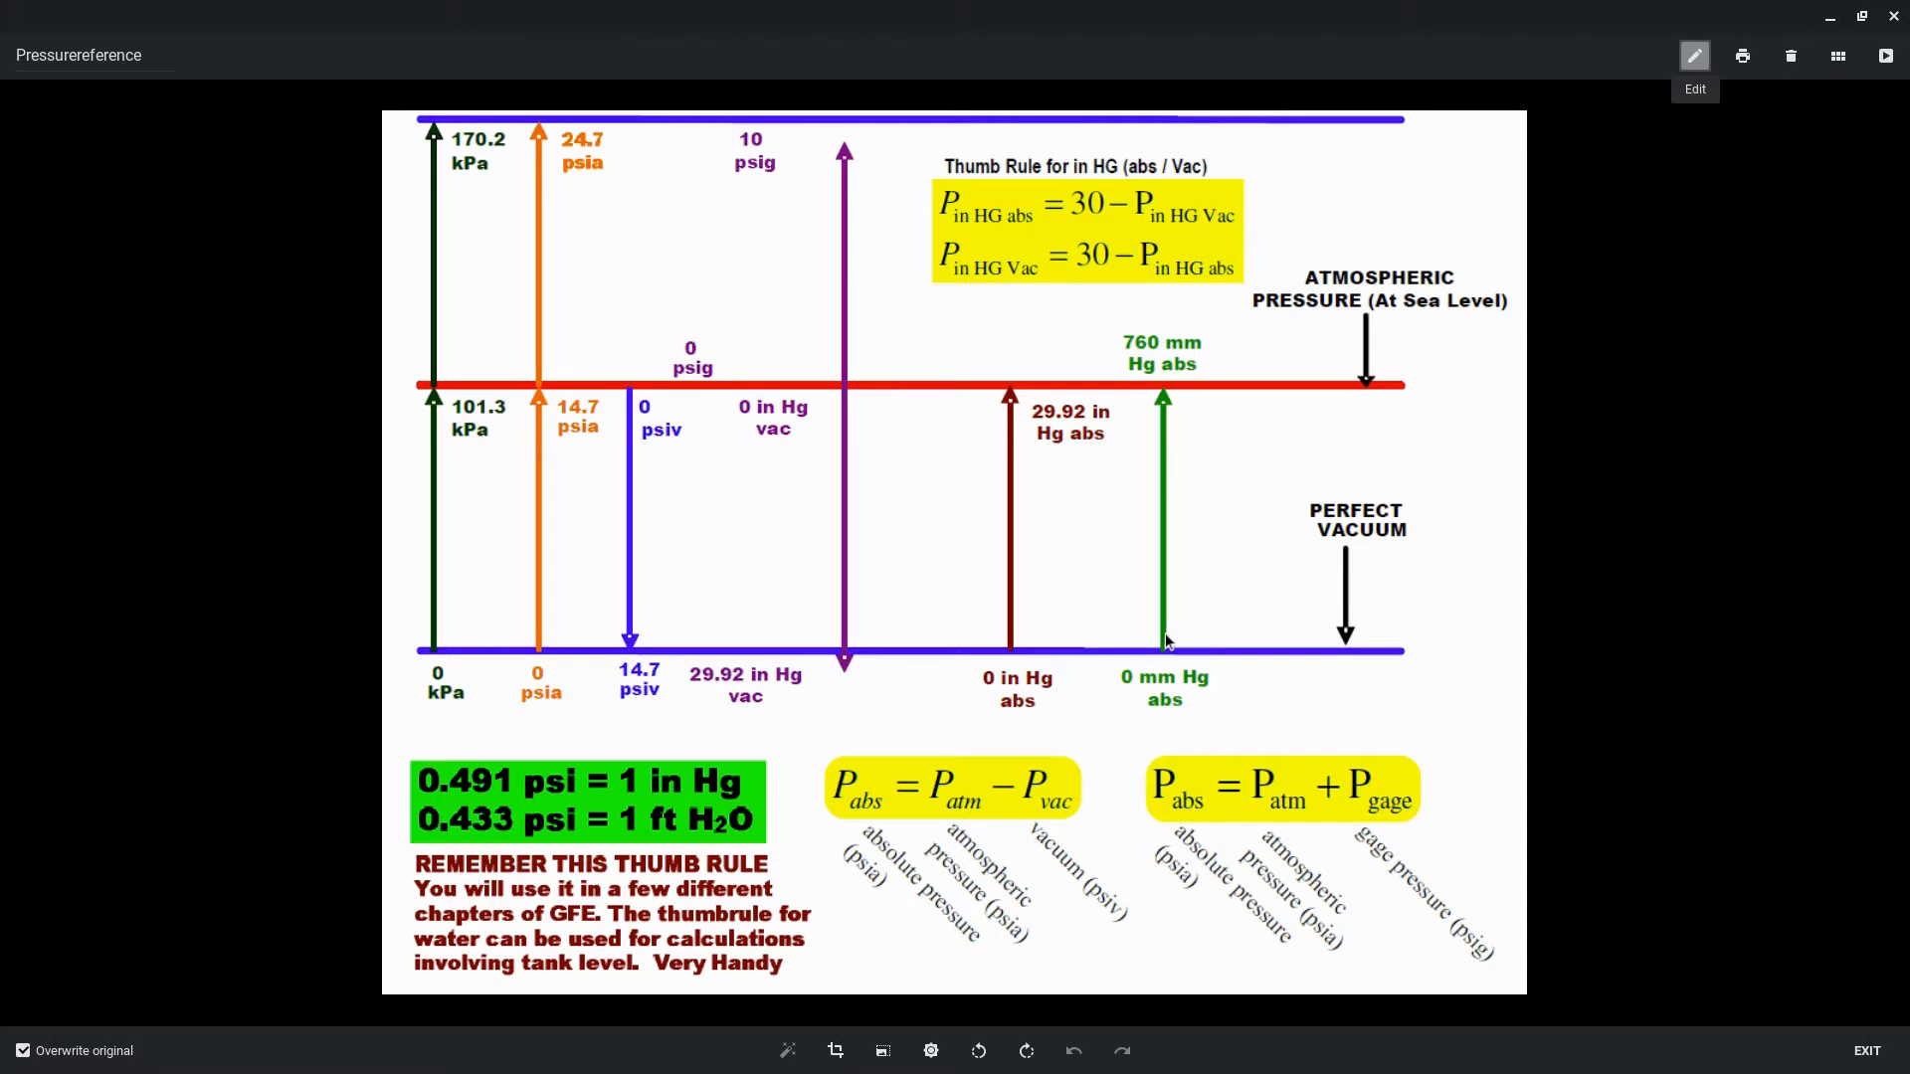
mouse_move(539, 656)
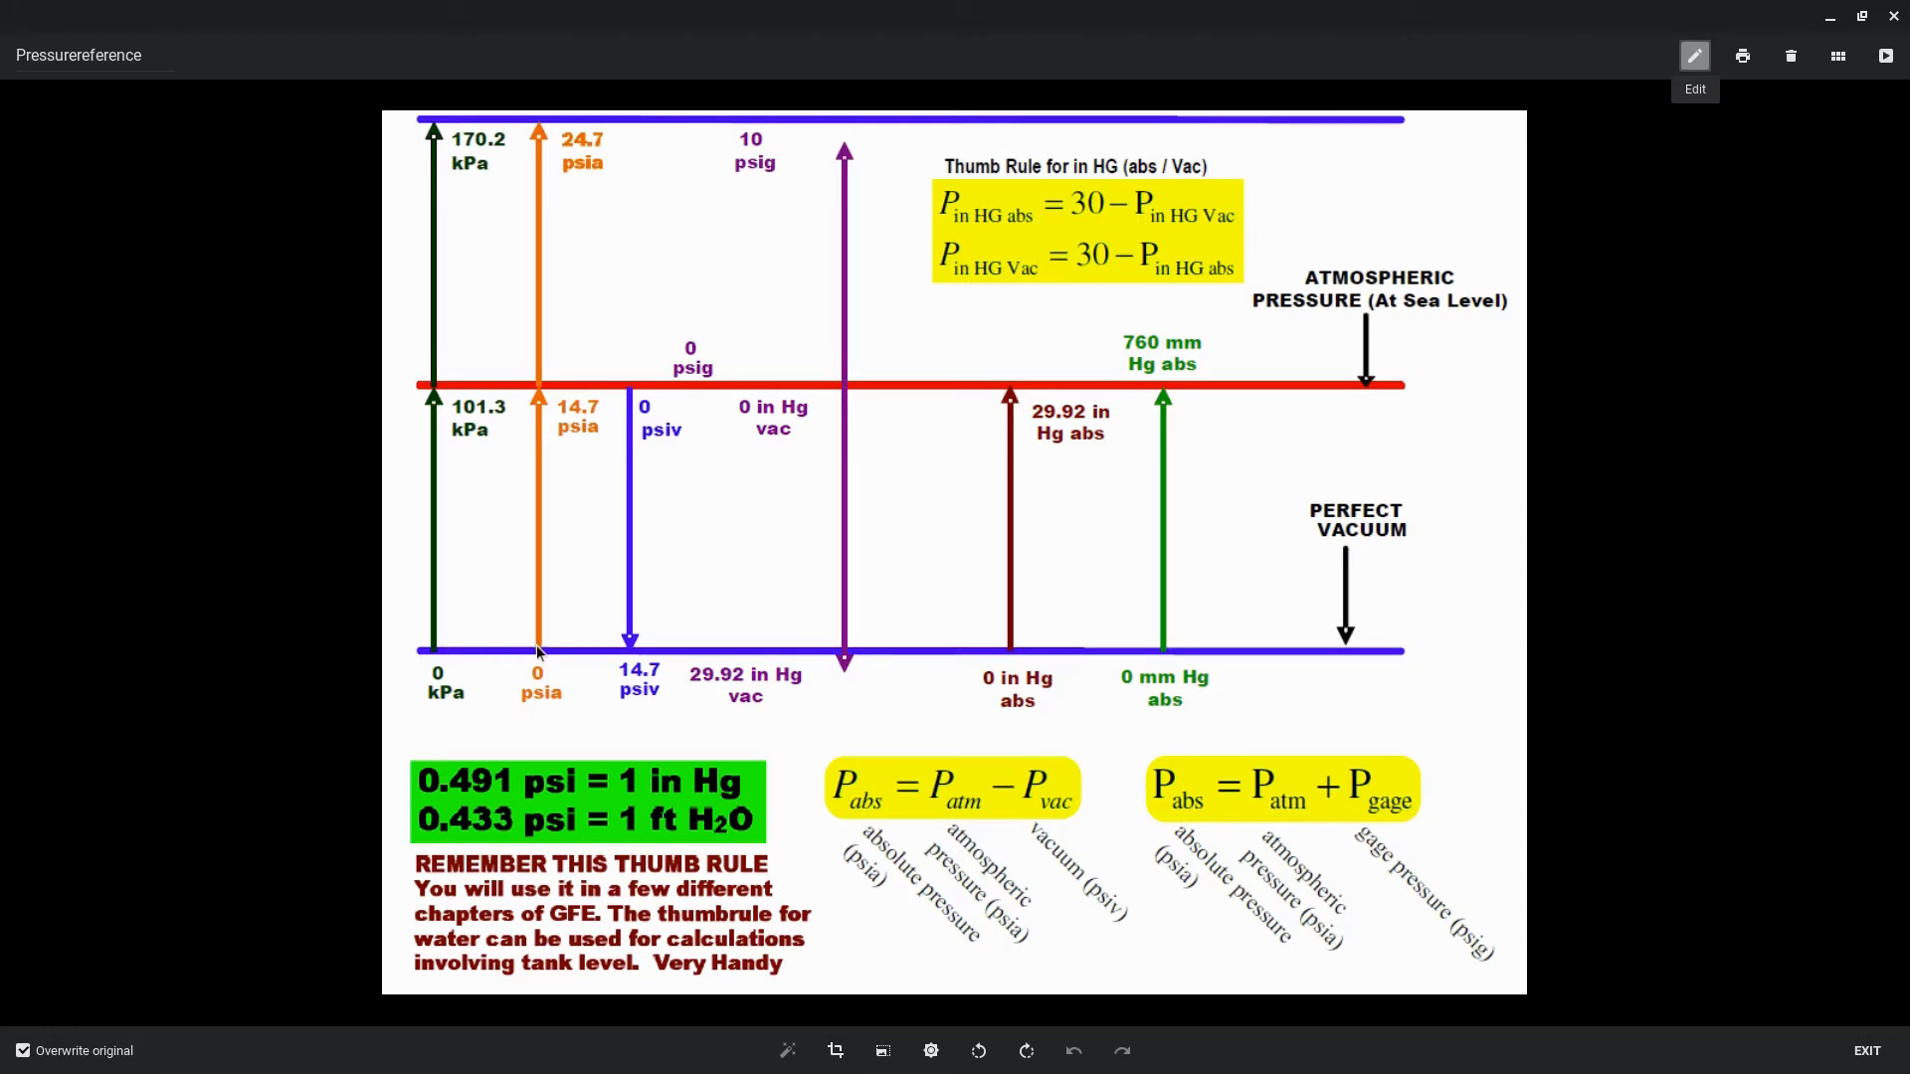
mouse_move(543, 646)
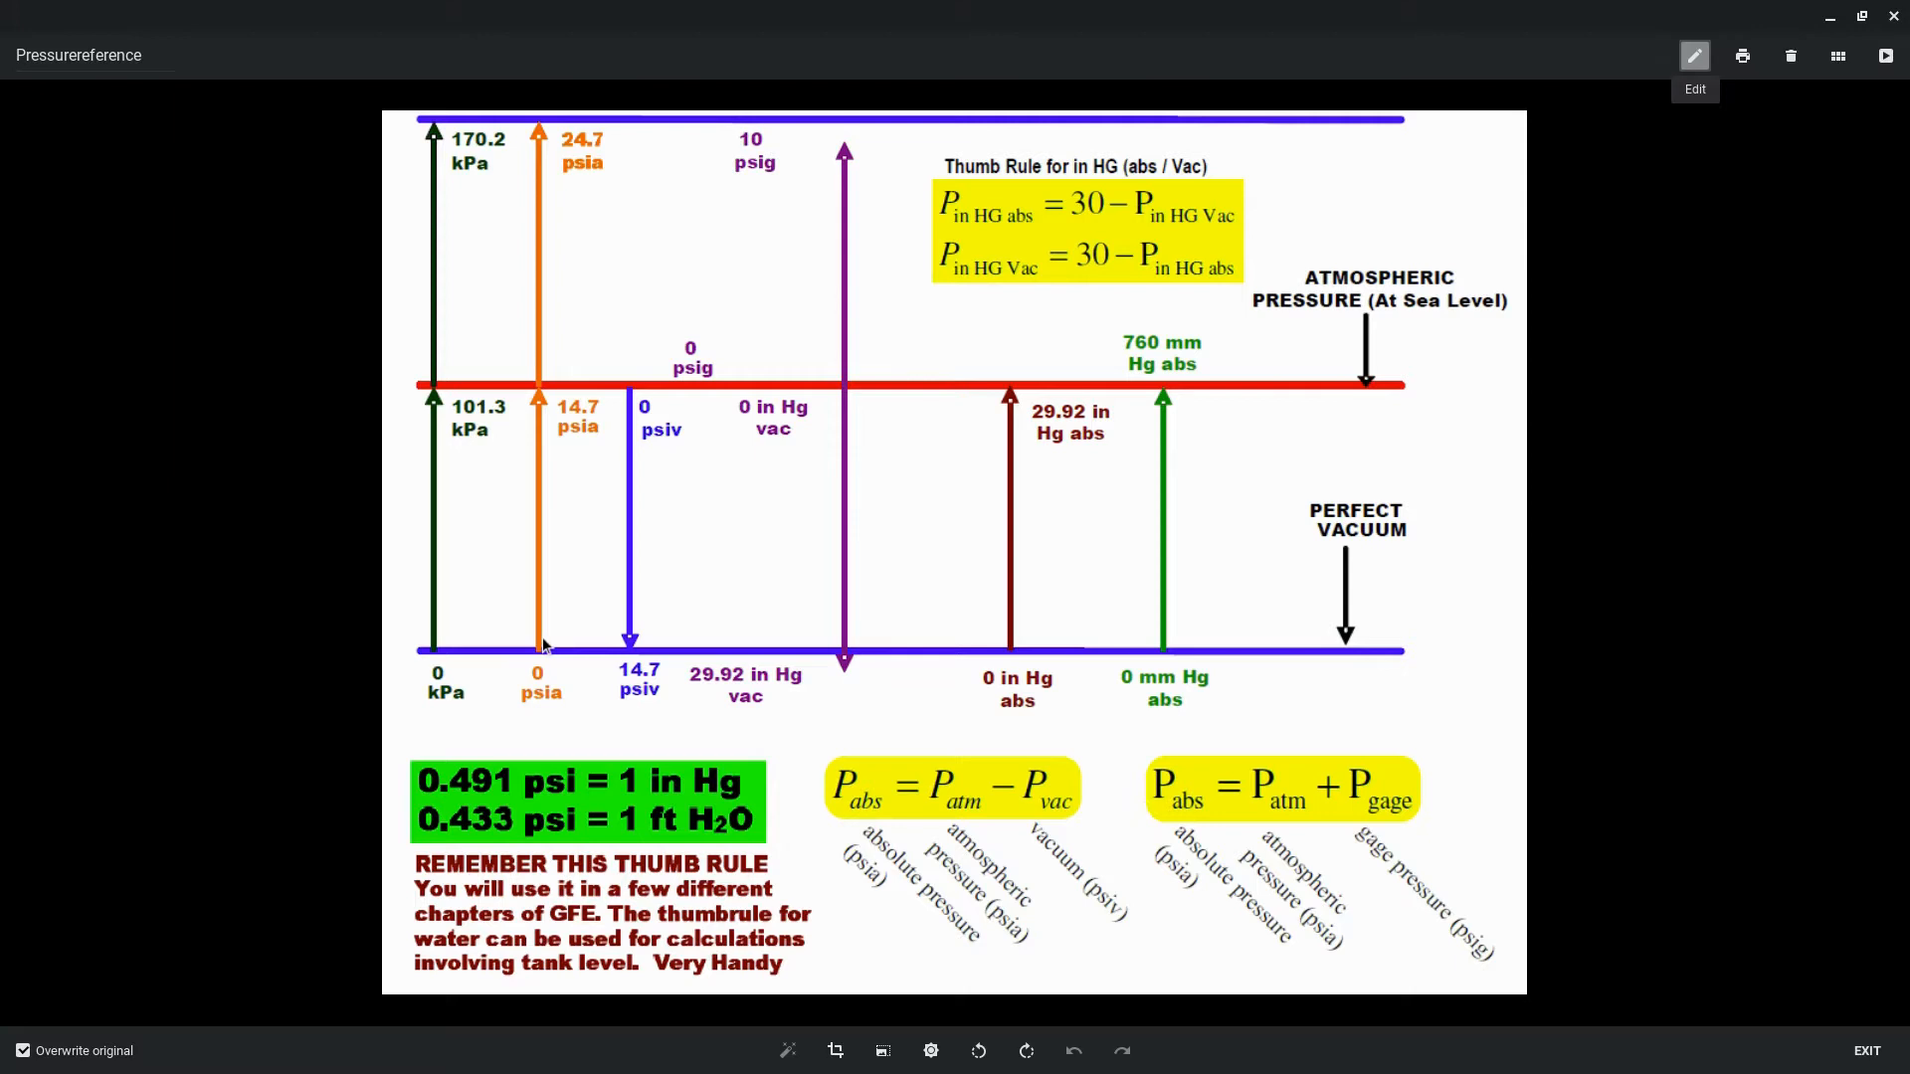
mouse_move(438, 652)
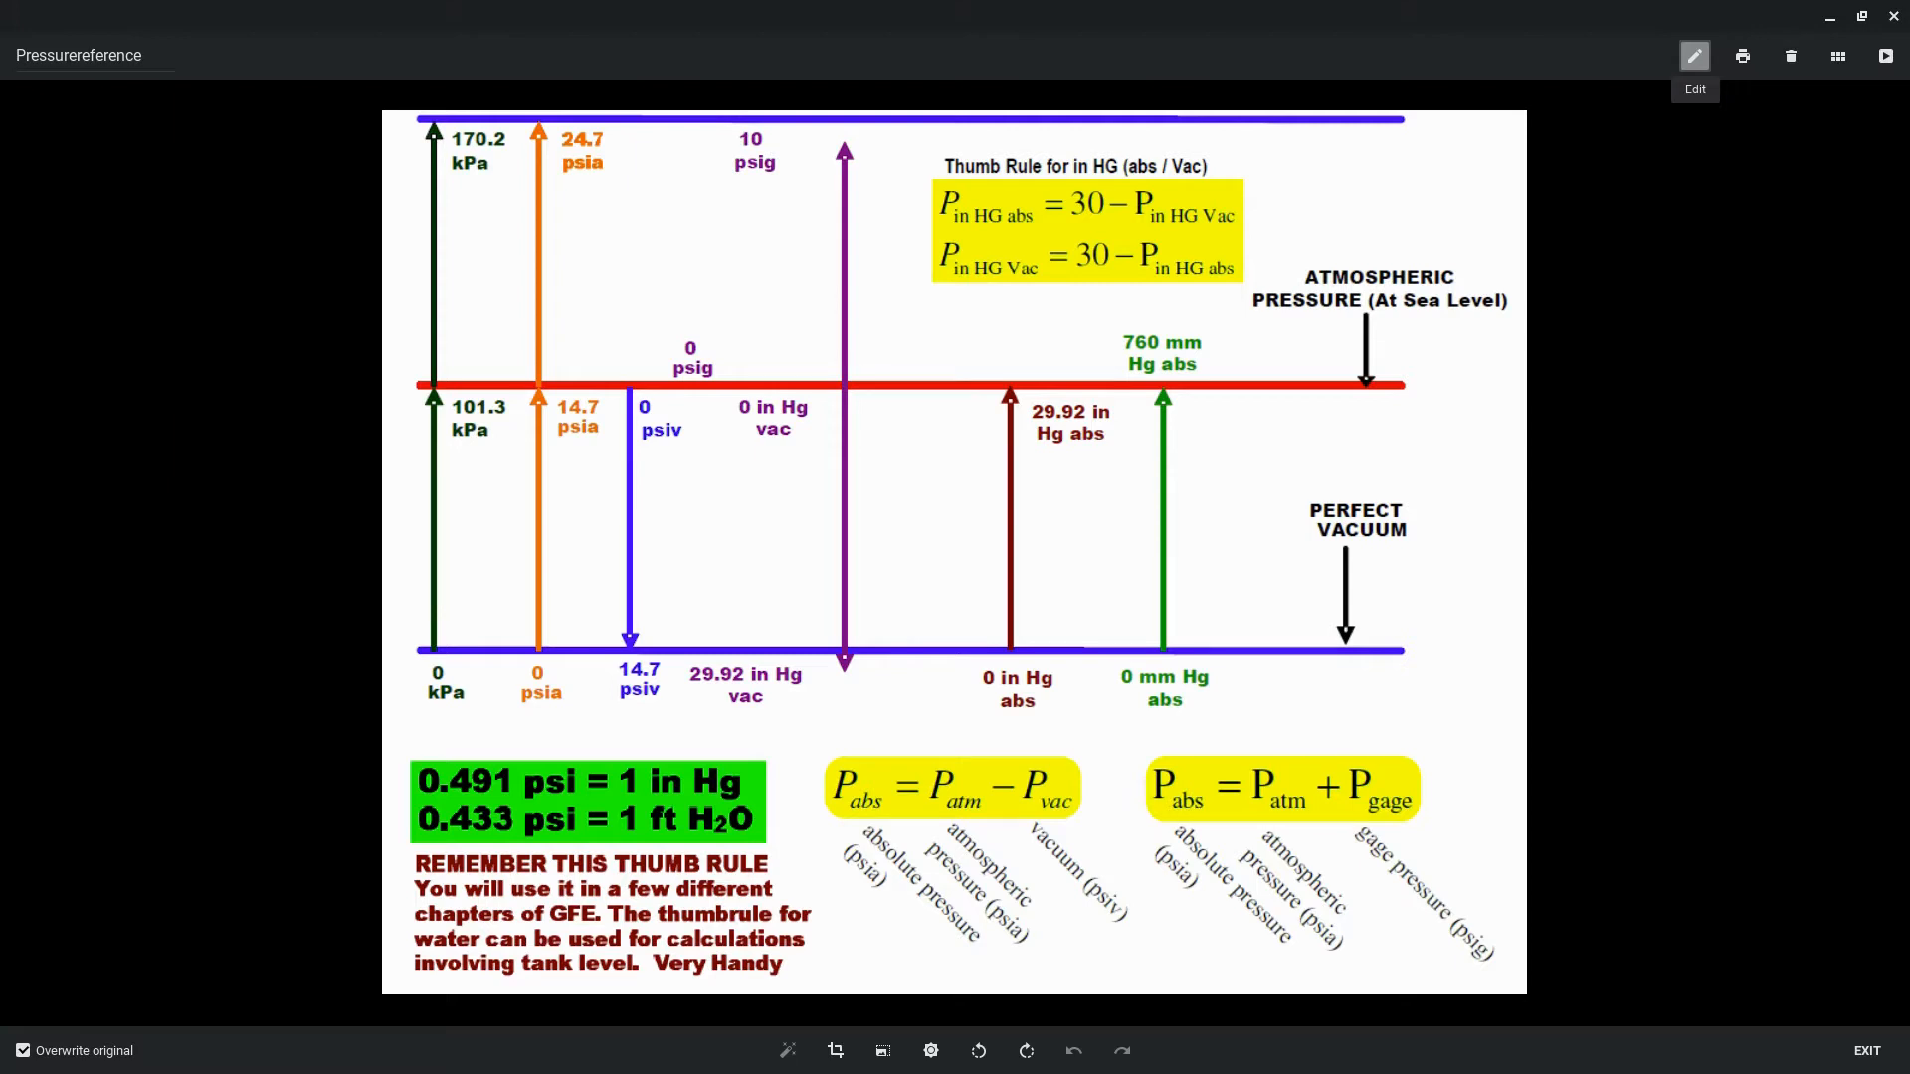
mouse_move(1188, 704)
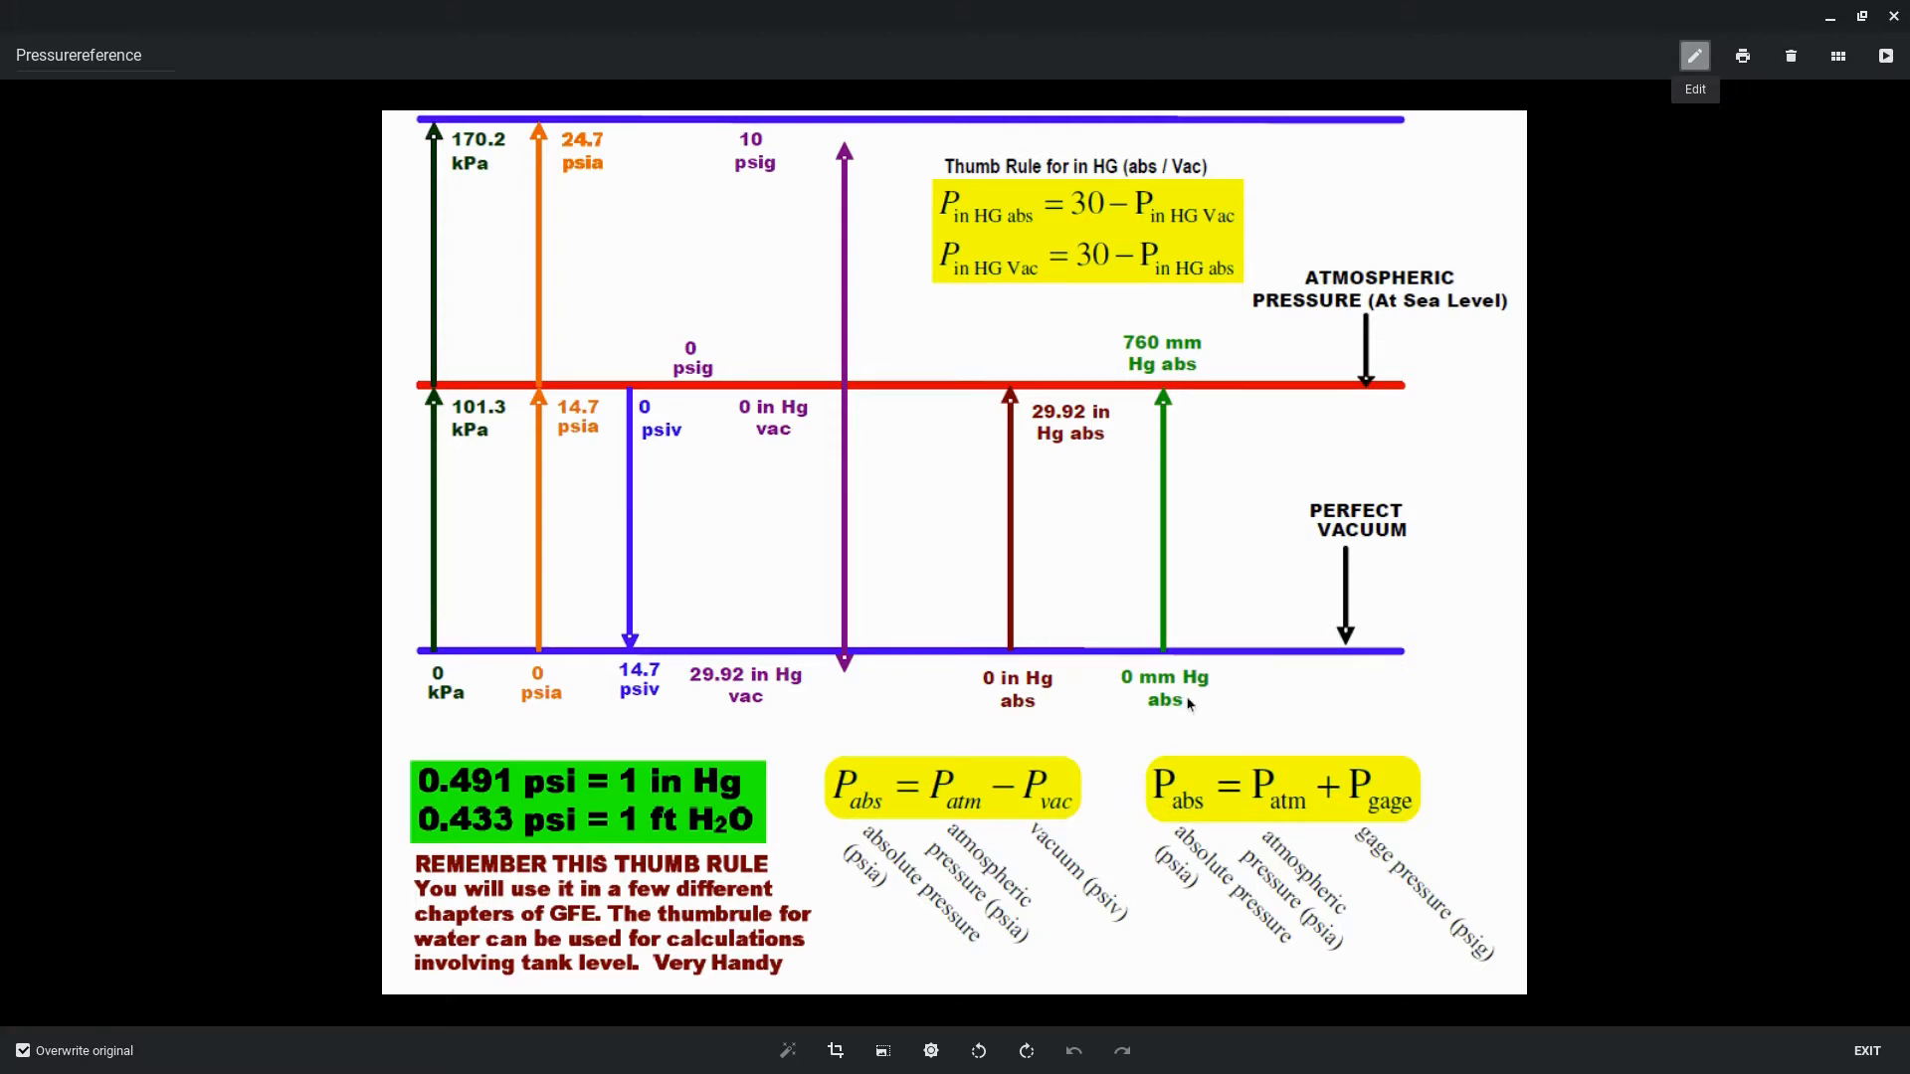
mouse_move(984, 710)
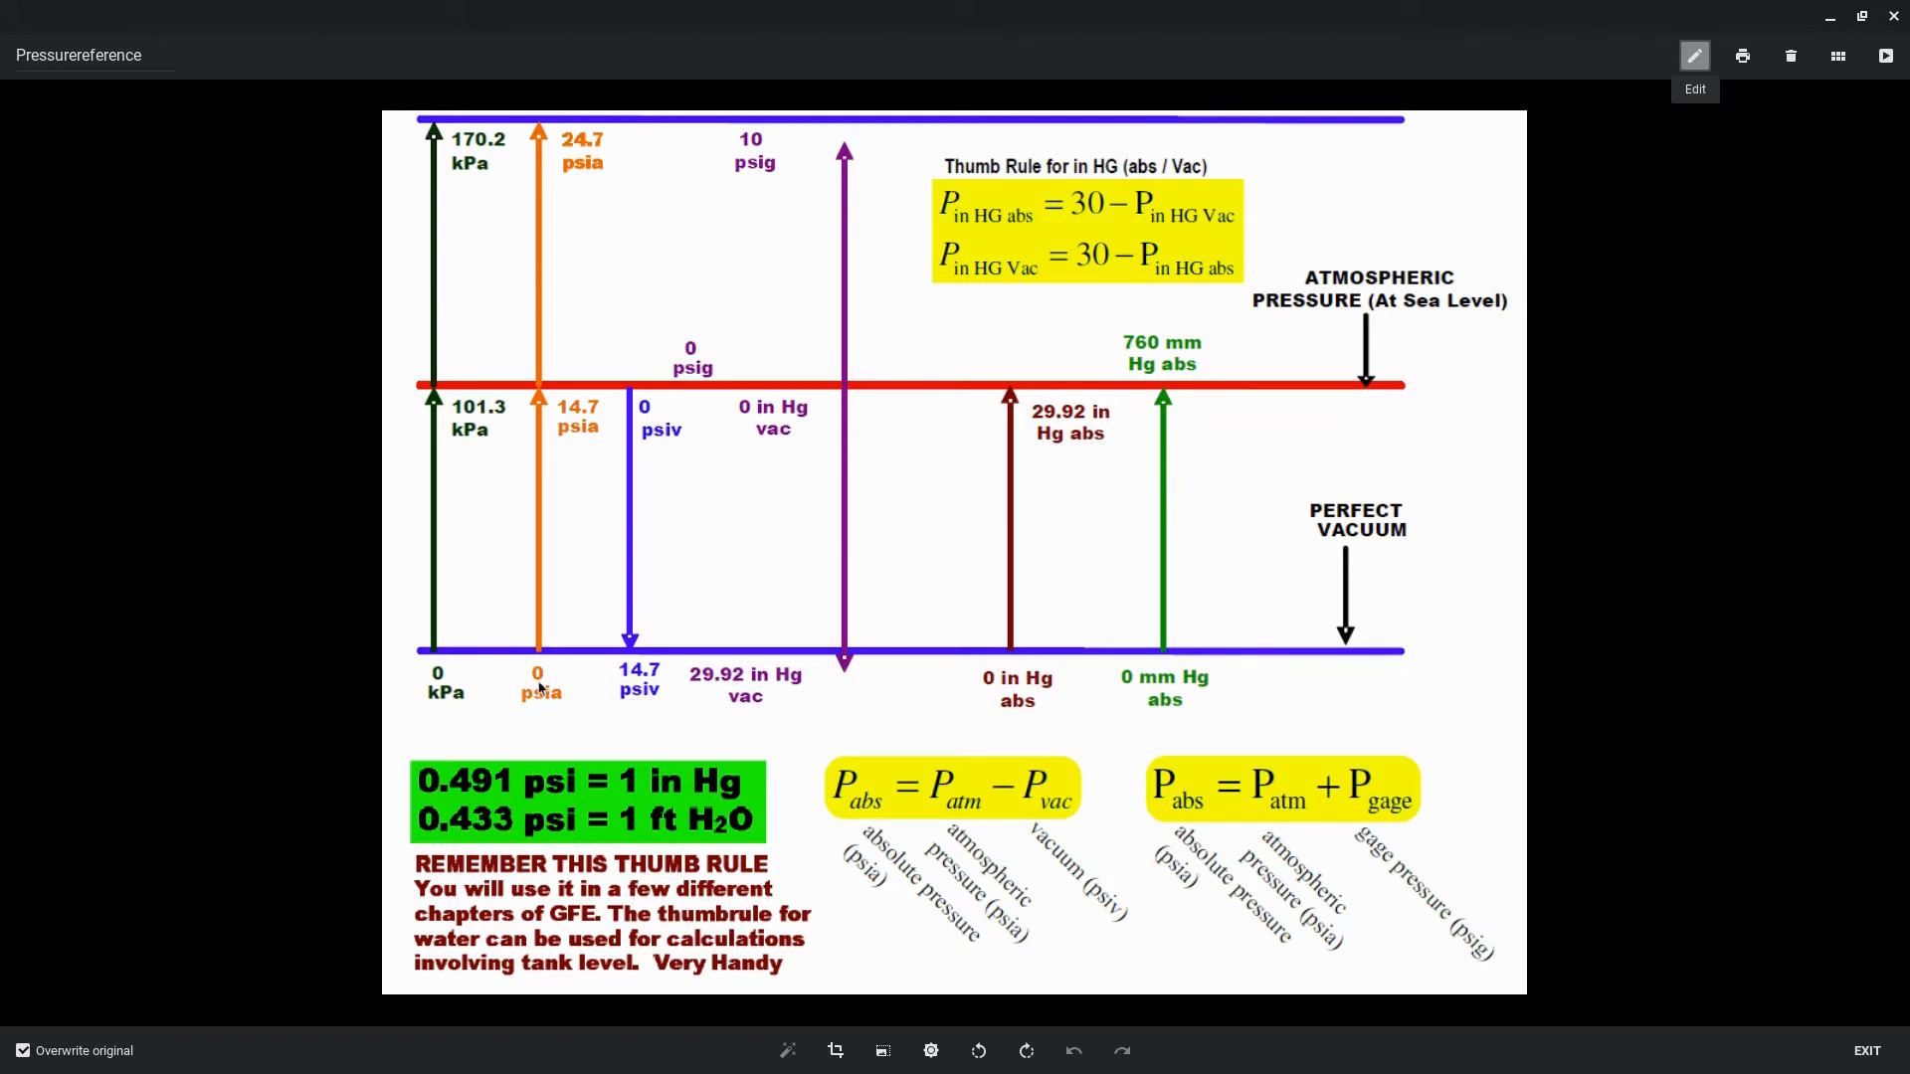
mouse_move(1183, 655)
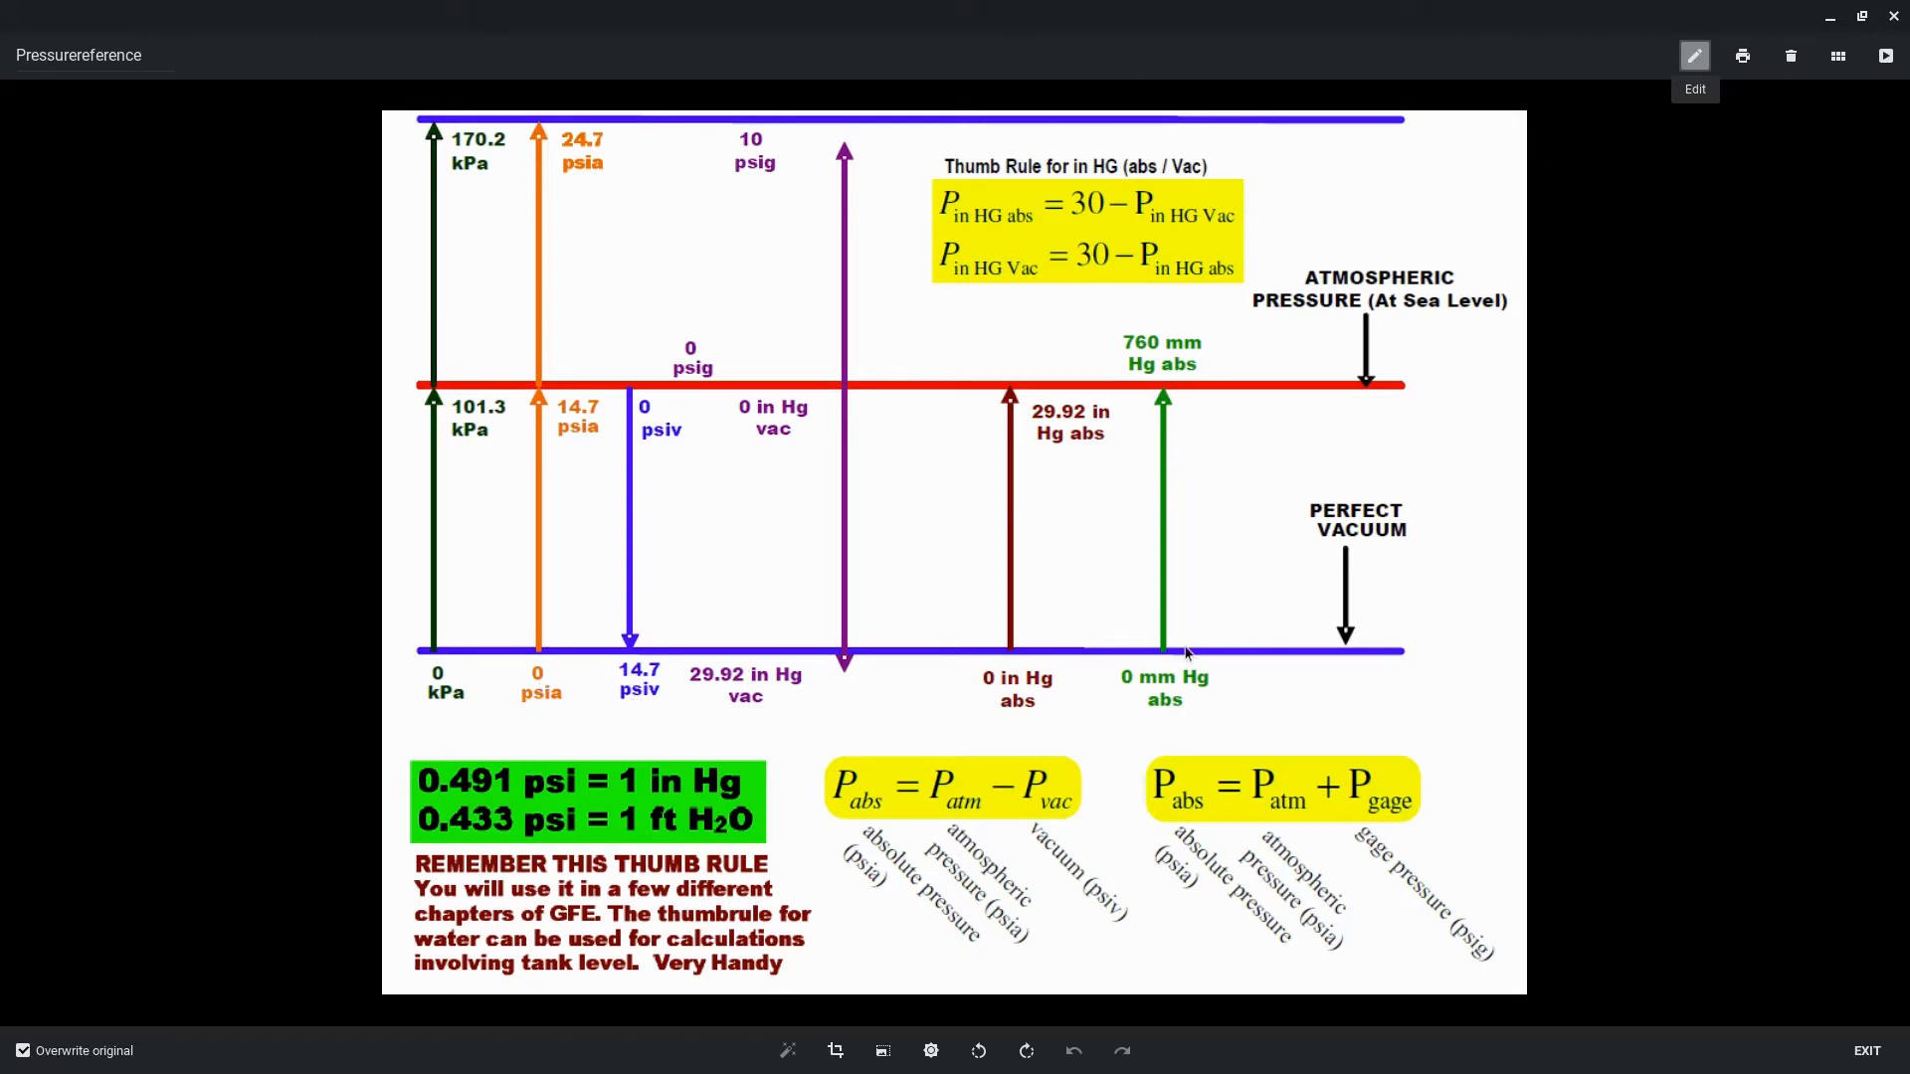
mouse_move(999, 574)
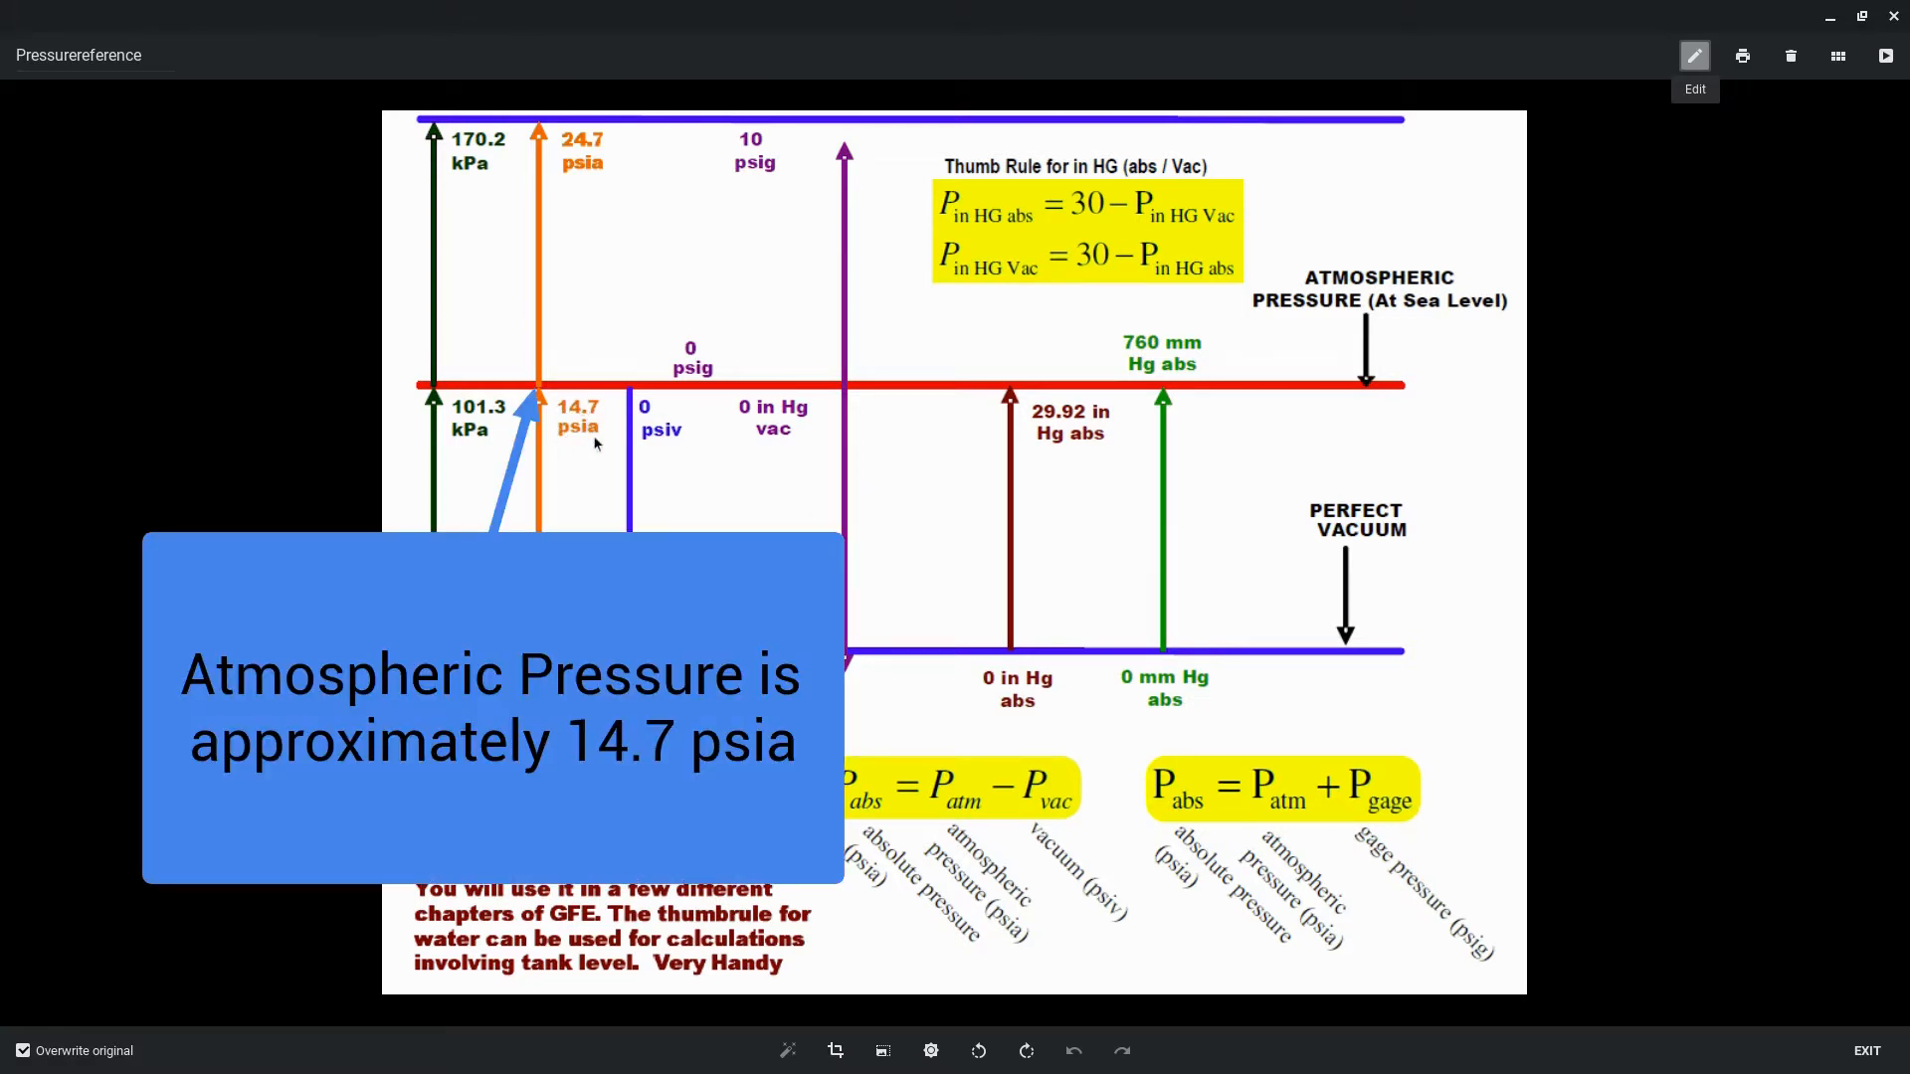
mouse_move(559, 456)
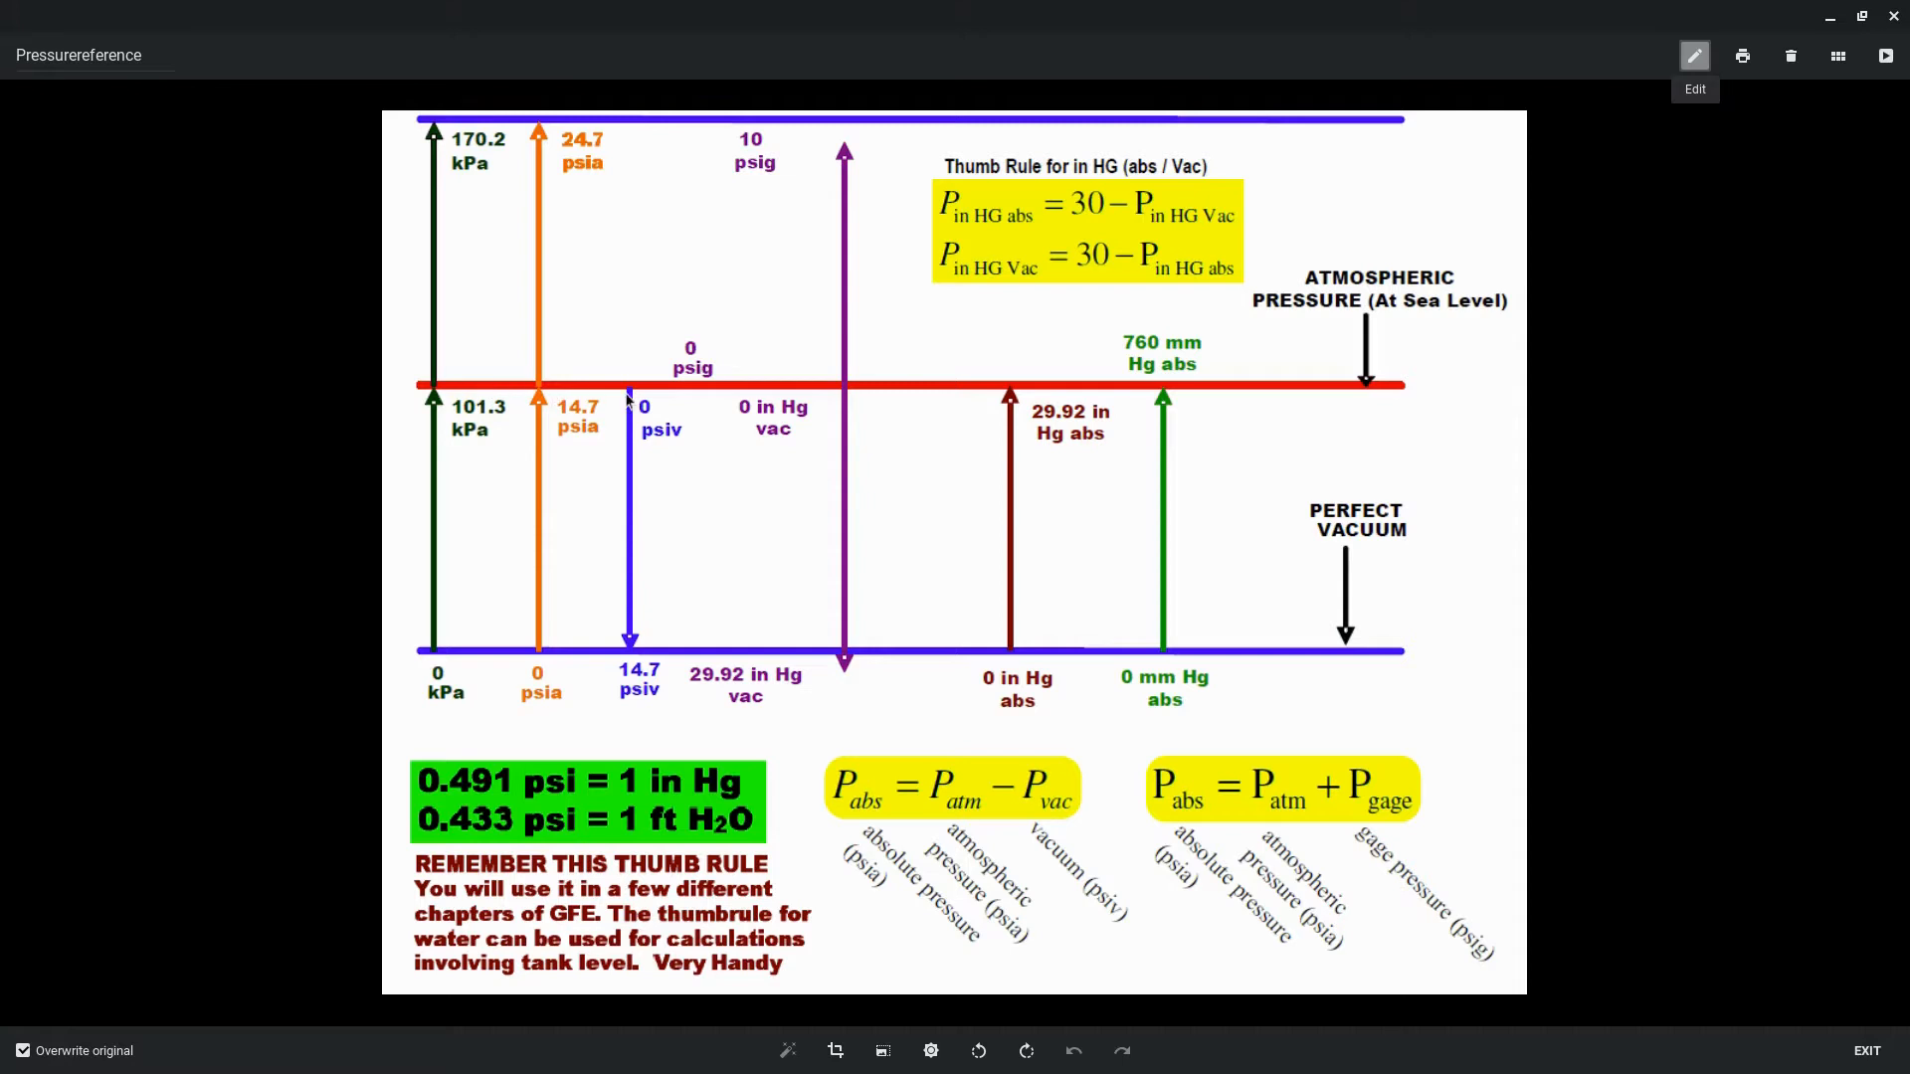
mouse_move(597, 409)
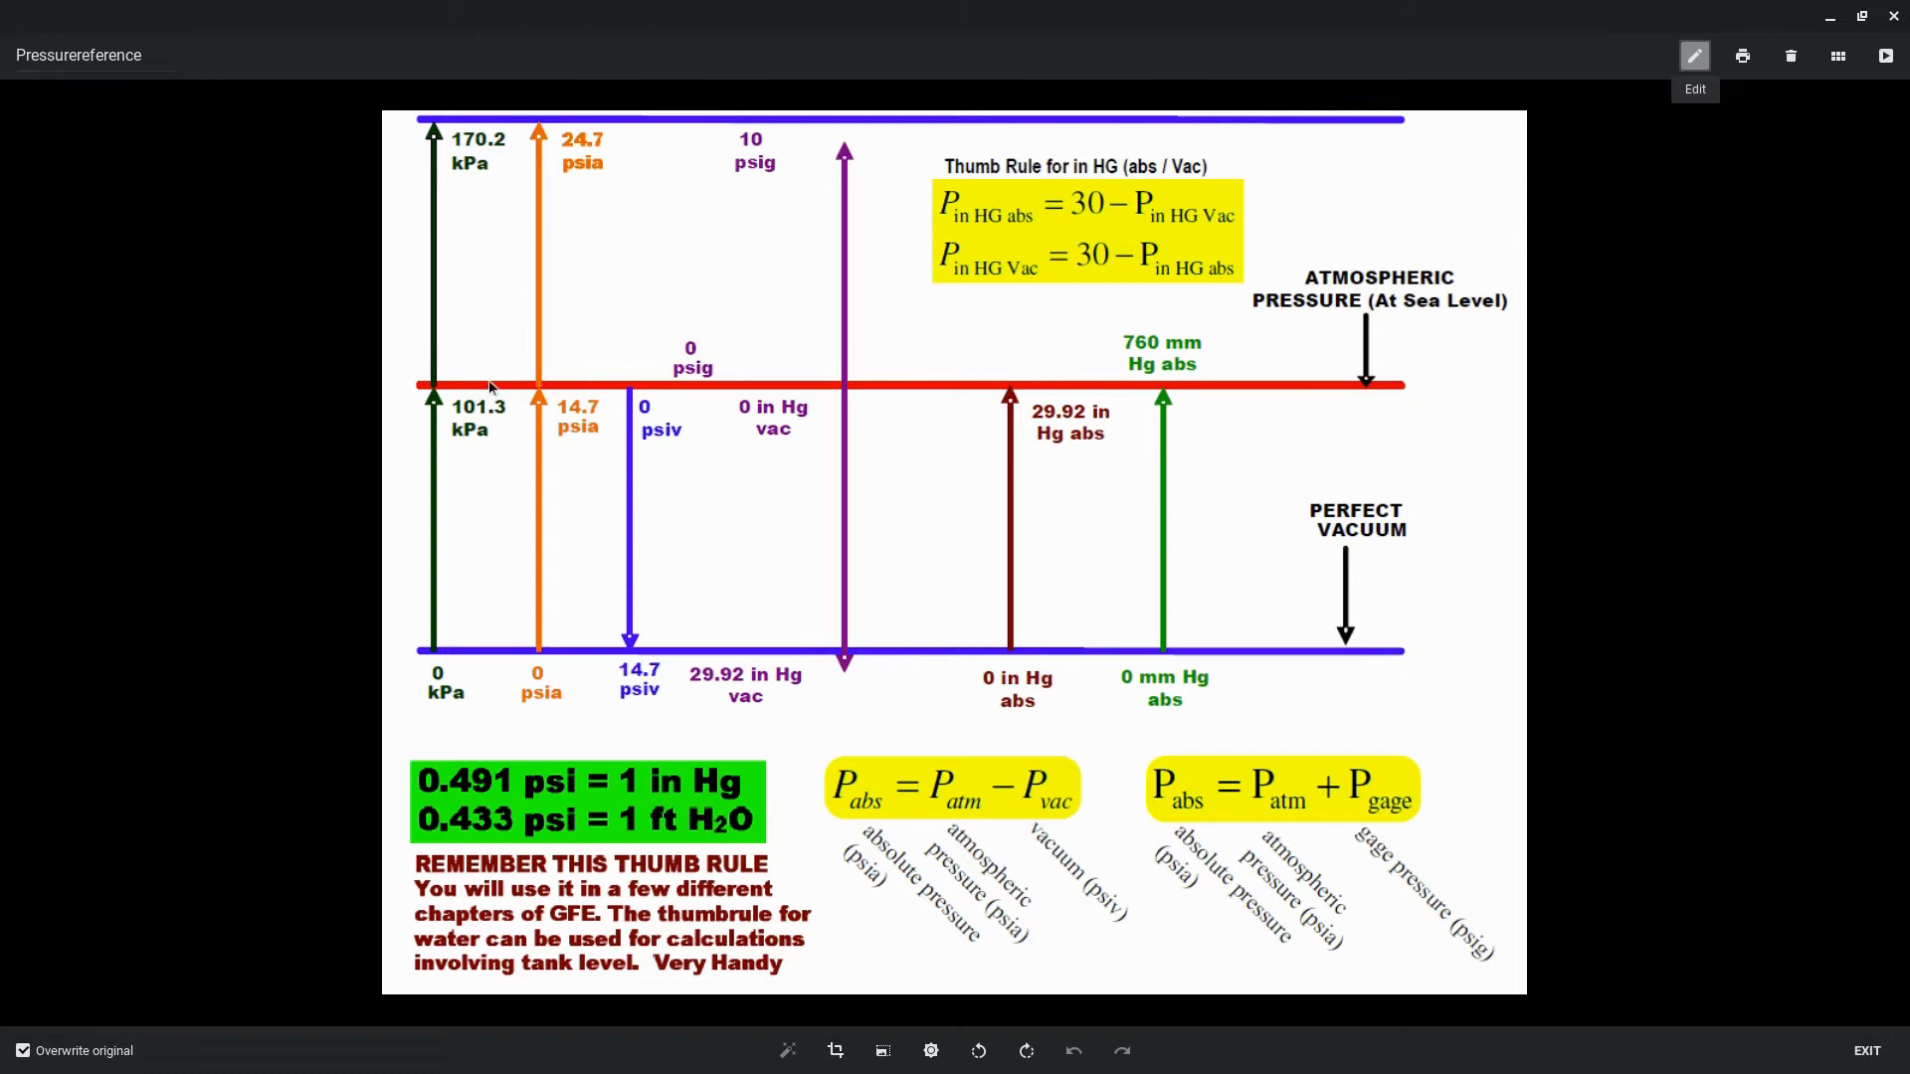
mouse_move(531, 391)
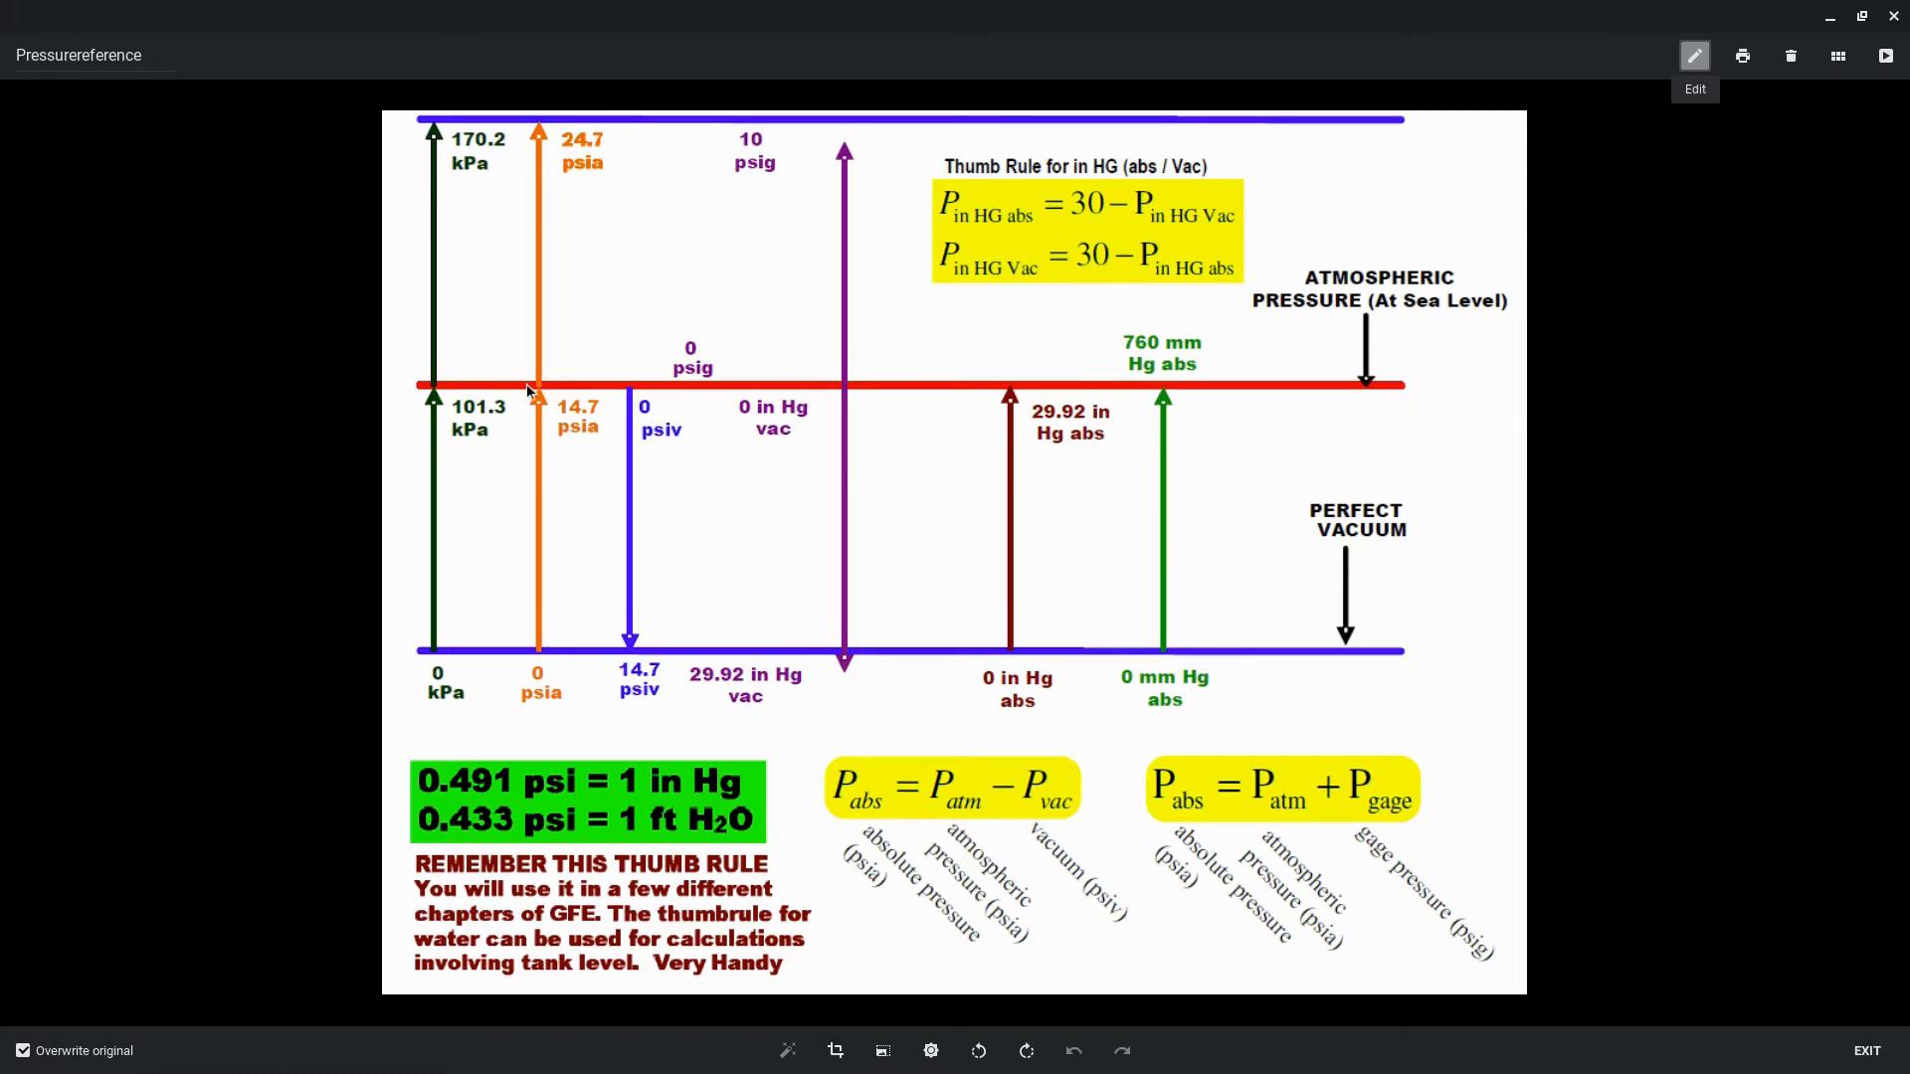
mouse_move(595, 569)
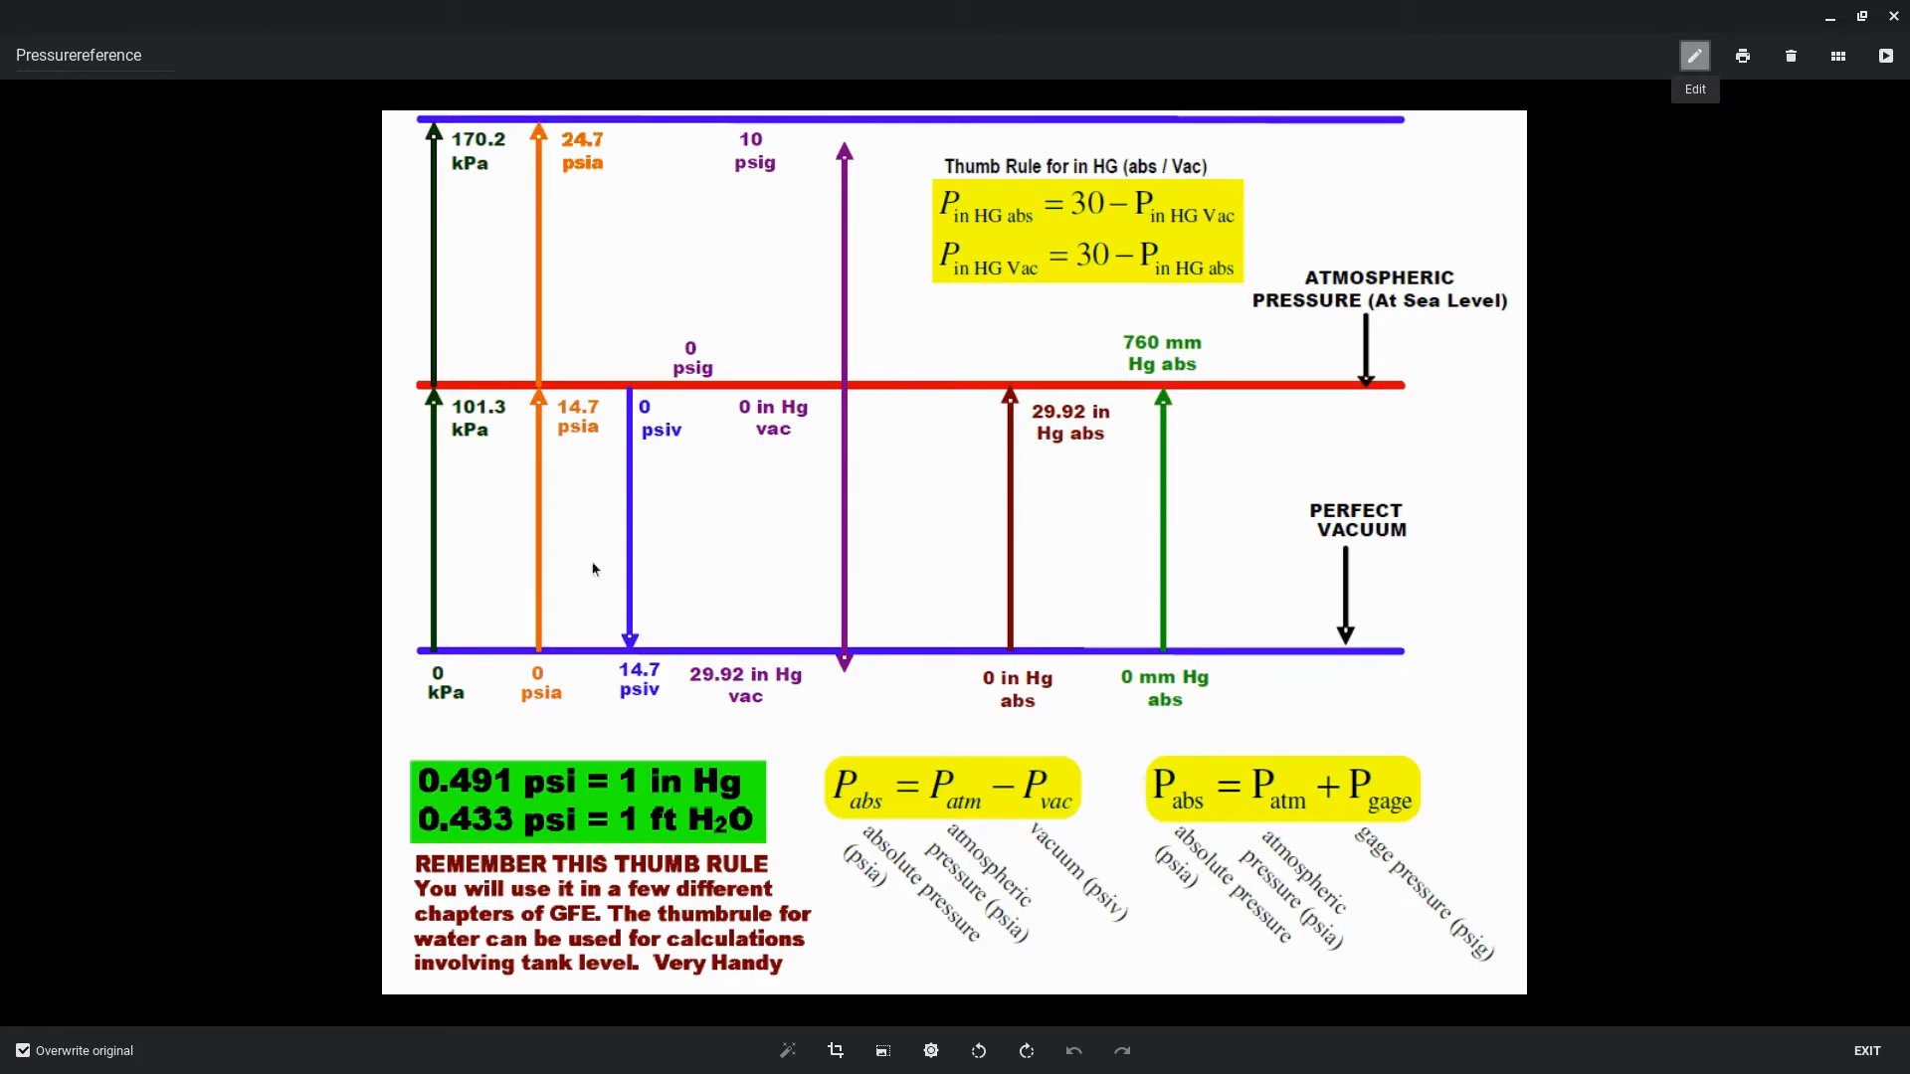
mouse_move(669, 386)
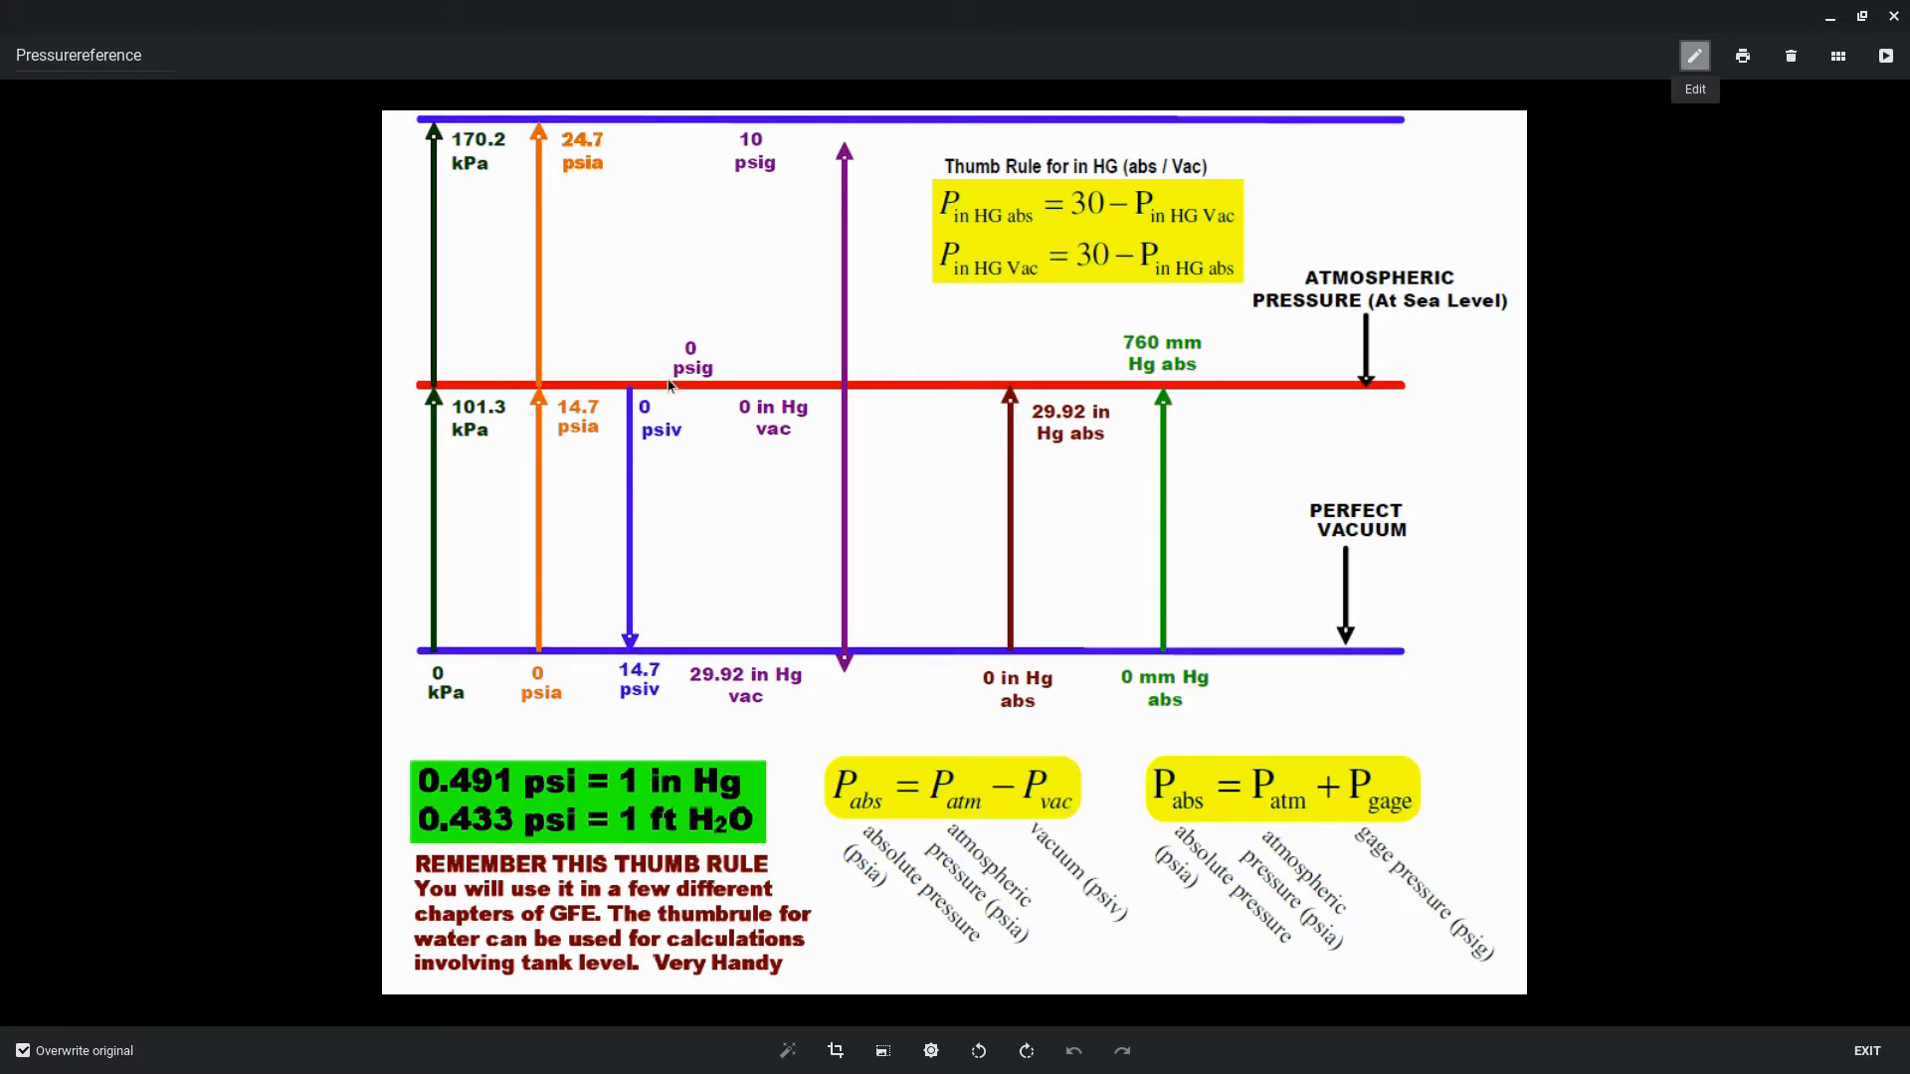
mouse_move(619, 375)
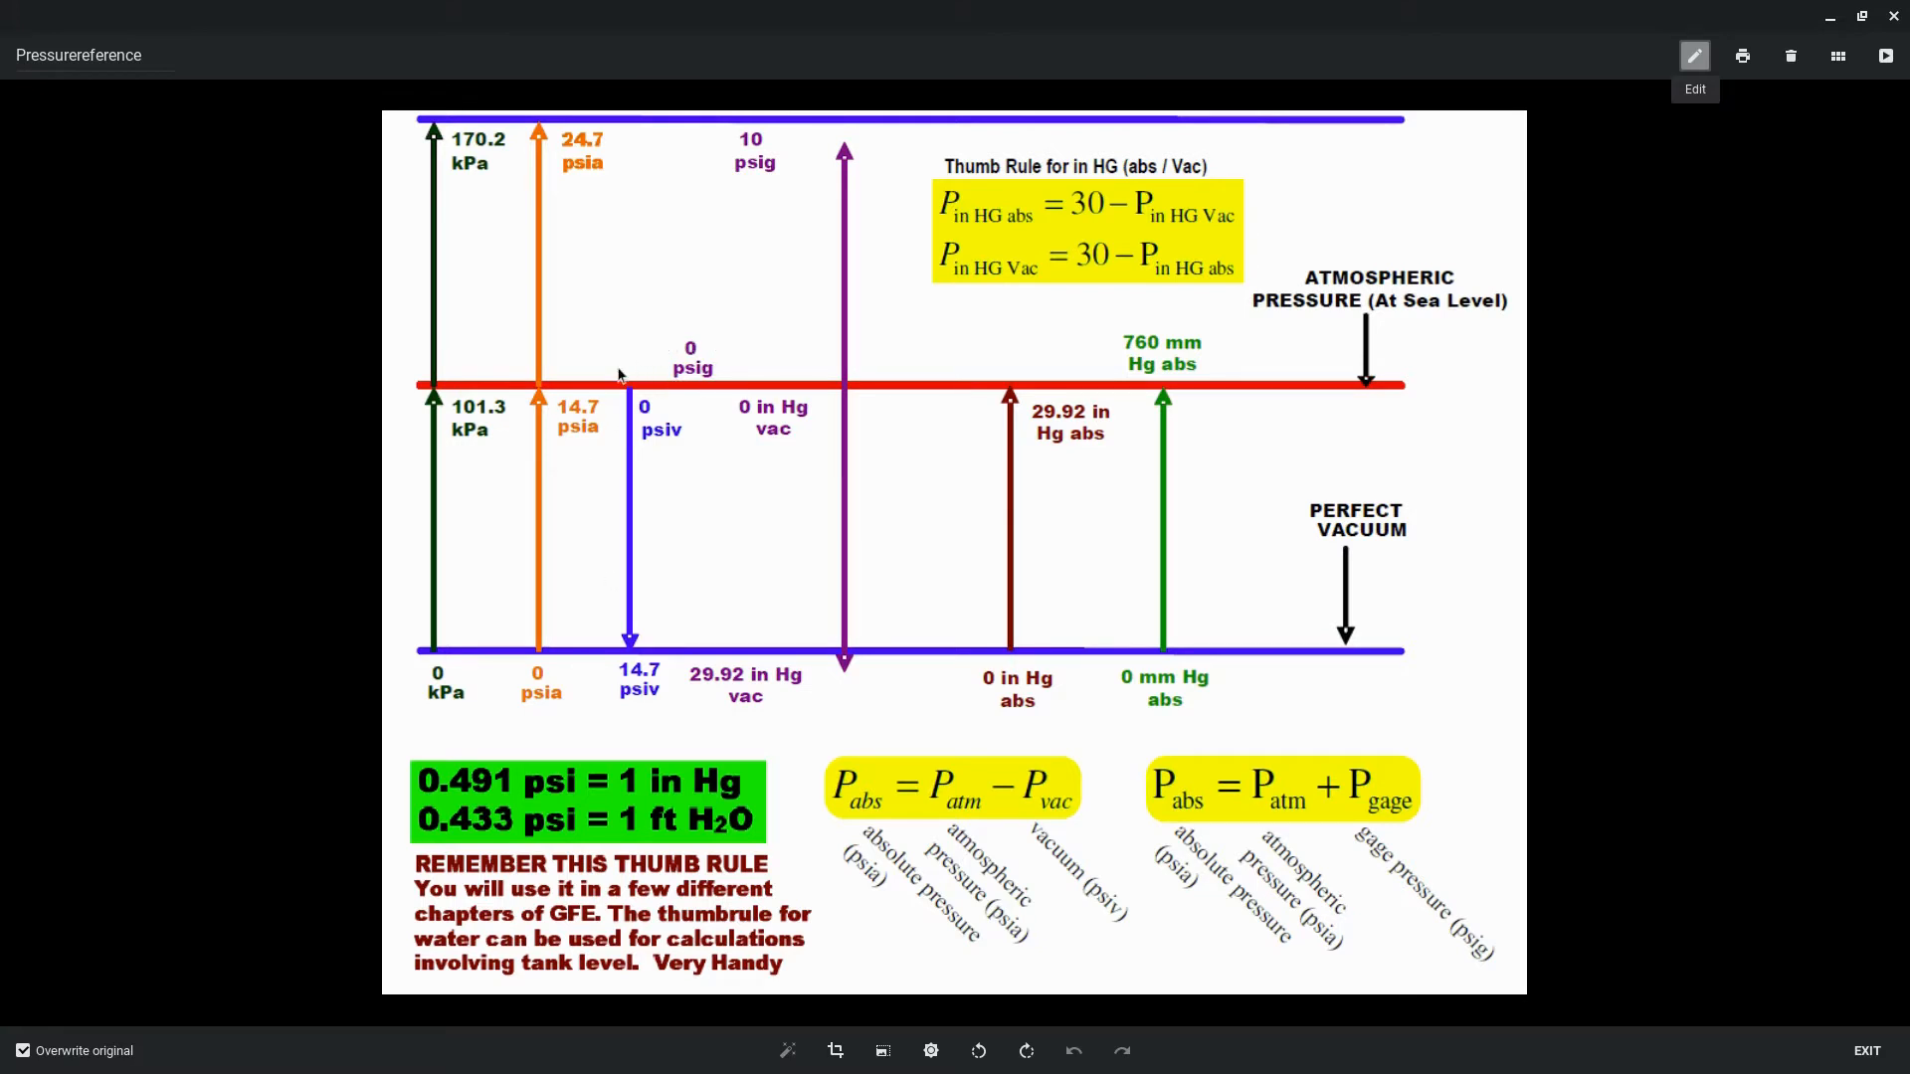
mouse_move(682, 392)
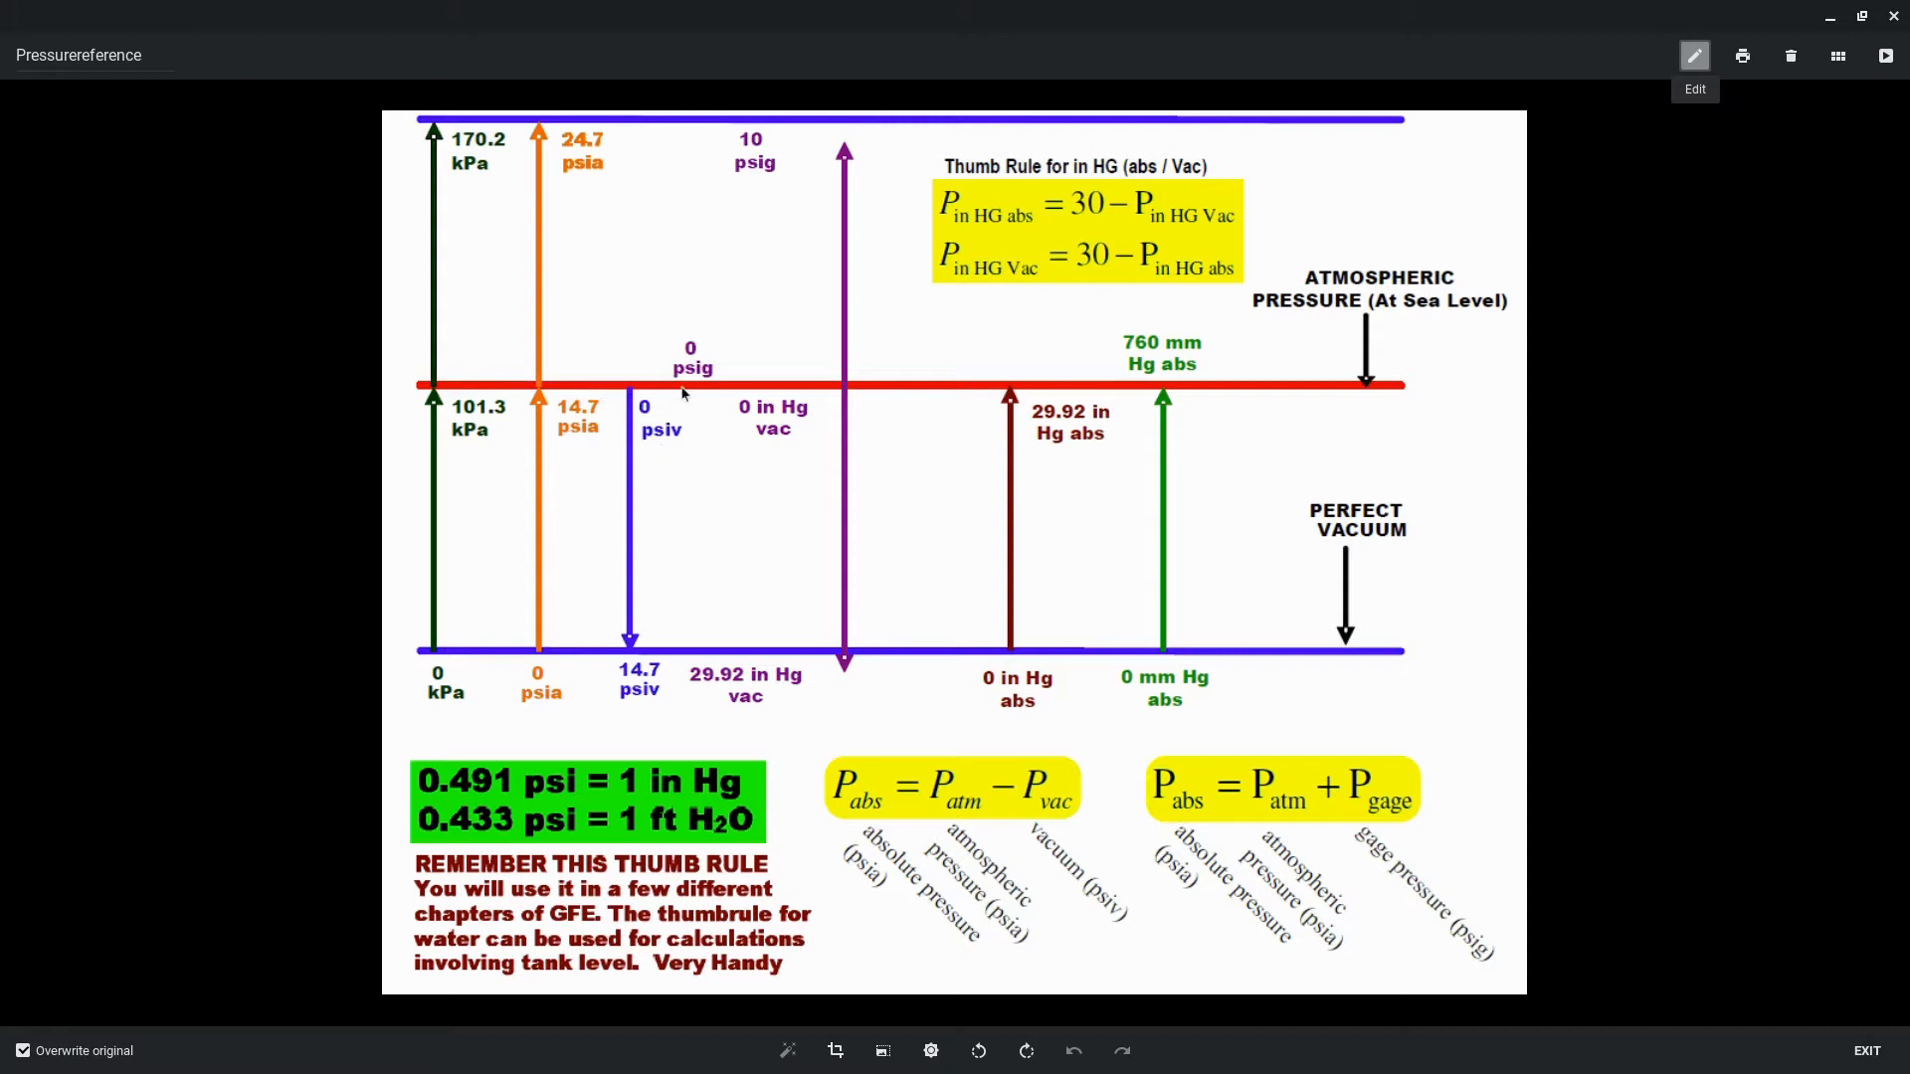
mouse_move(646, 418)
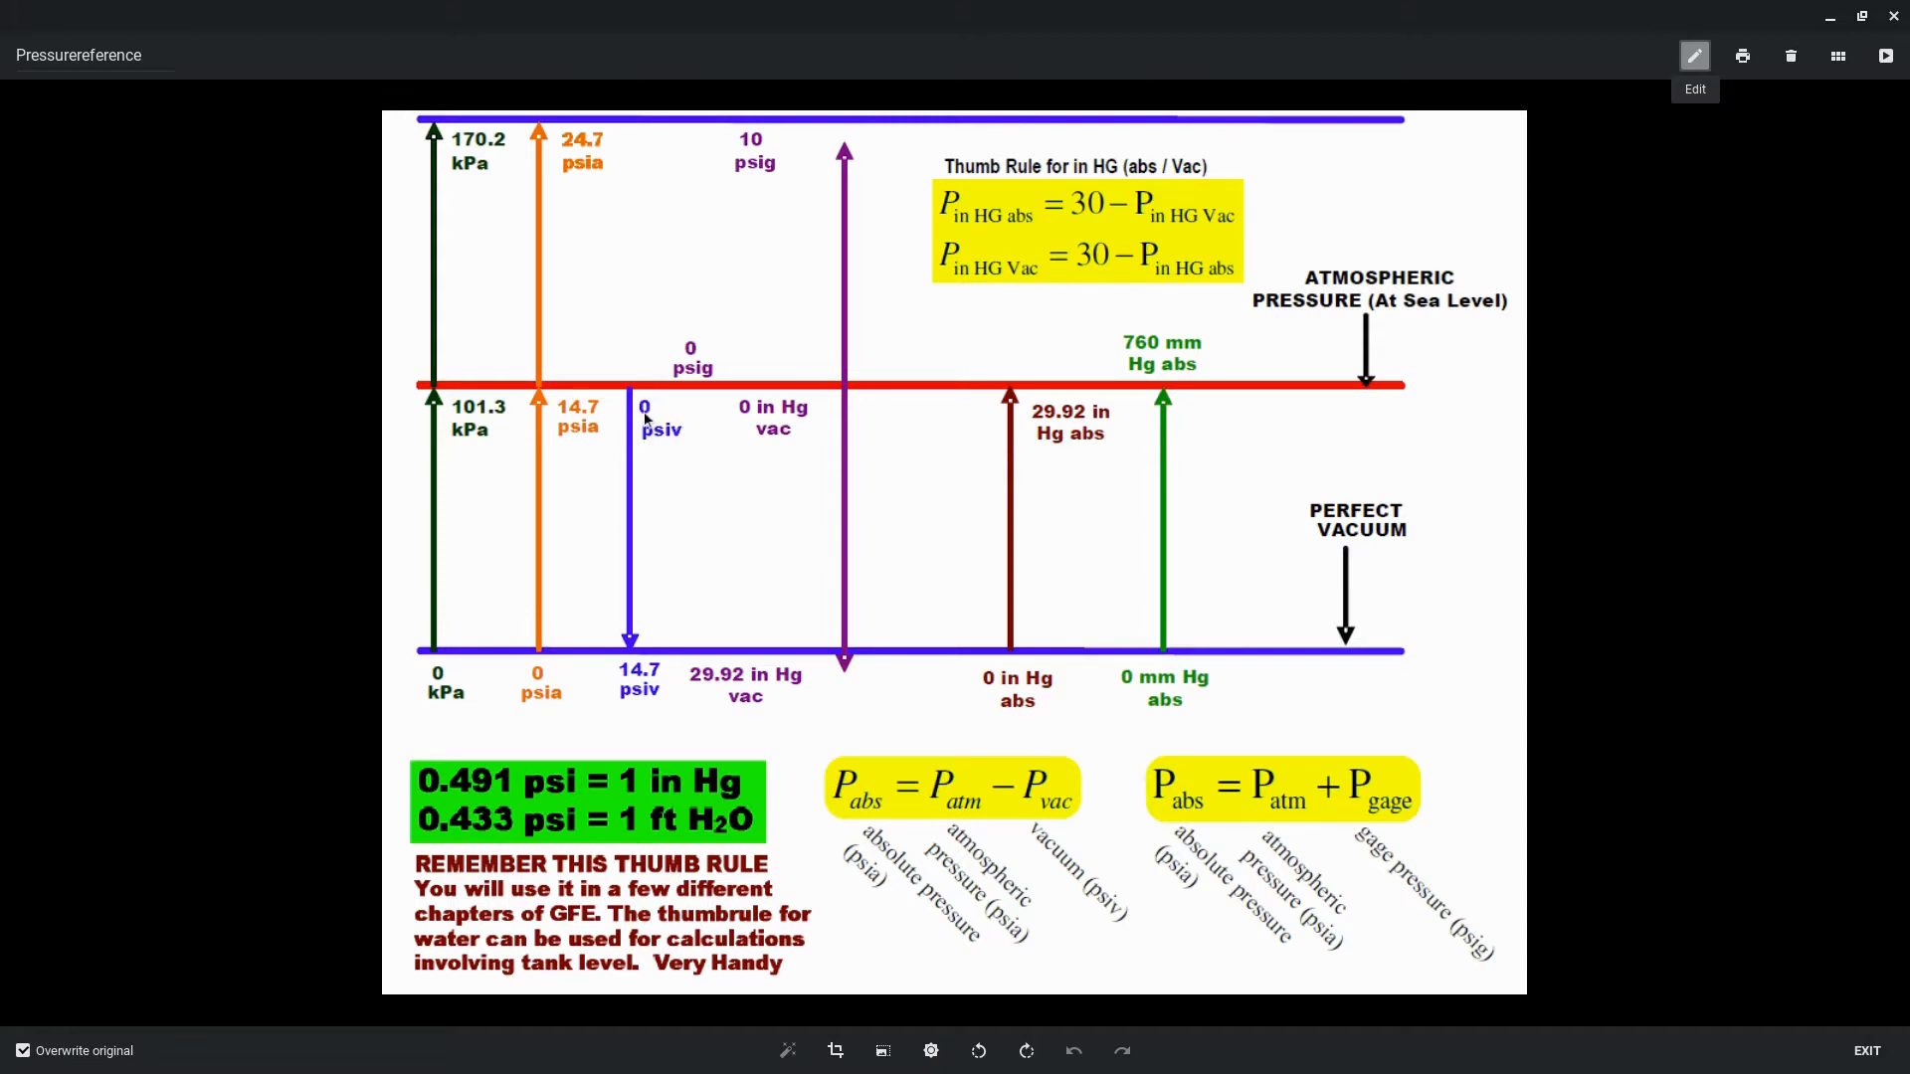
mouse_move(789, 390)
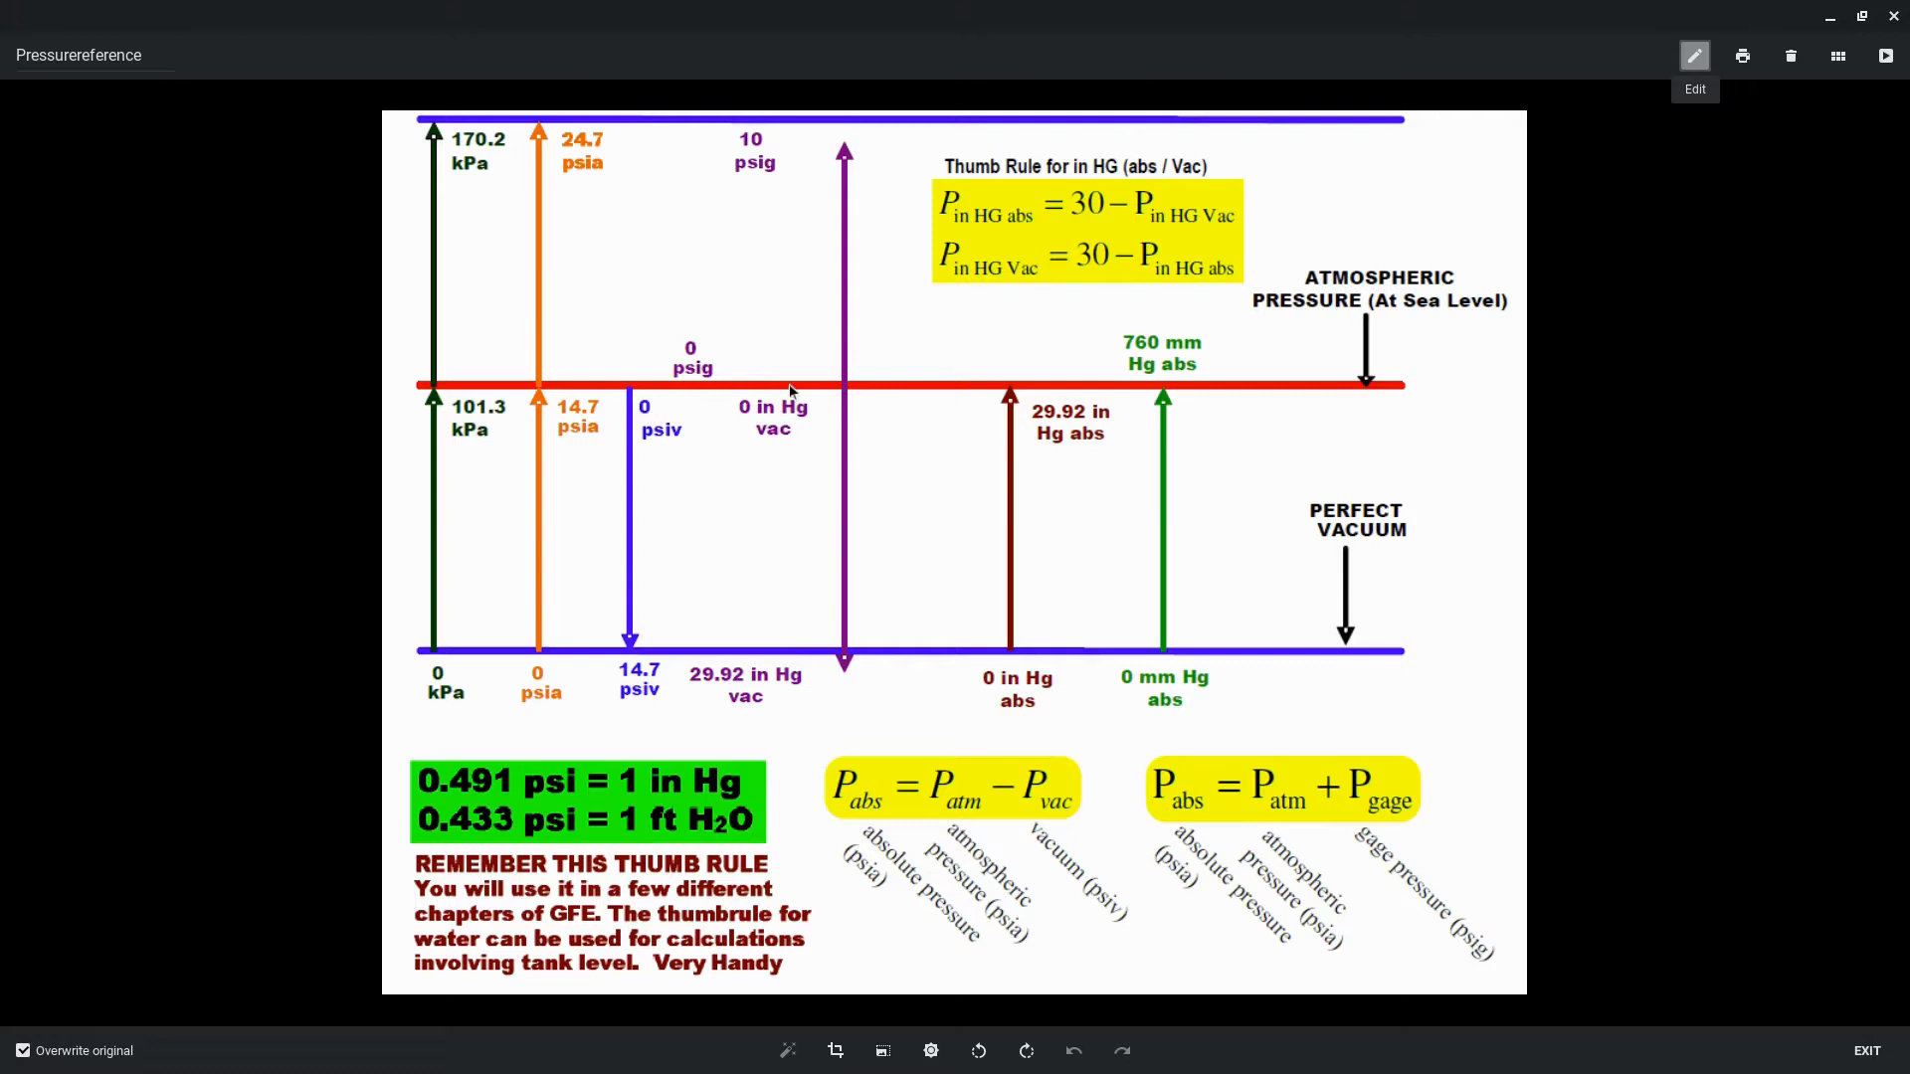
mouse_move(663, 386)
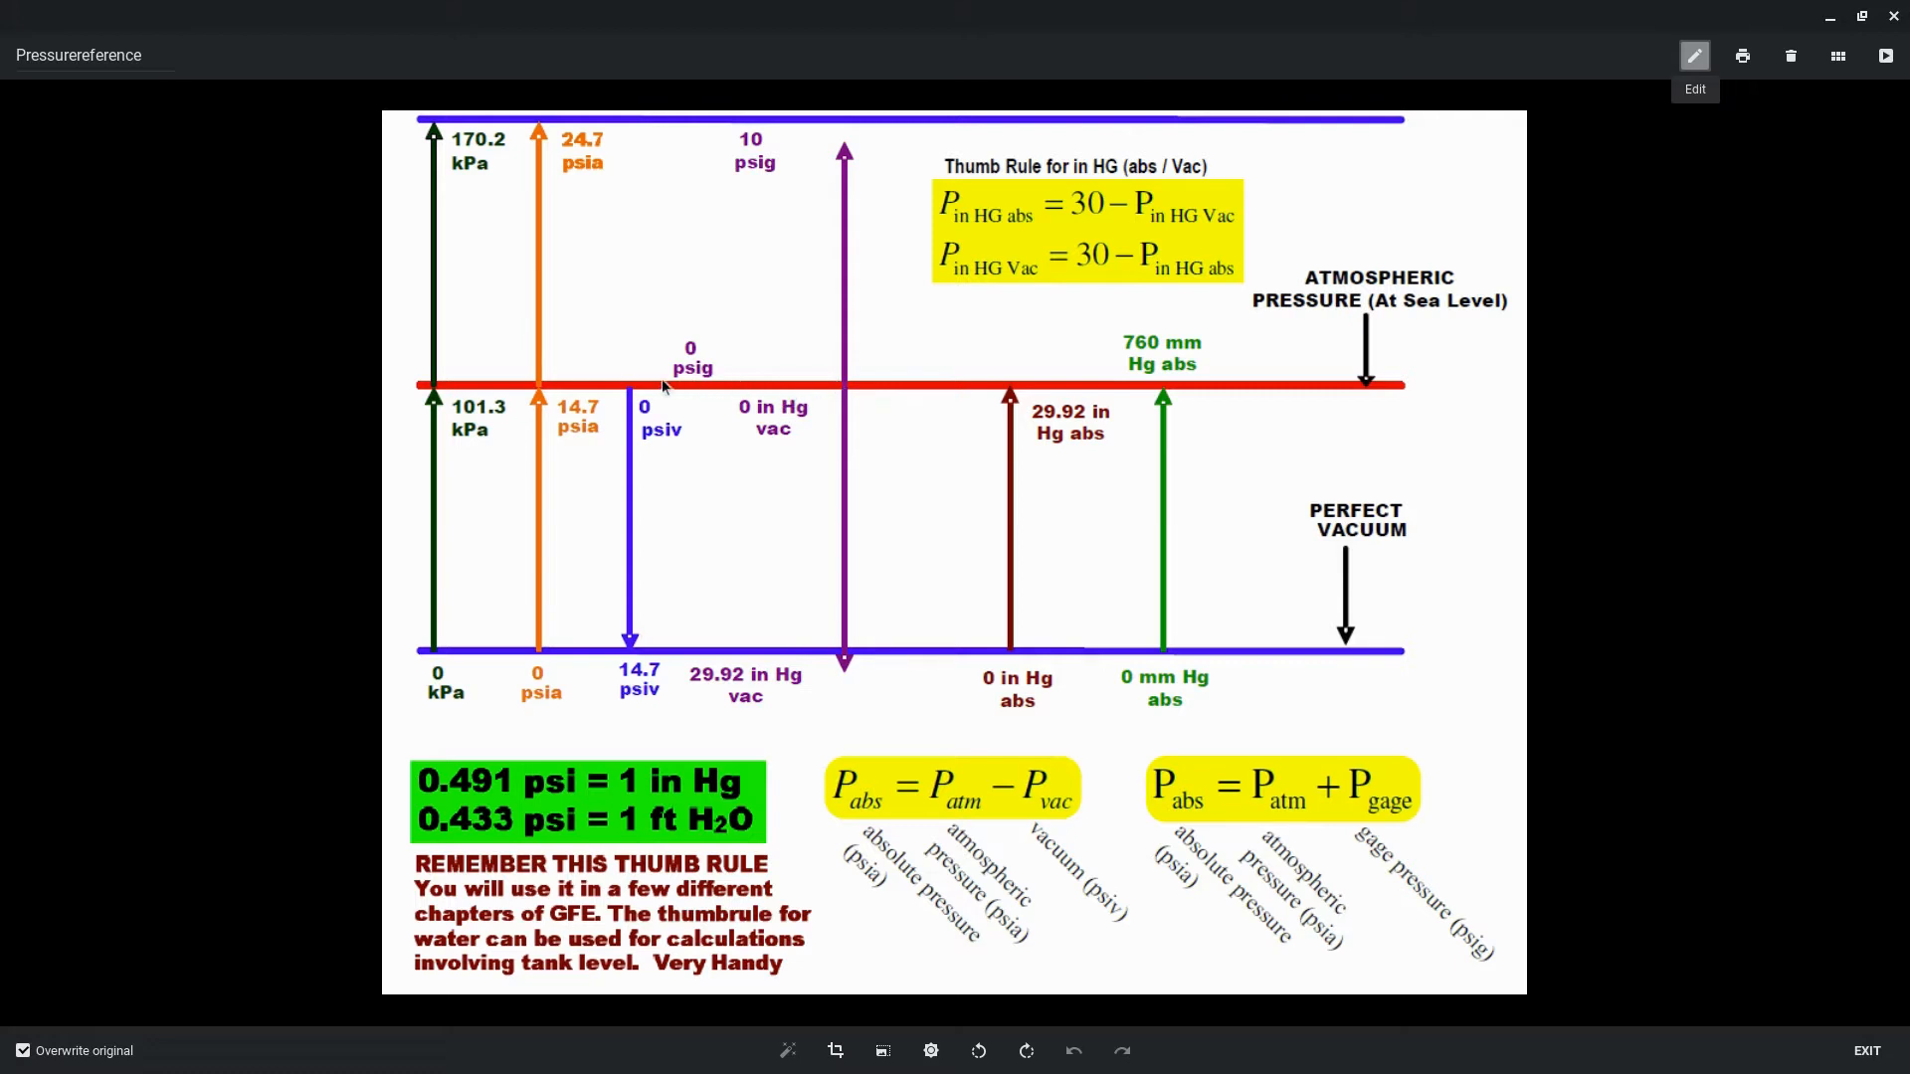
mouse_move(728, 362)
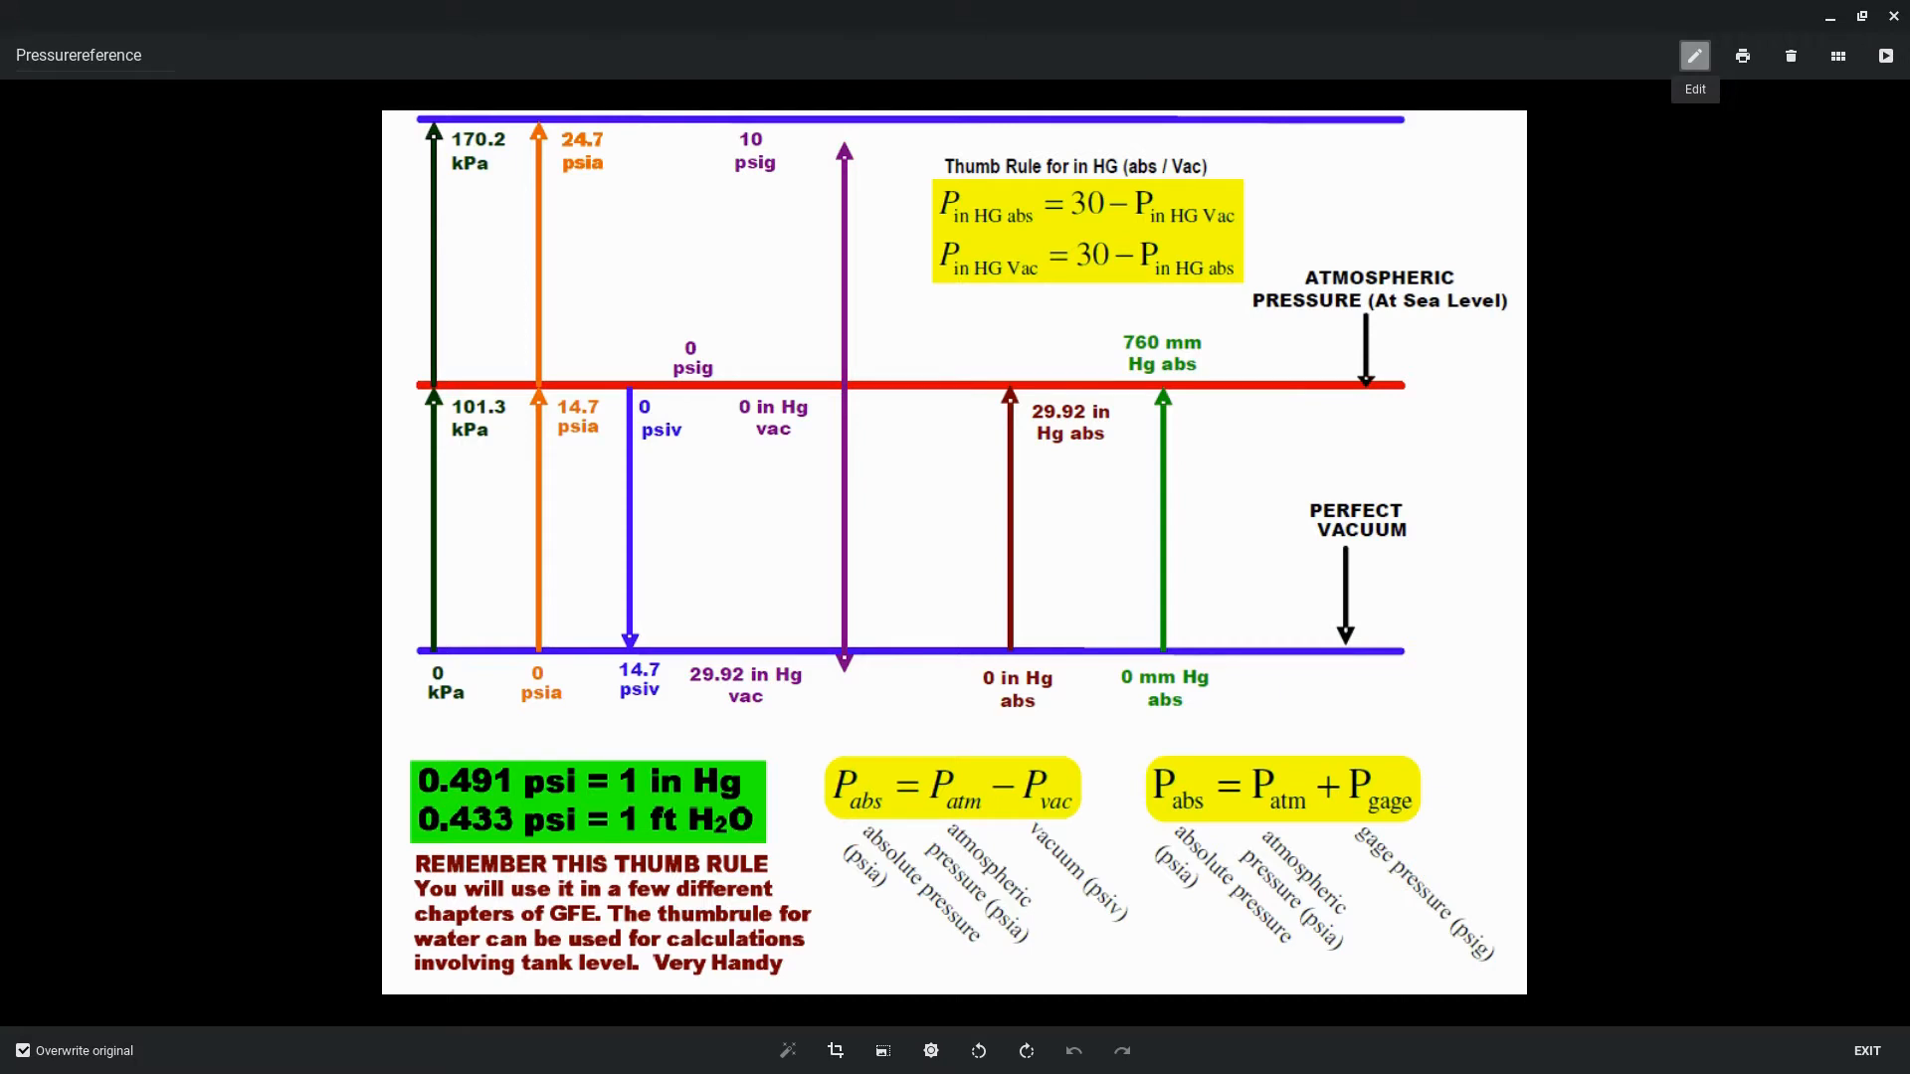
mouse_move(666, 364)
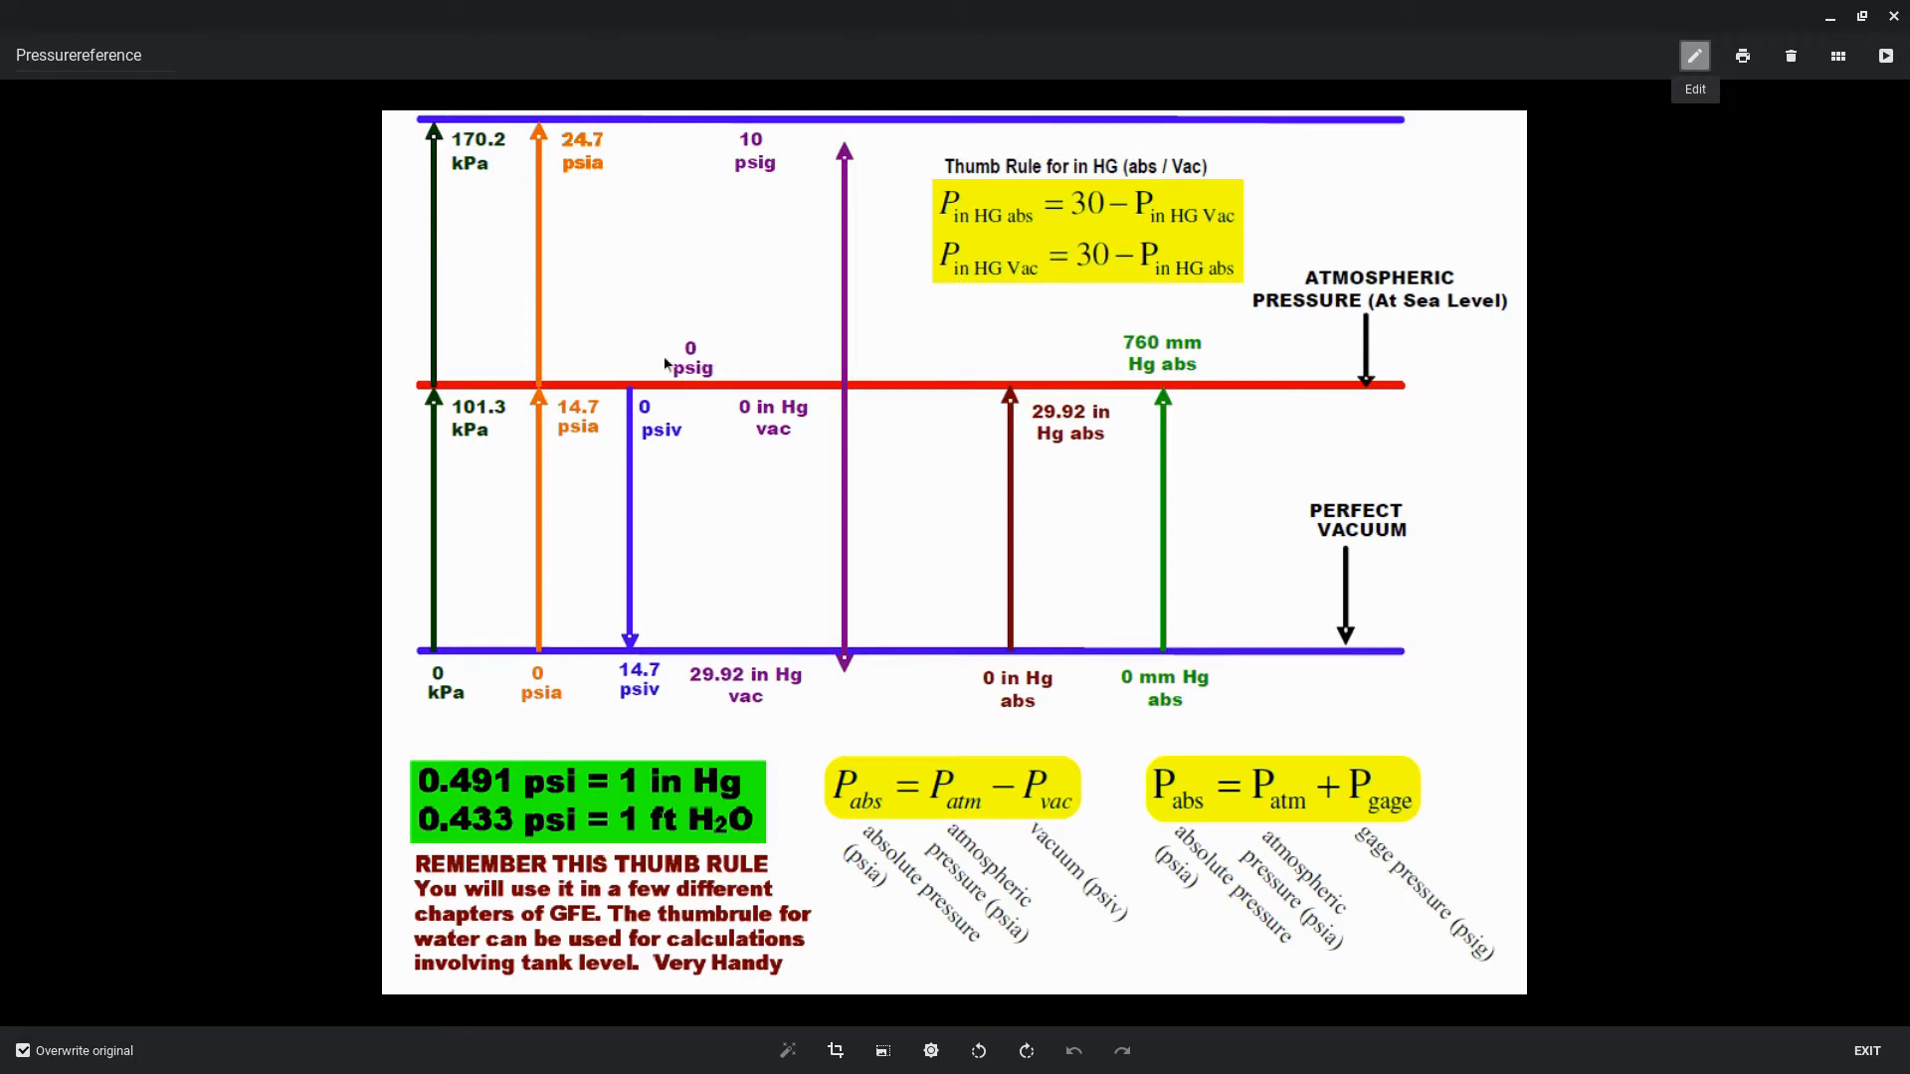
mouse_move(653, 412)
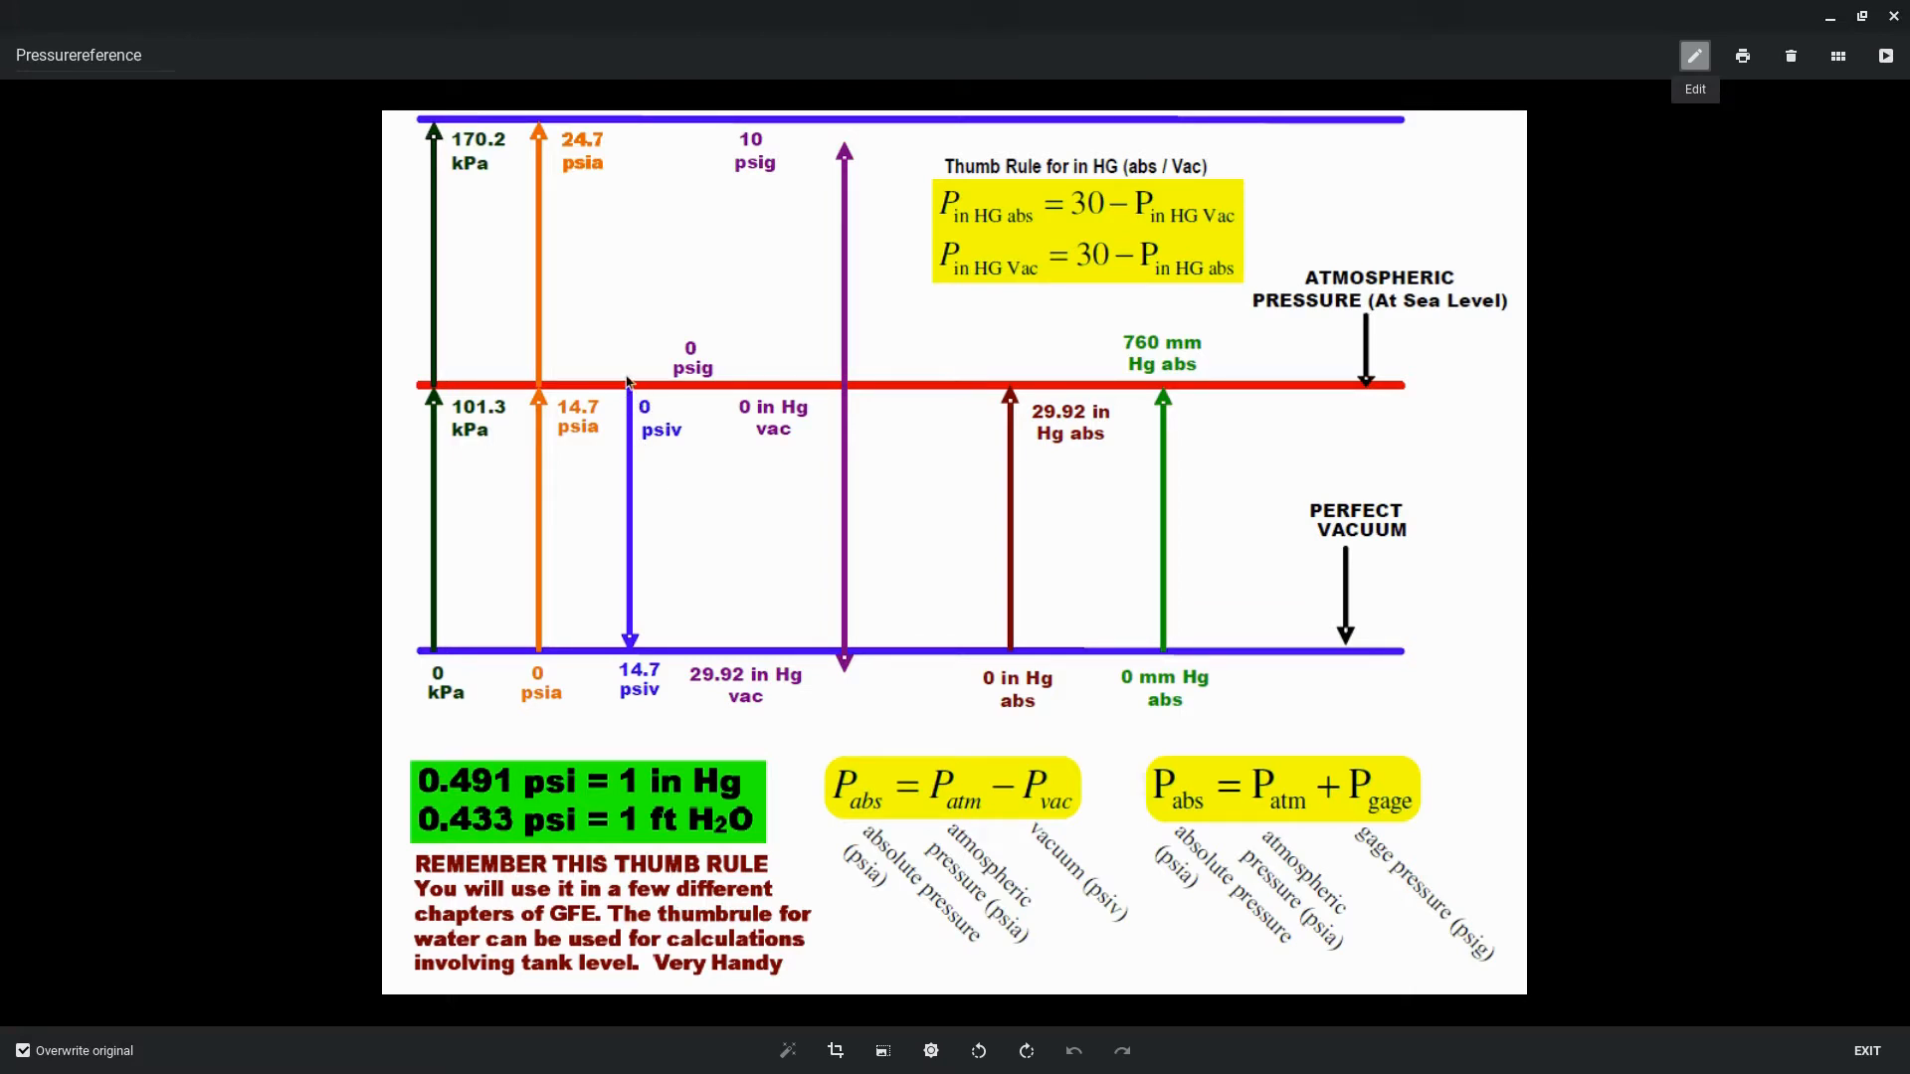
mouse_move(634, 402)
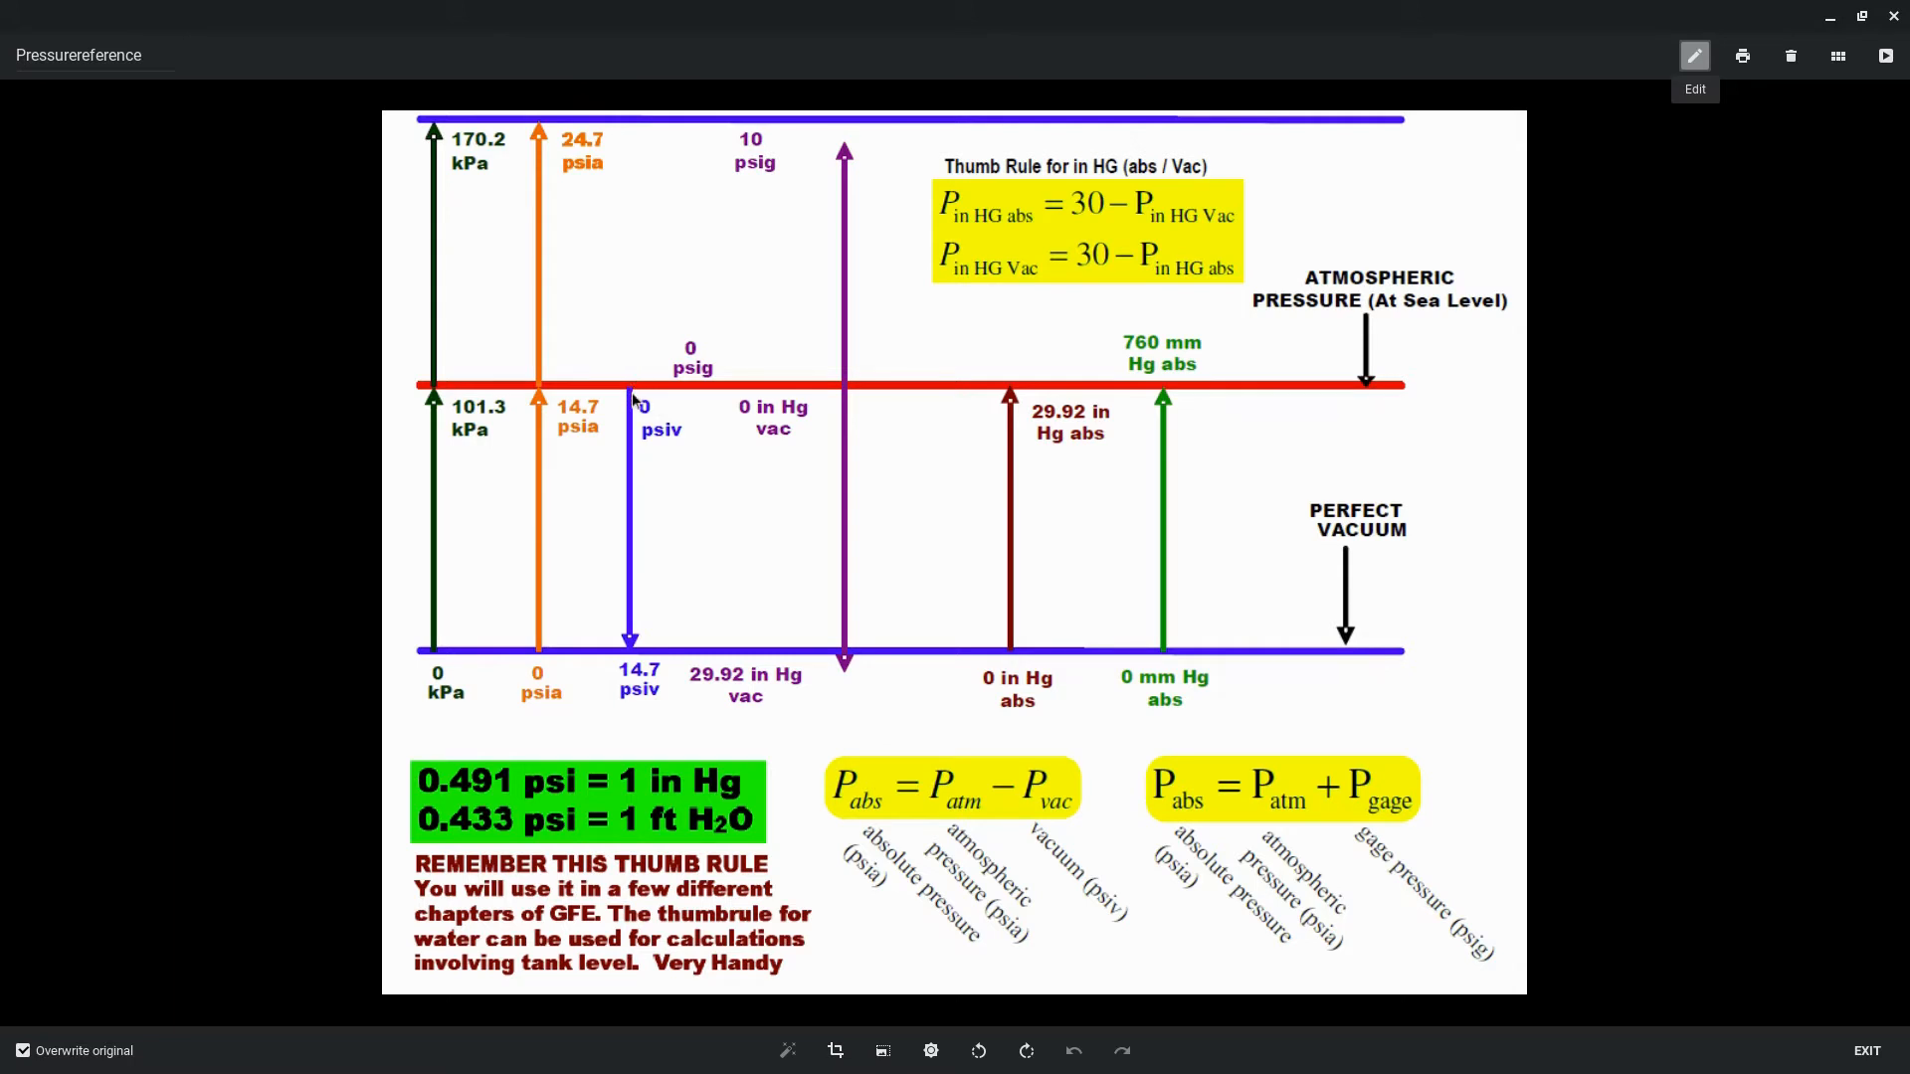
mouse_move(635, 420)
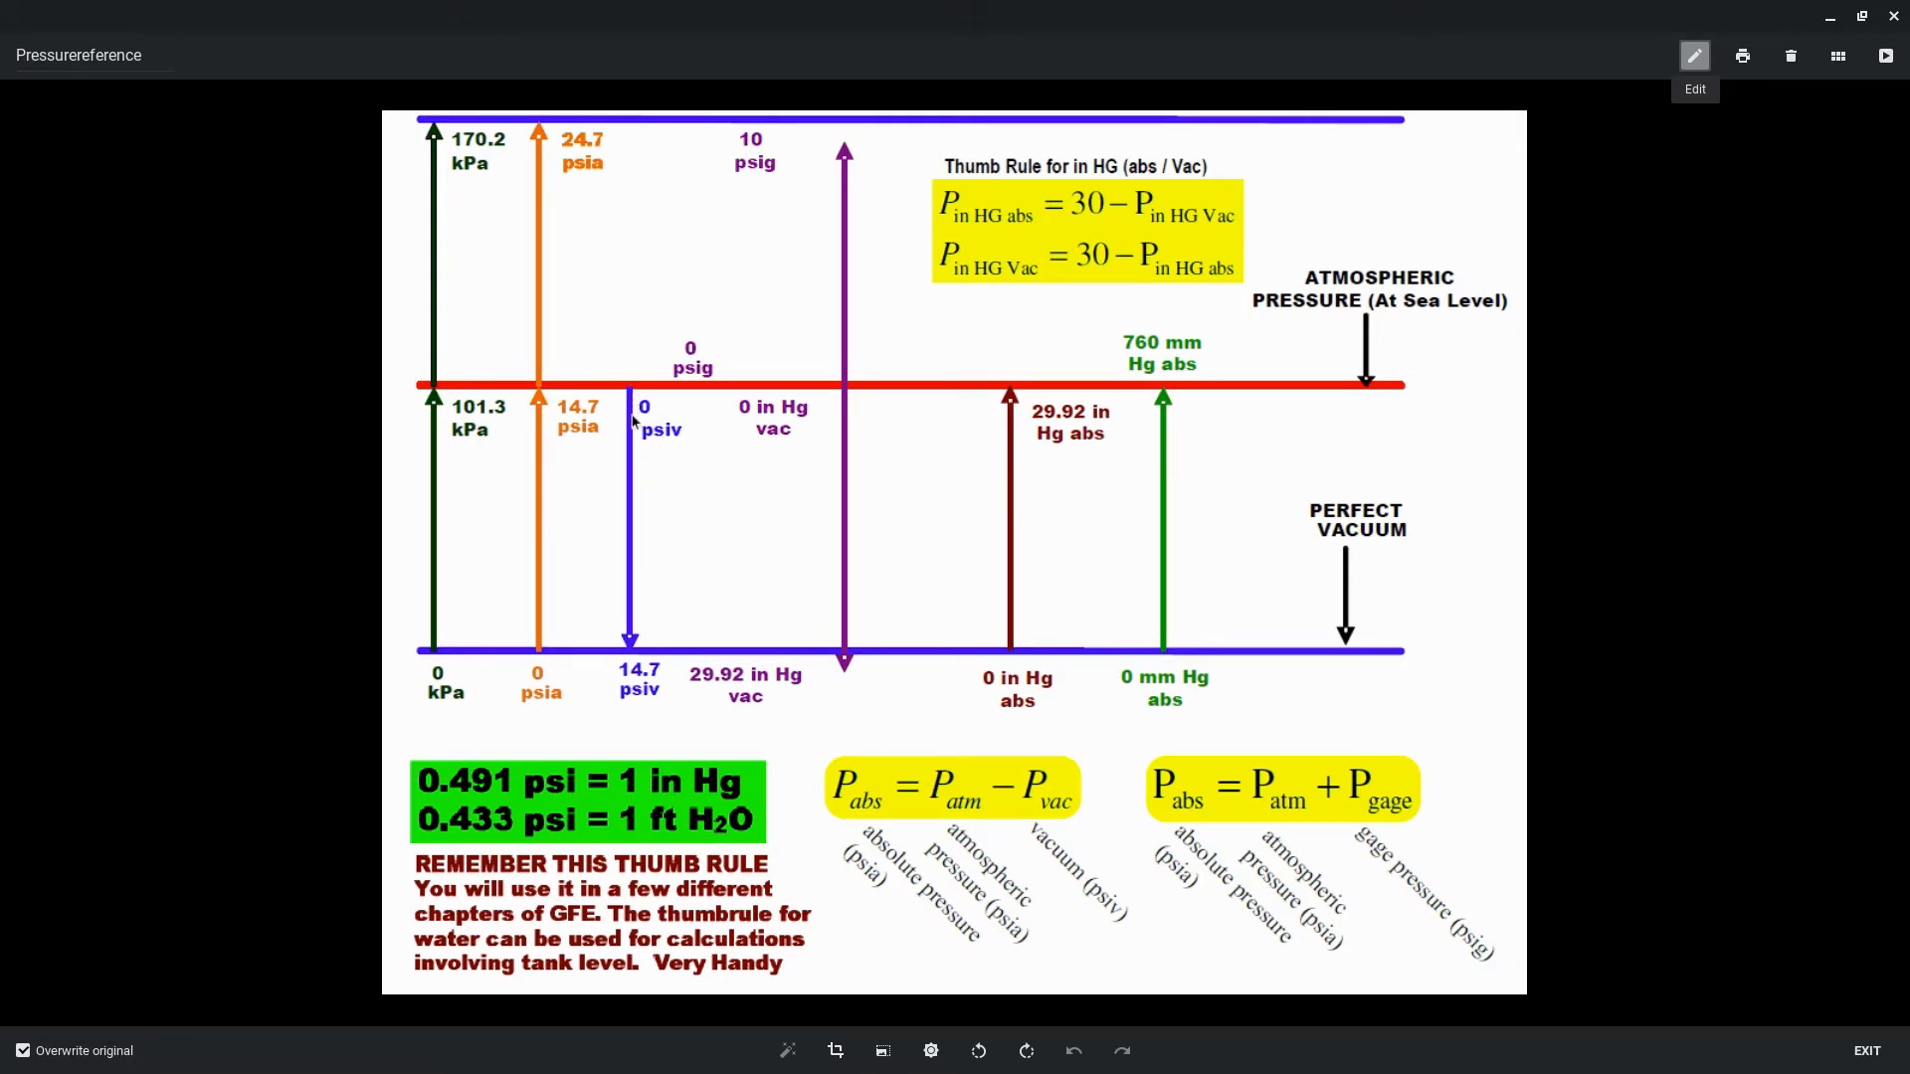
mouse_move(630, 398)
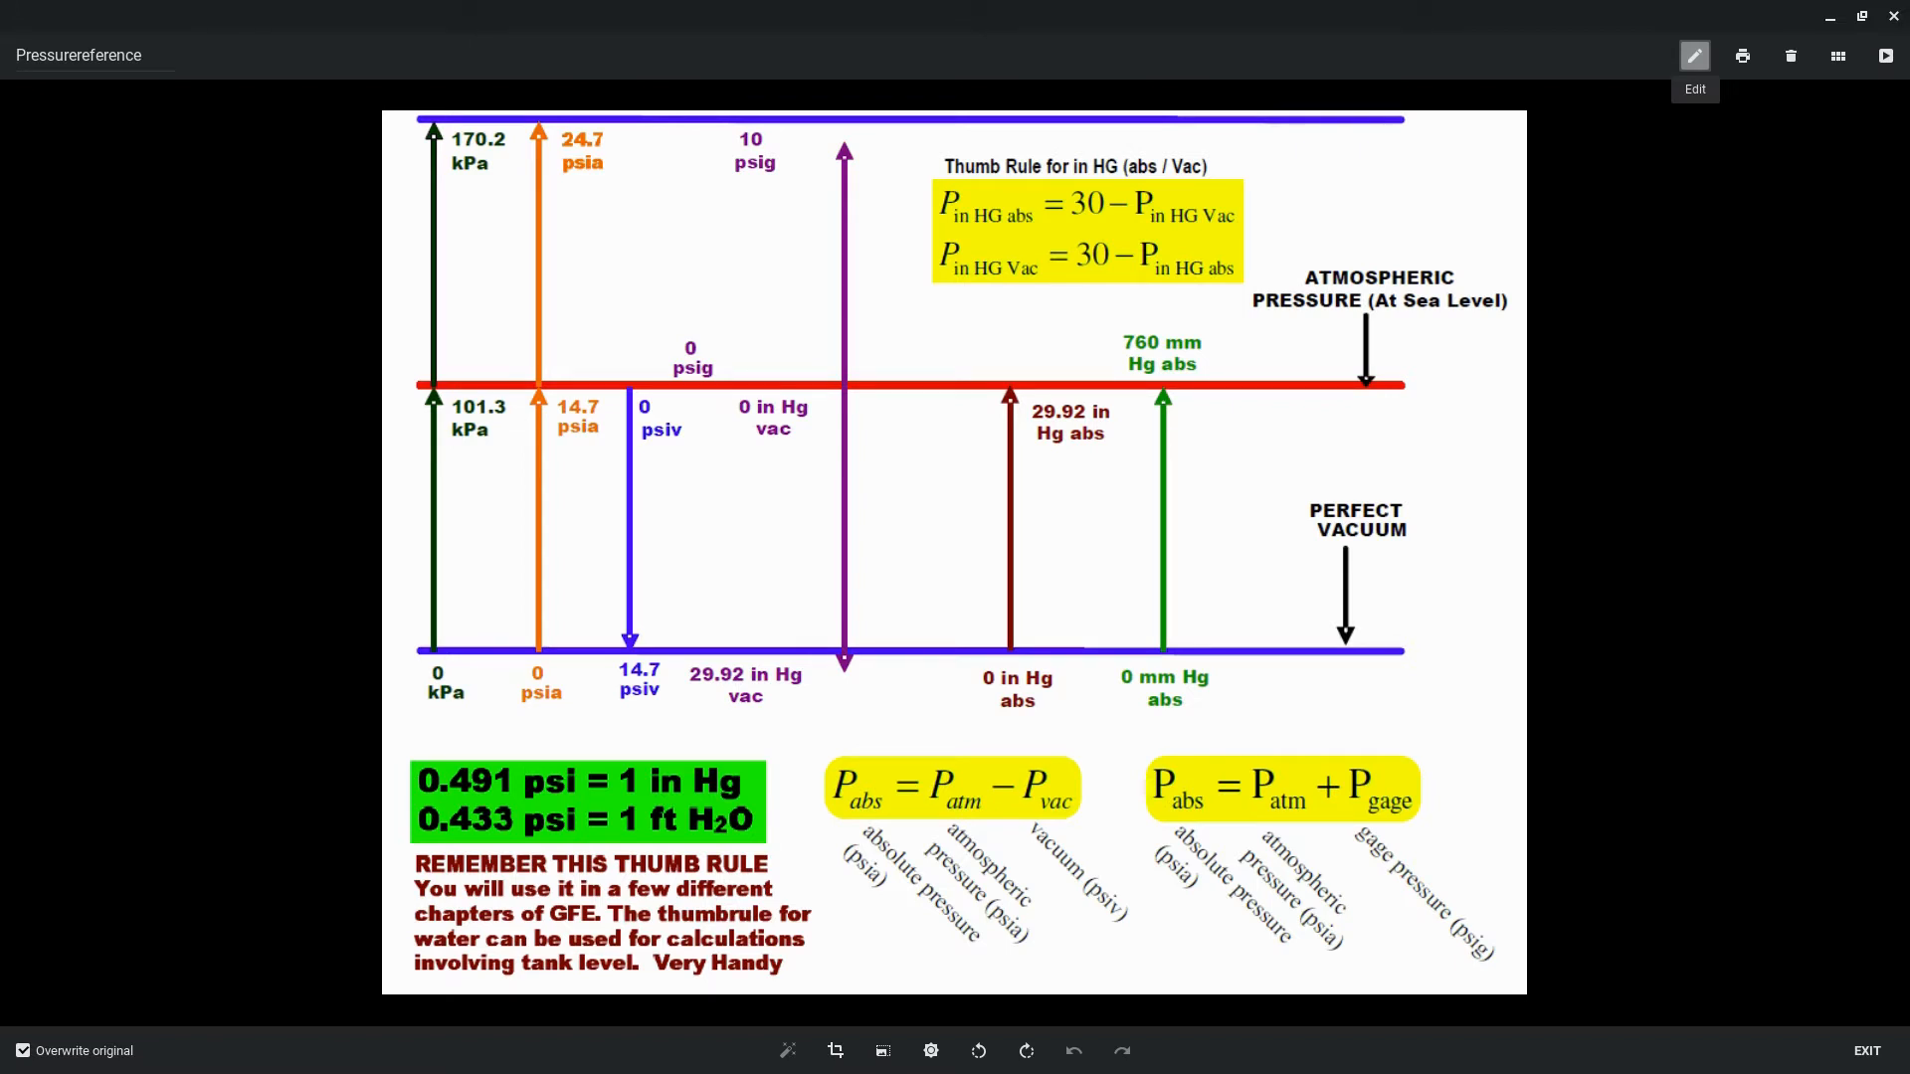
mouse_move(634, 418)
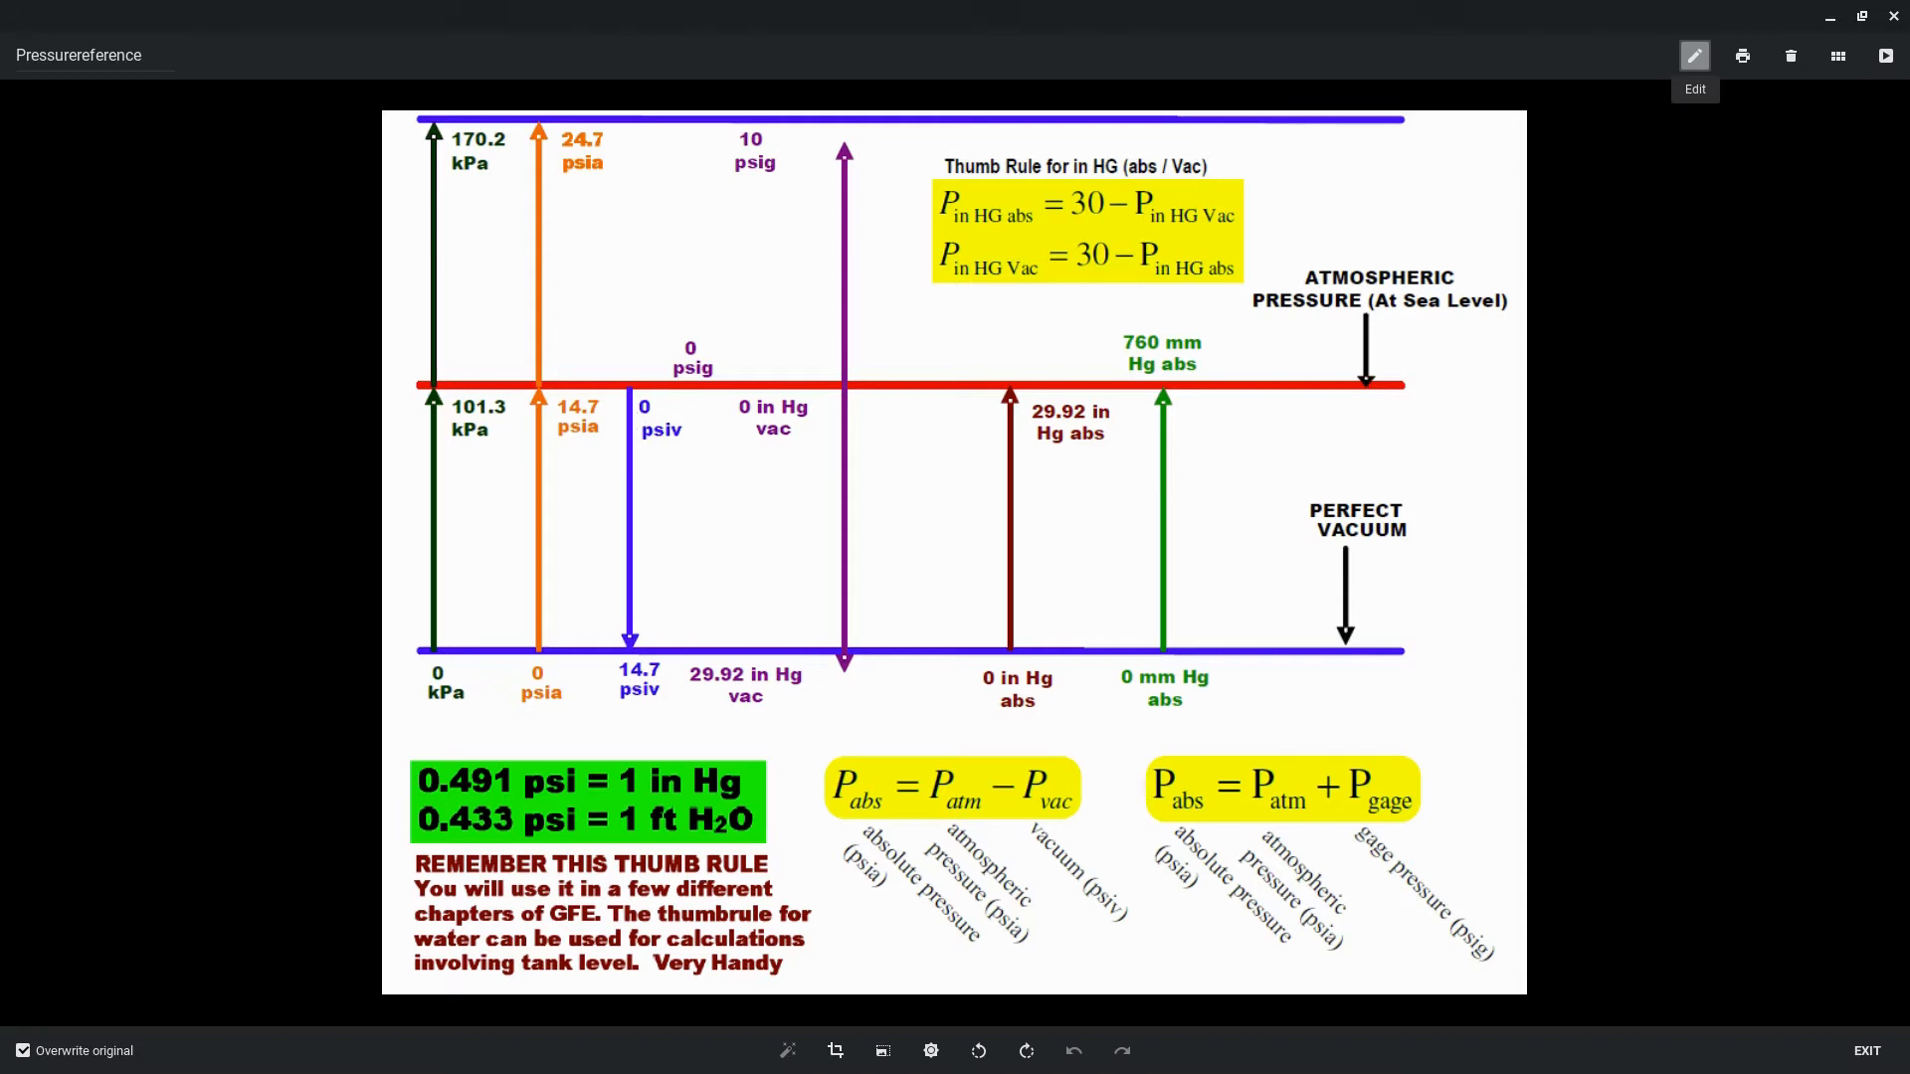
mouse_move(619, 408)
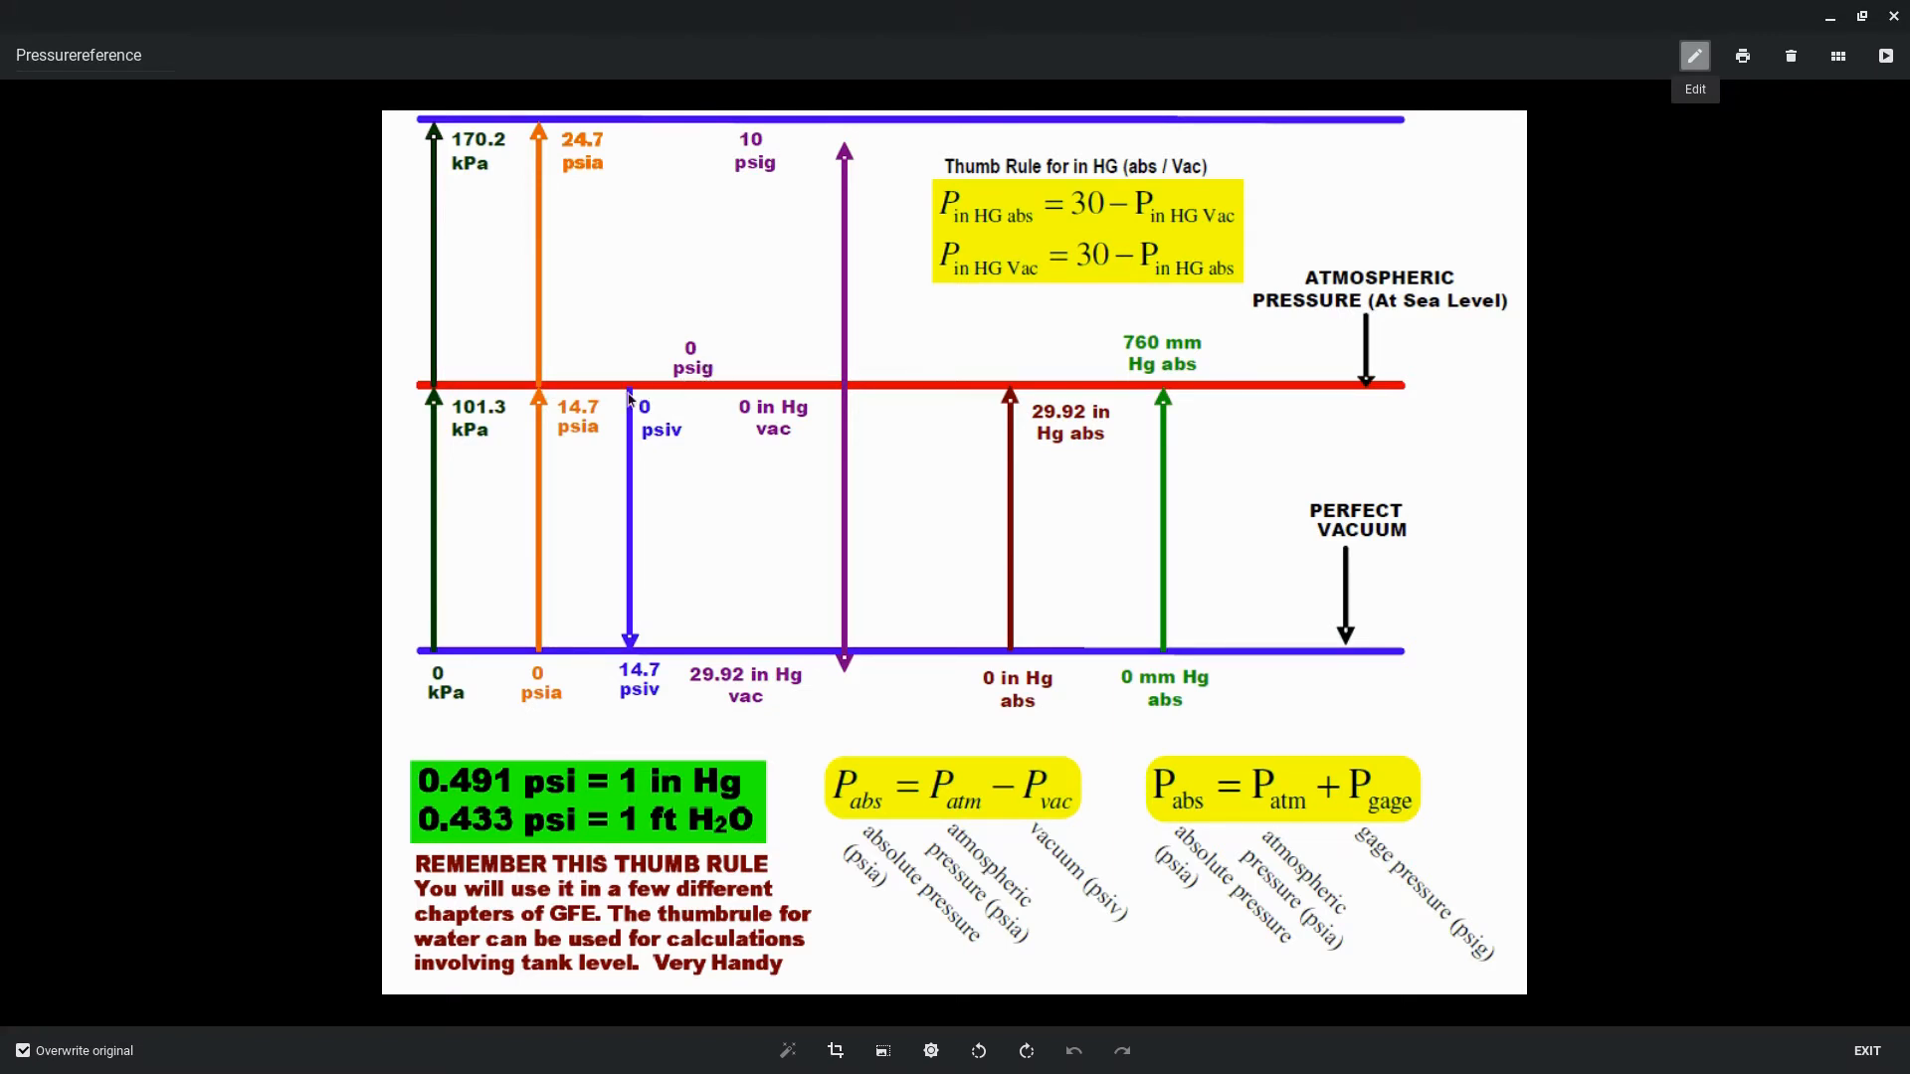
mouse_move(550, 414)
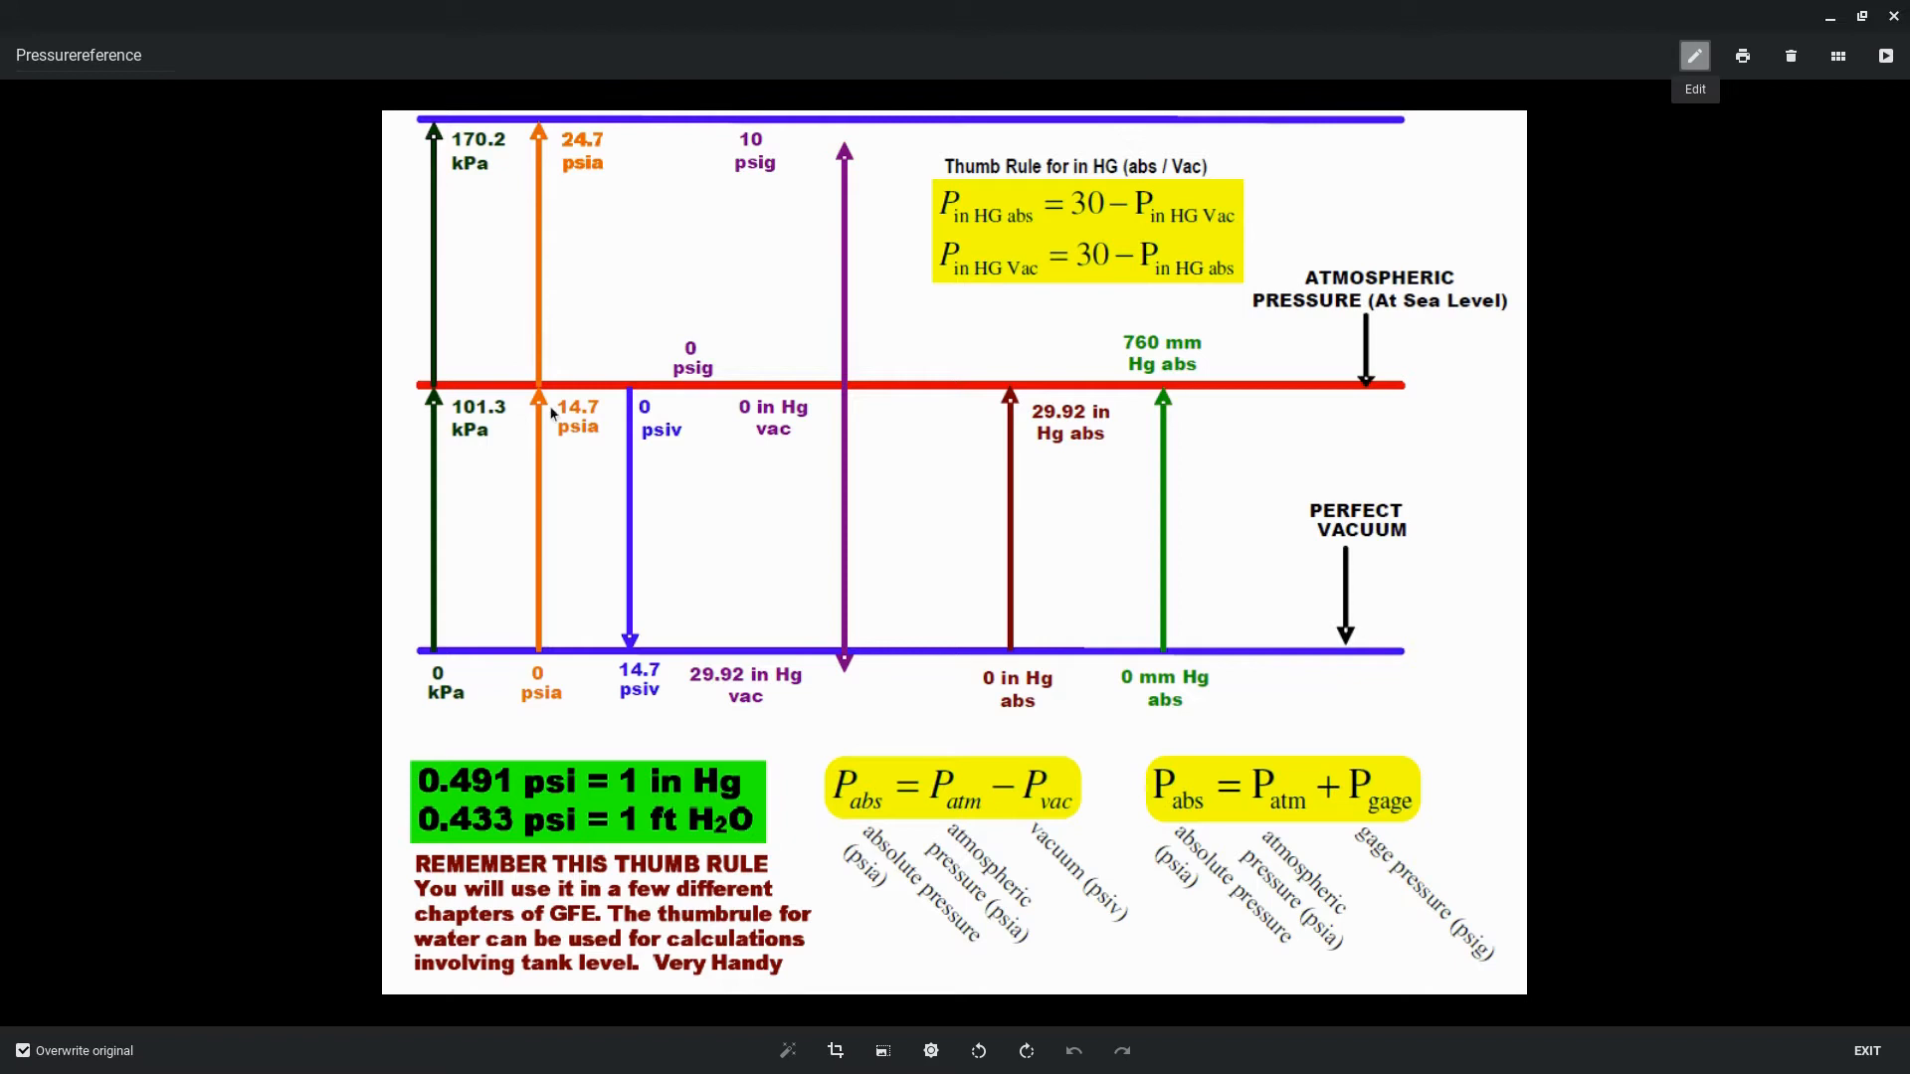
mouse_move(634, 396)
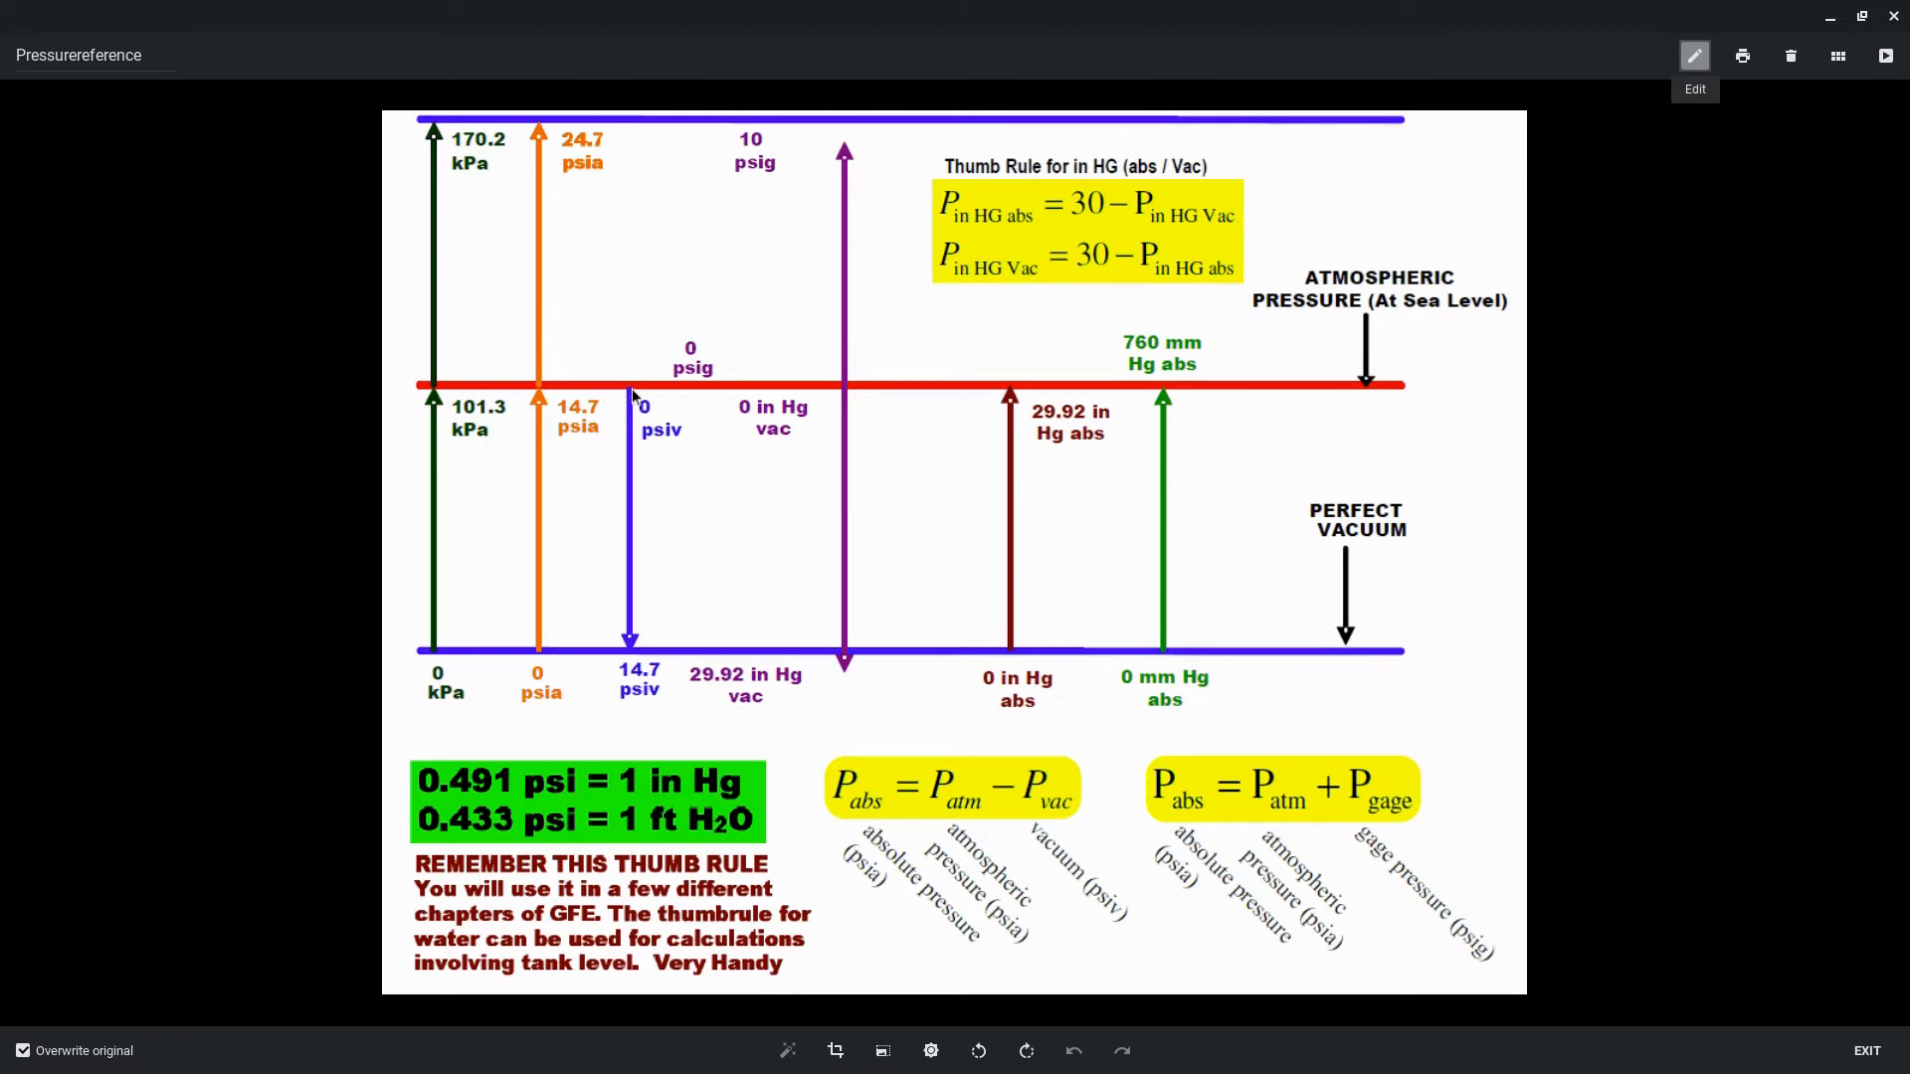
mouse_move(640, 427)
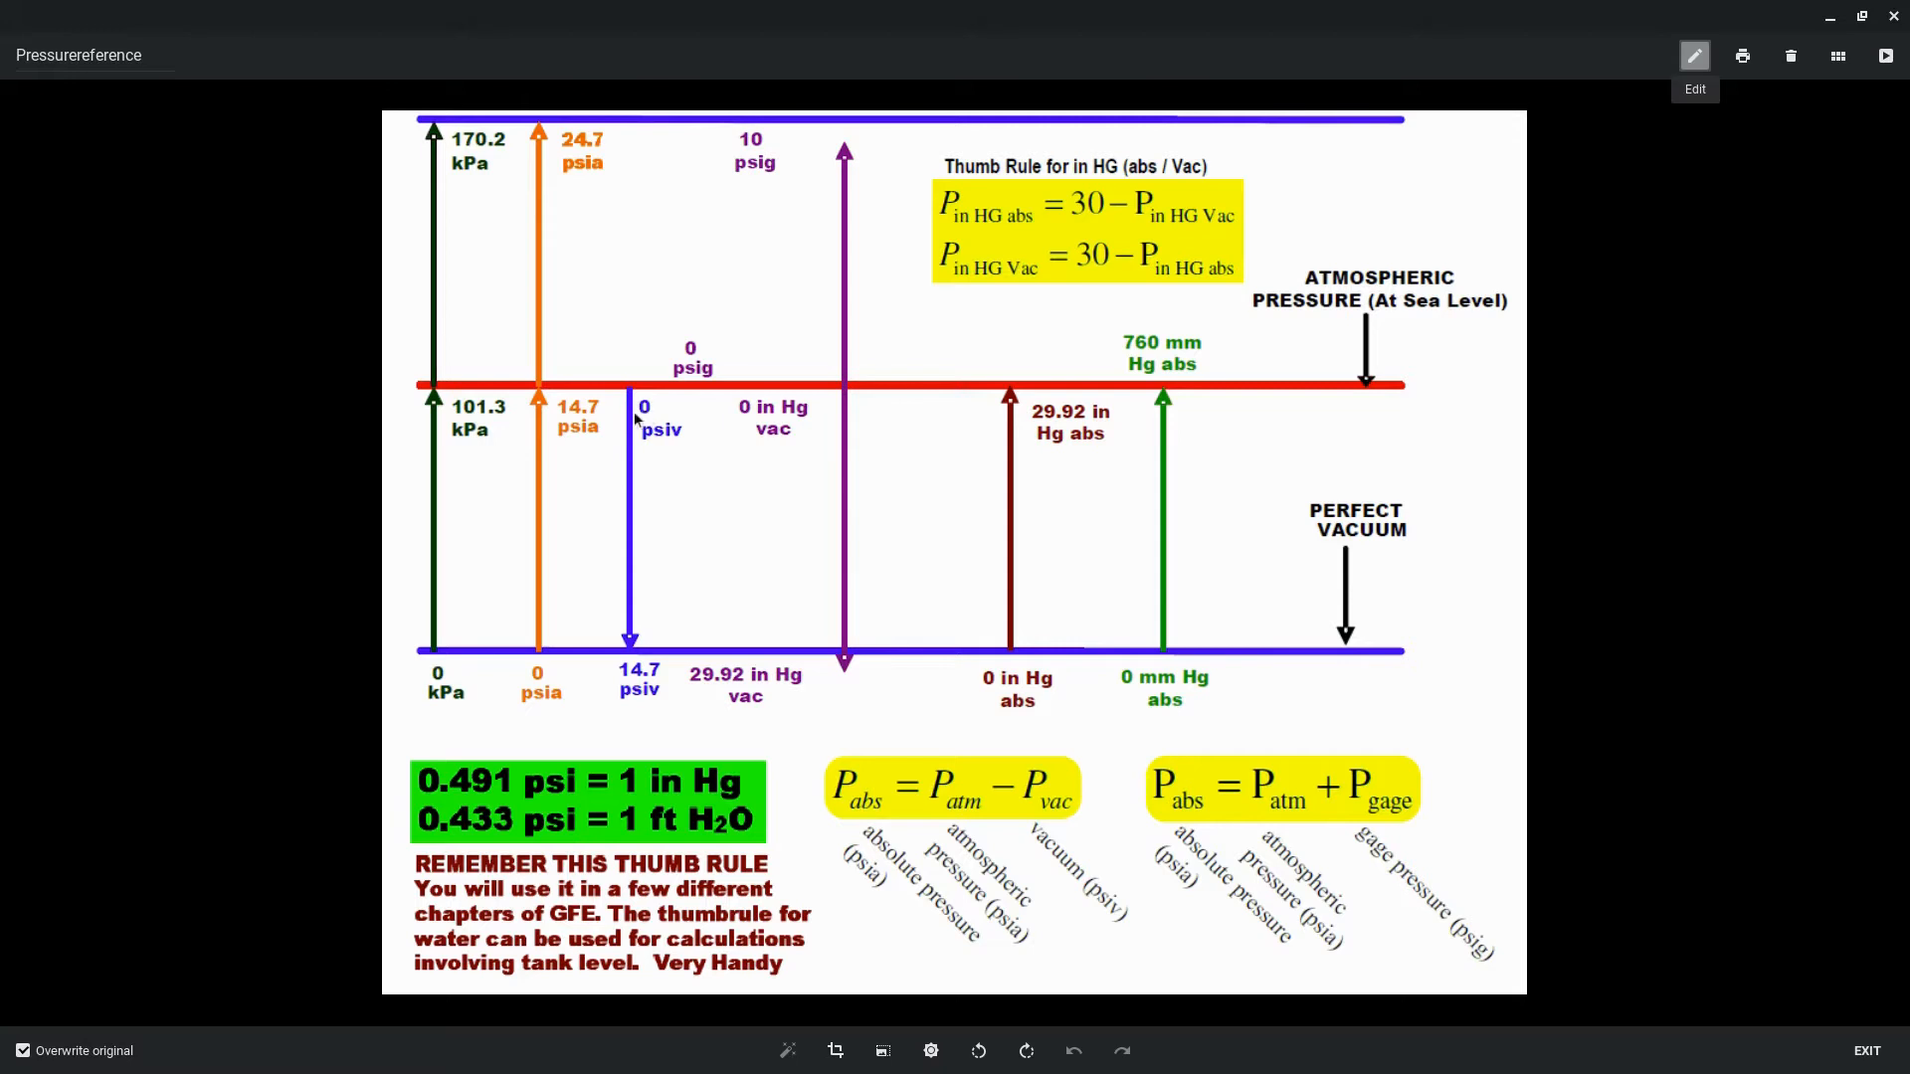
mouse_move(556, 419)
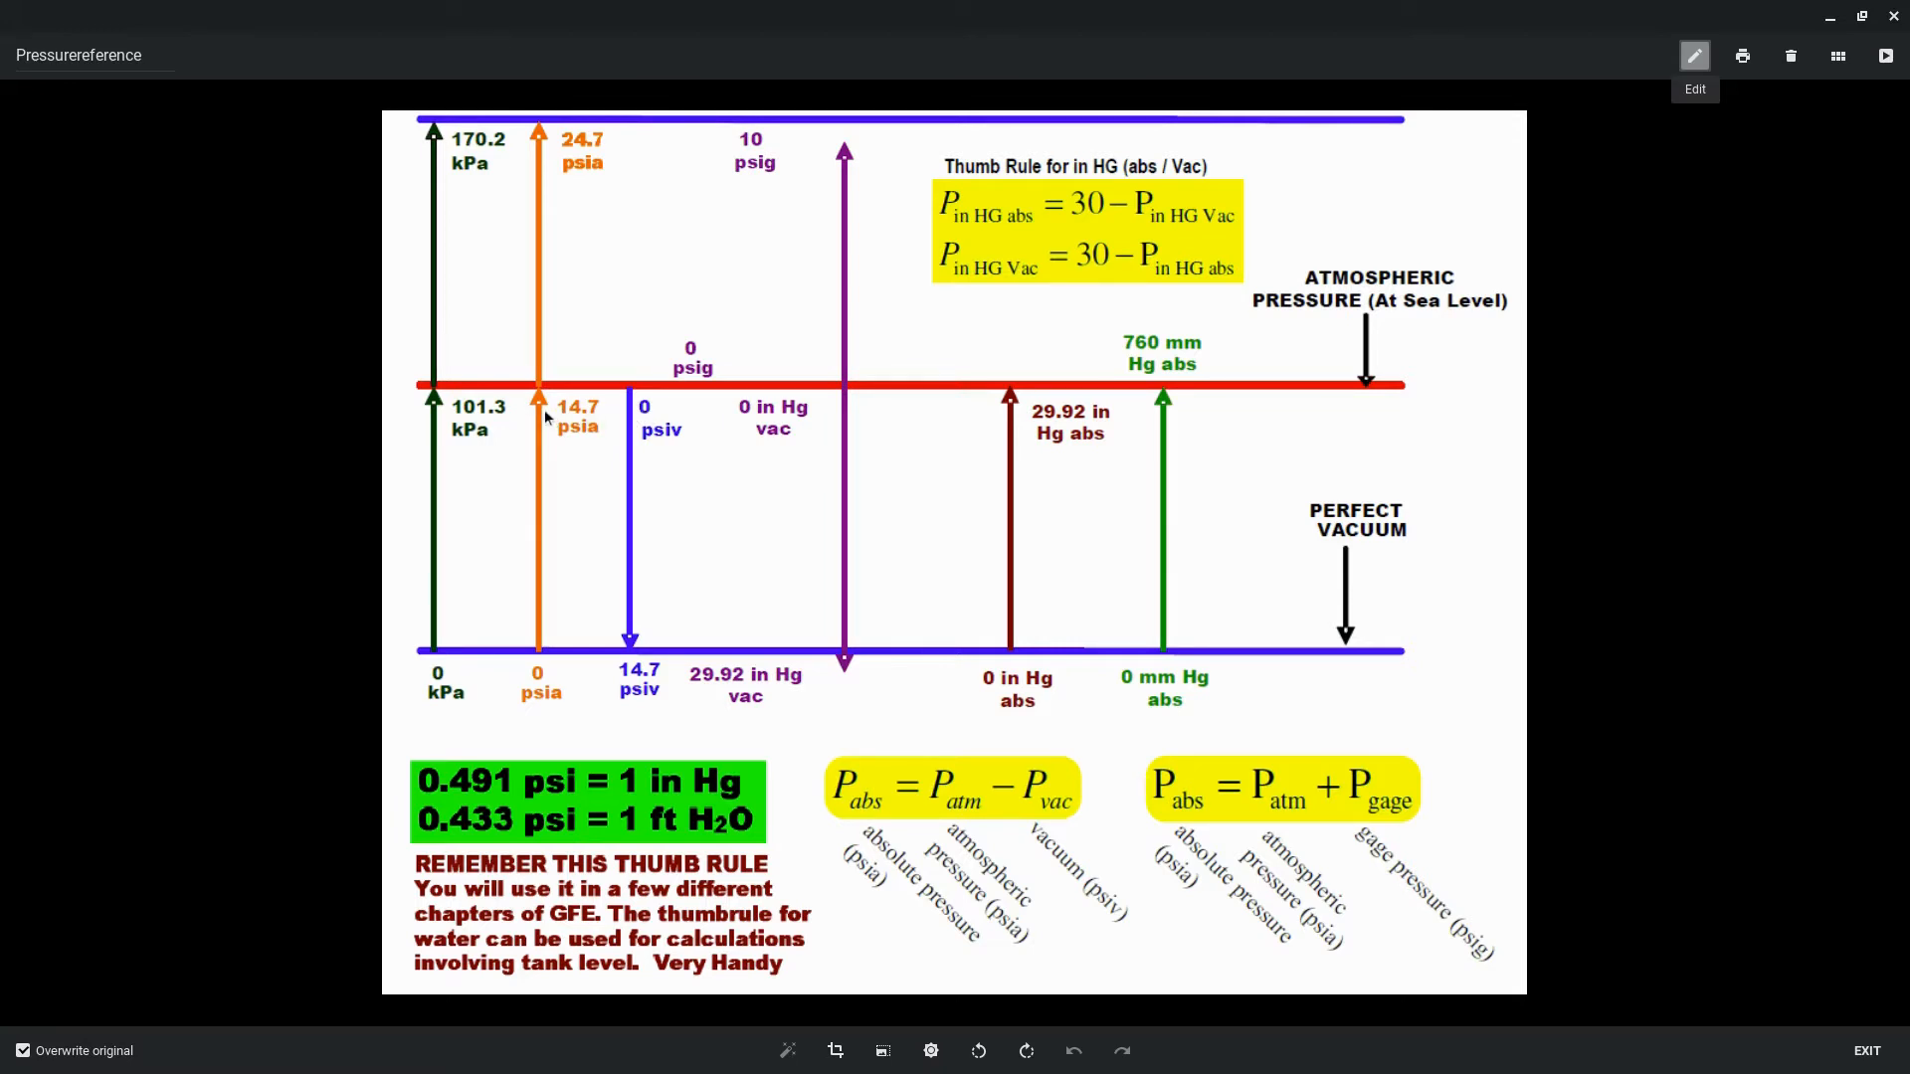
mouse_move(633, 620)
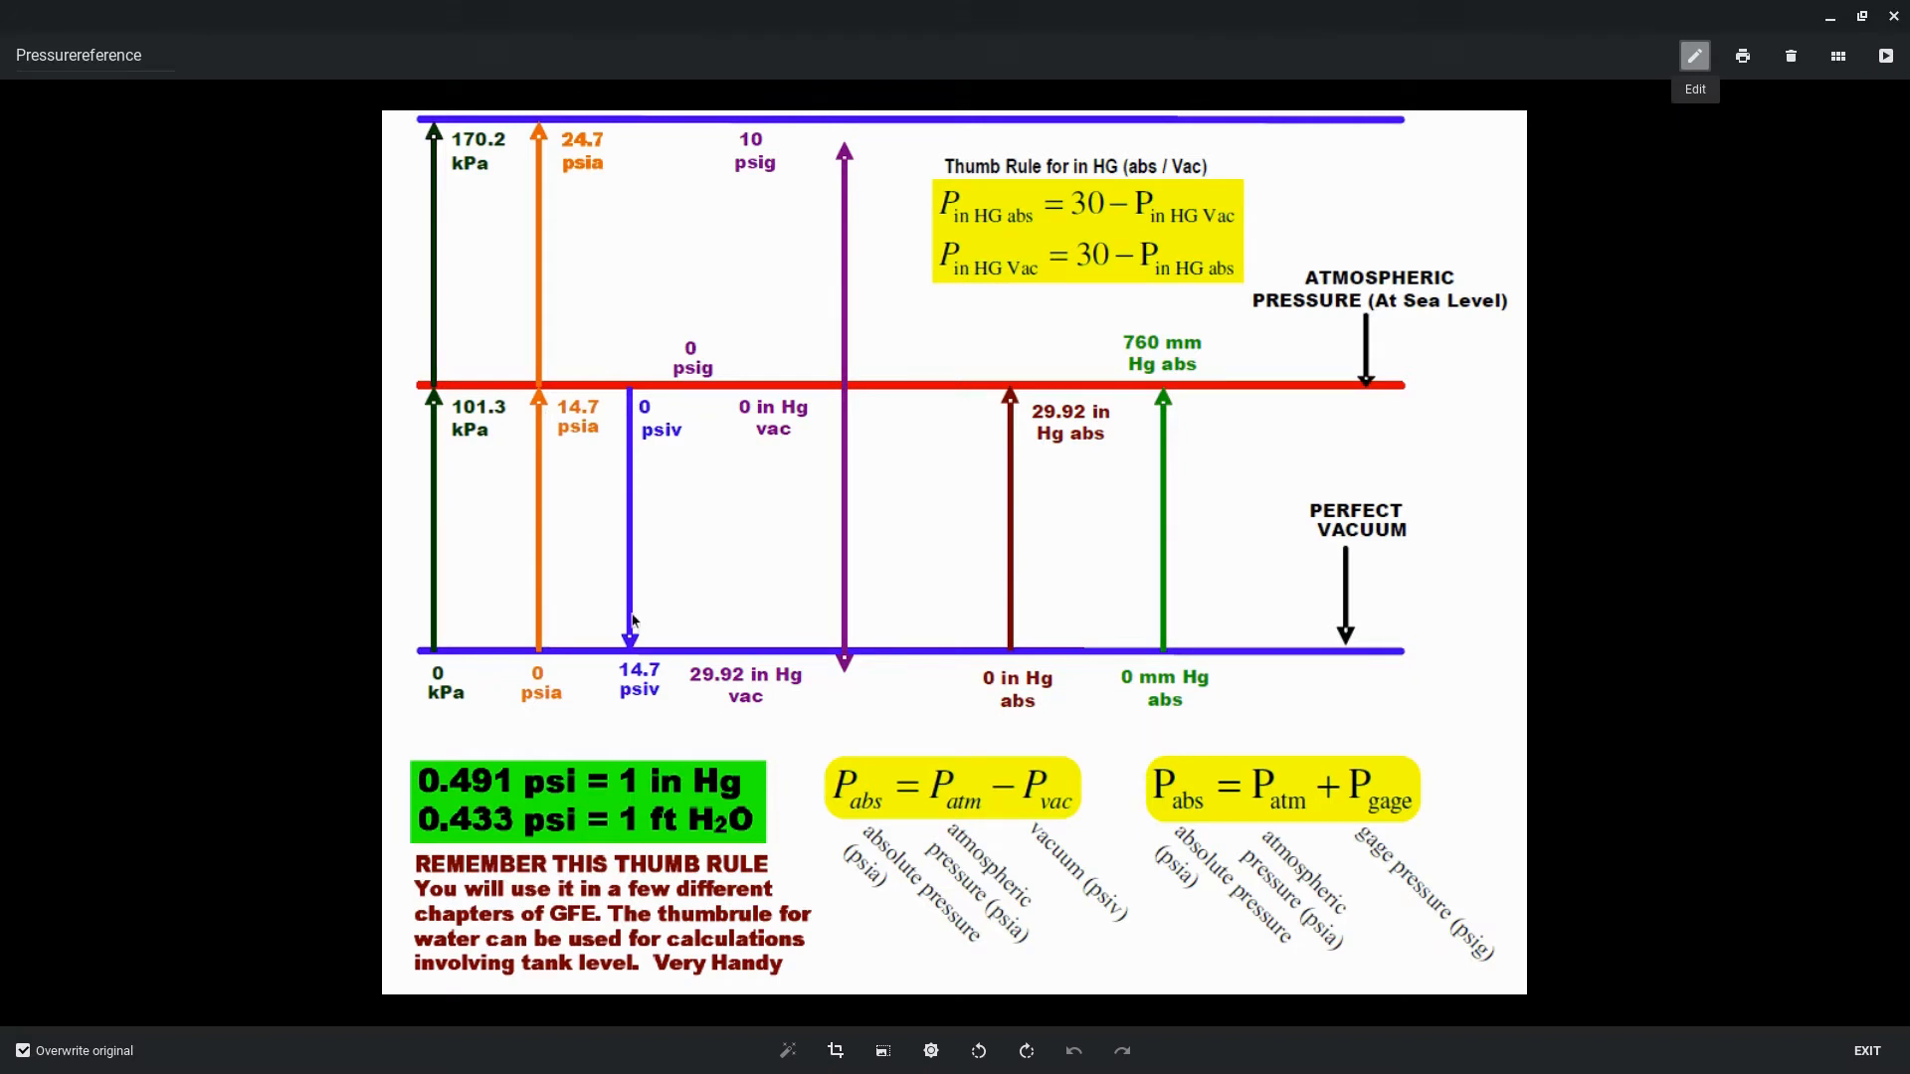
mouse_move(609, 809)
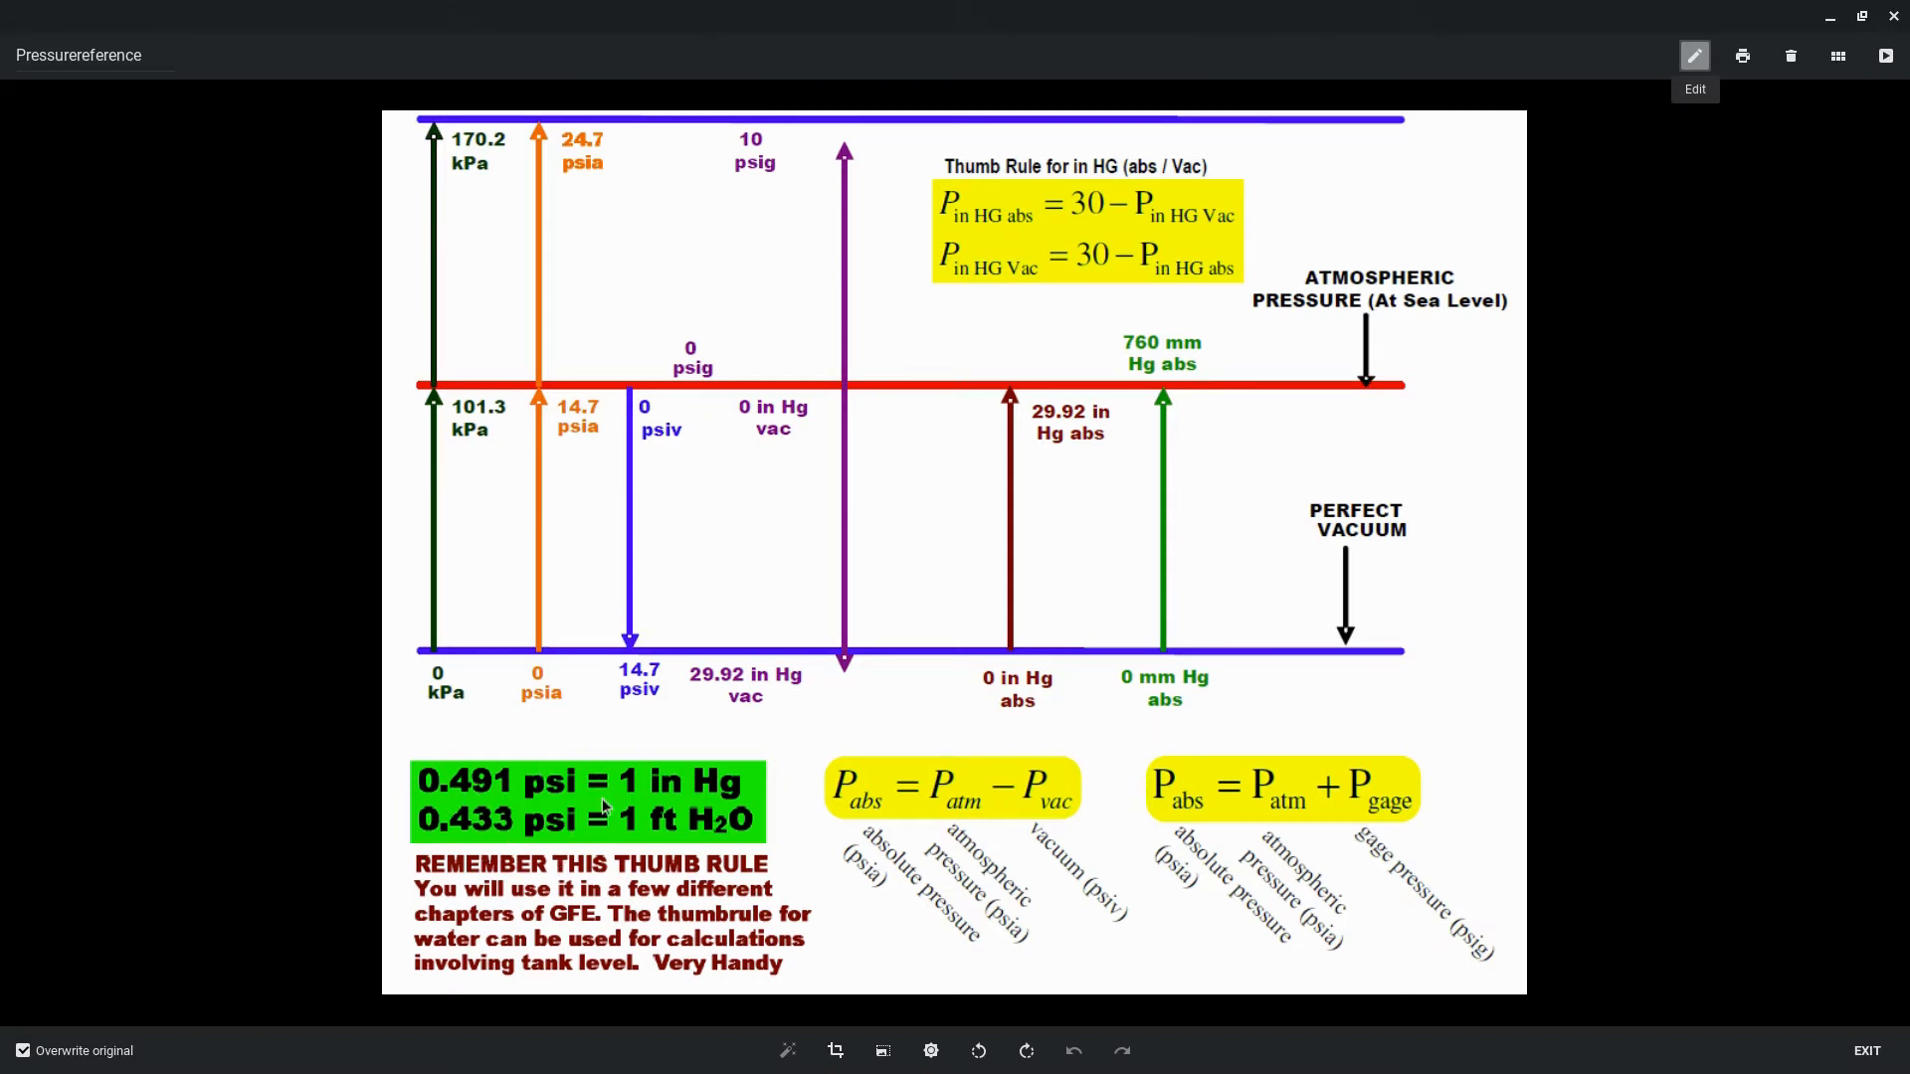
mouse_move(550, 800)
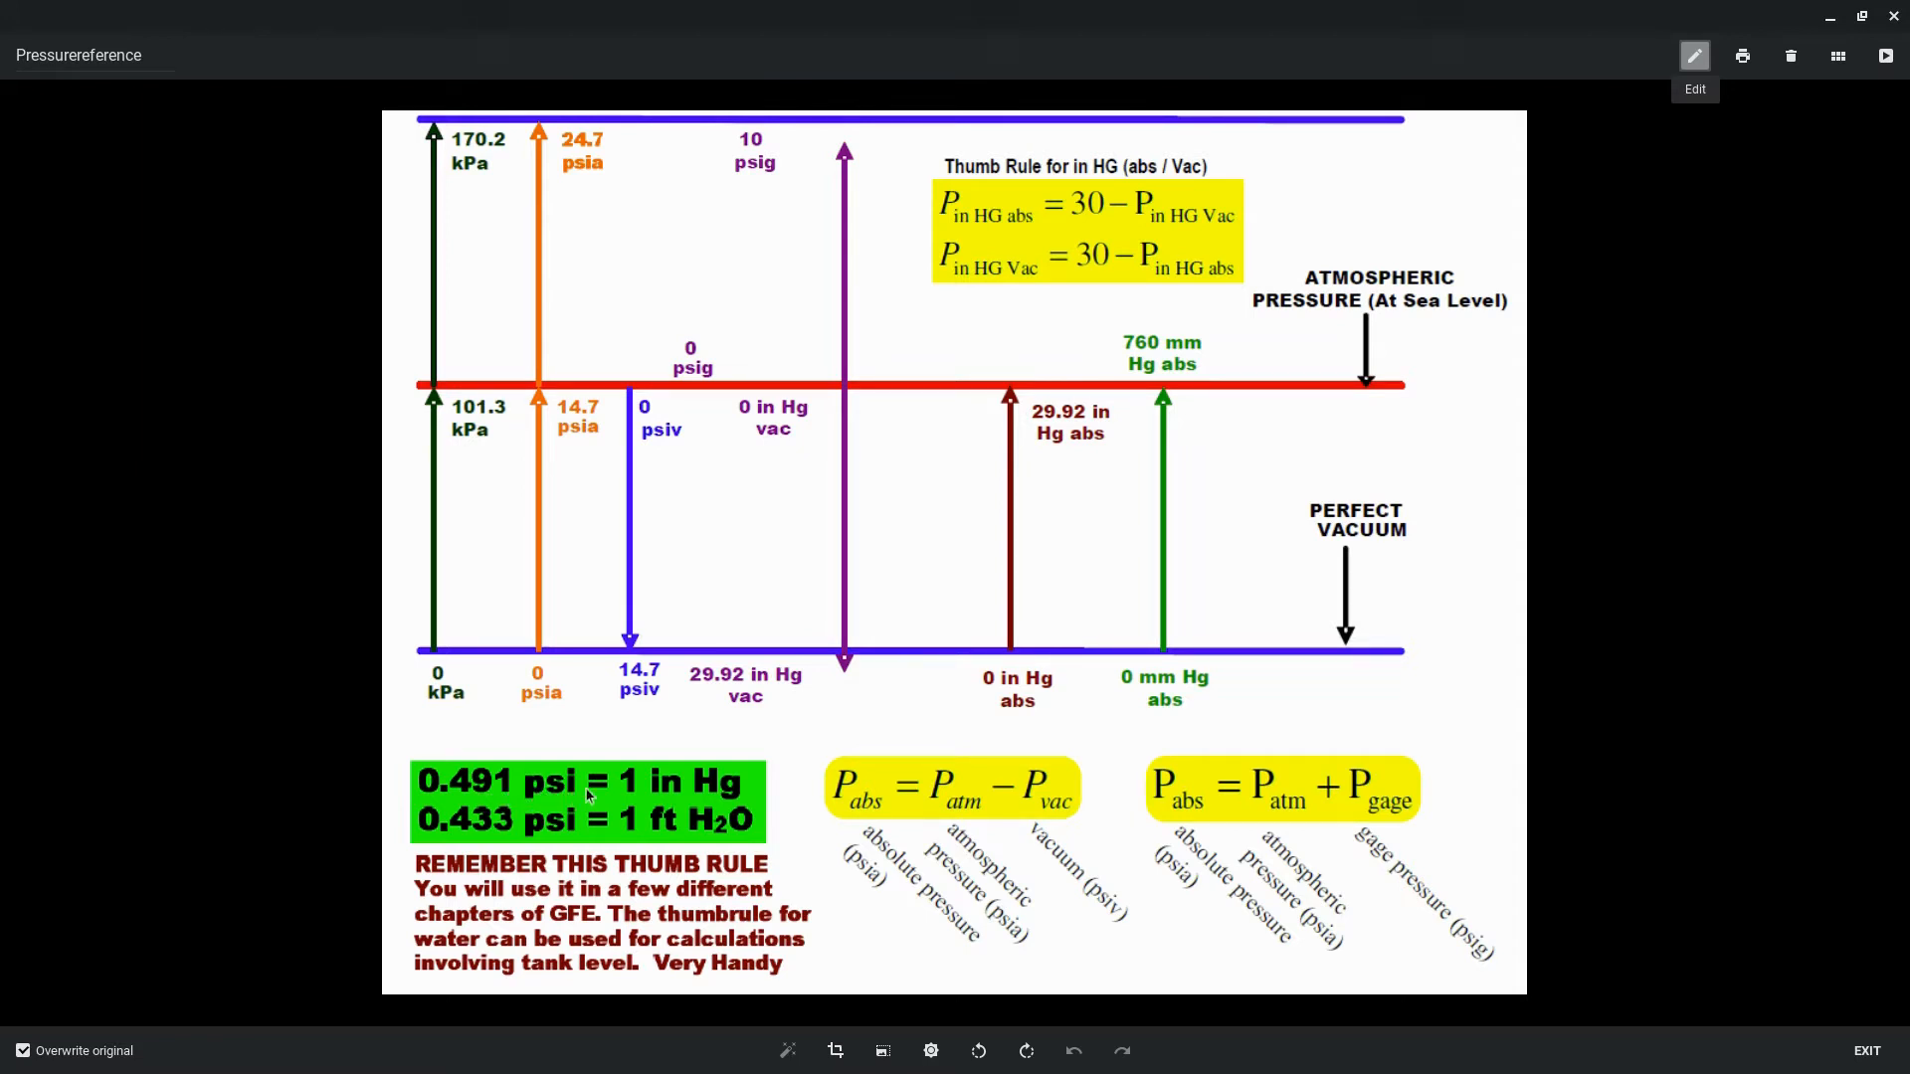
mouse_move(1003, 435)
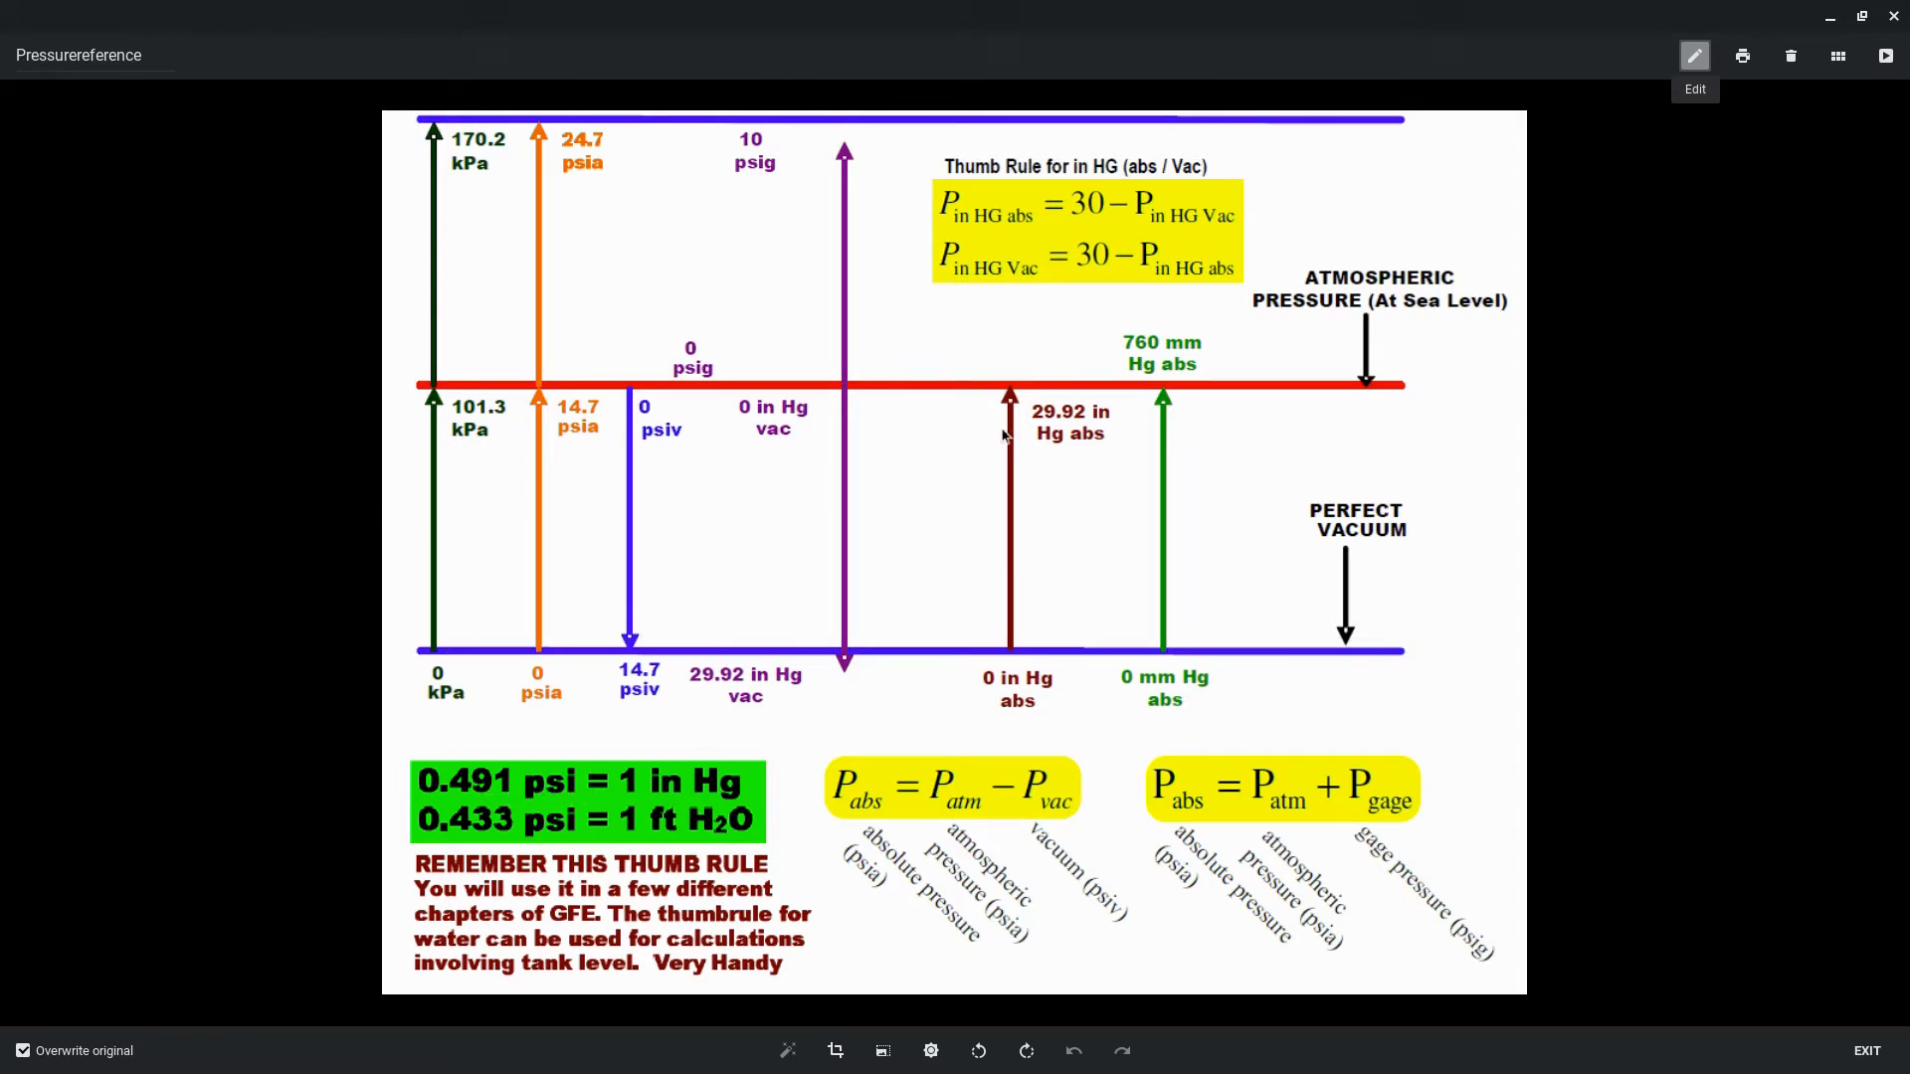
mouse_move(748, 422)
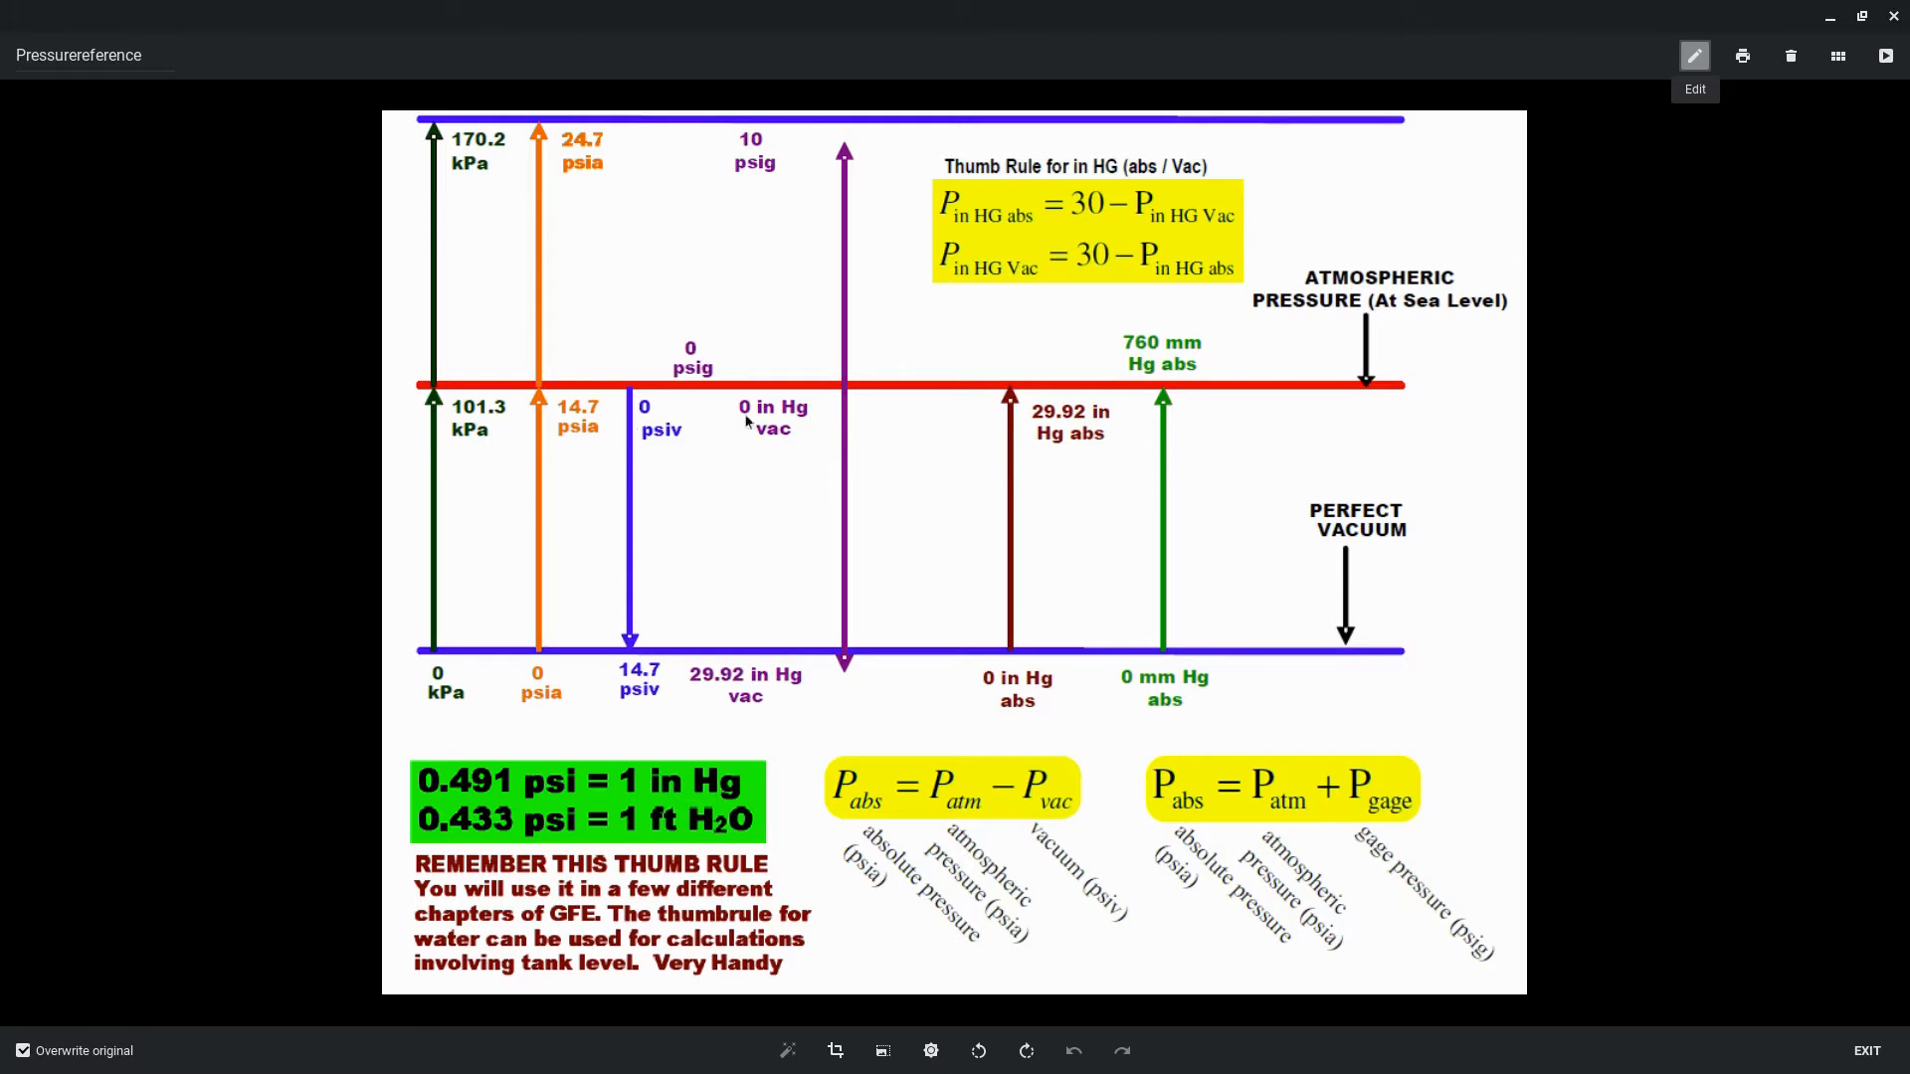
mouse_move(683, 441)
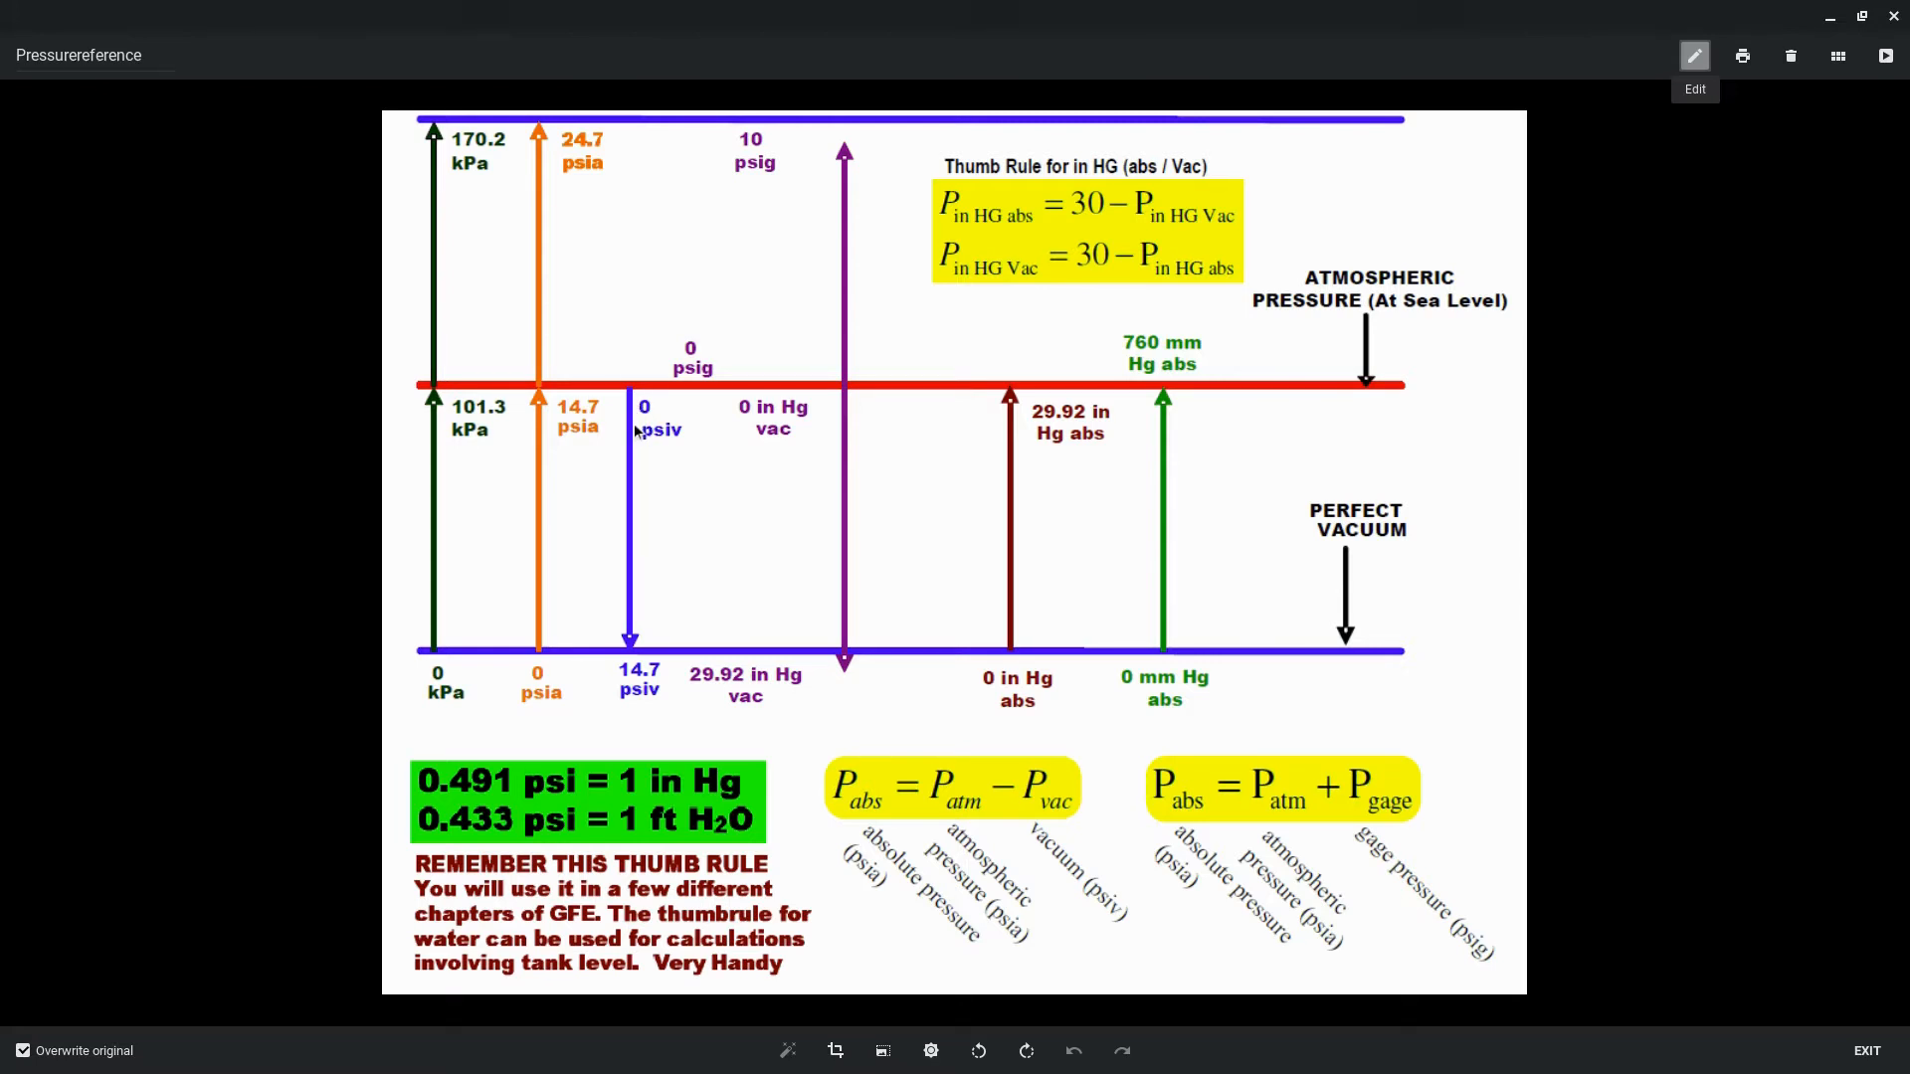
mouse_move(656, 435)
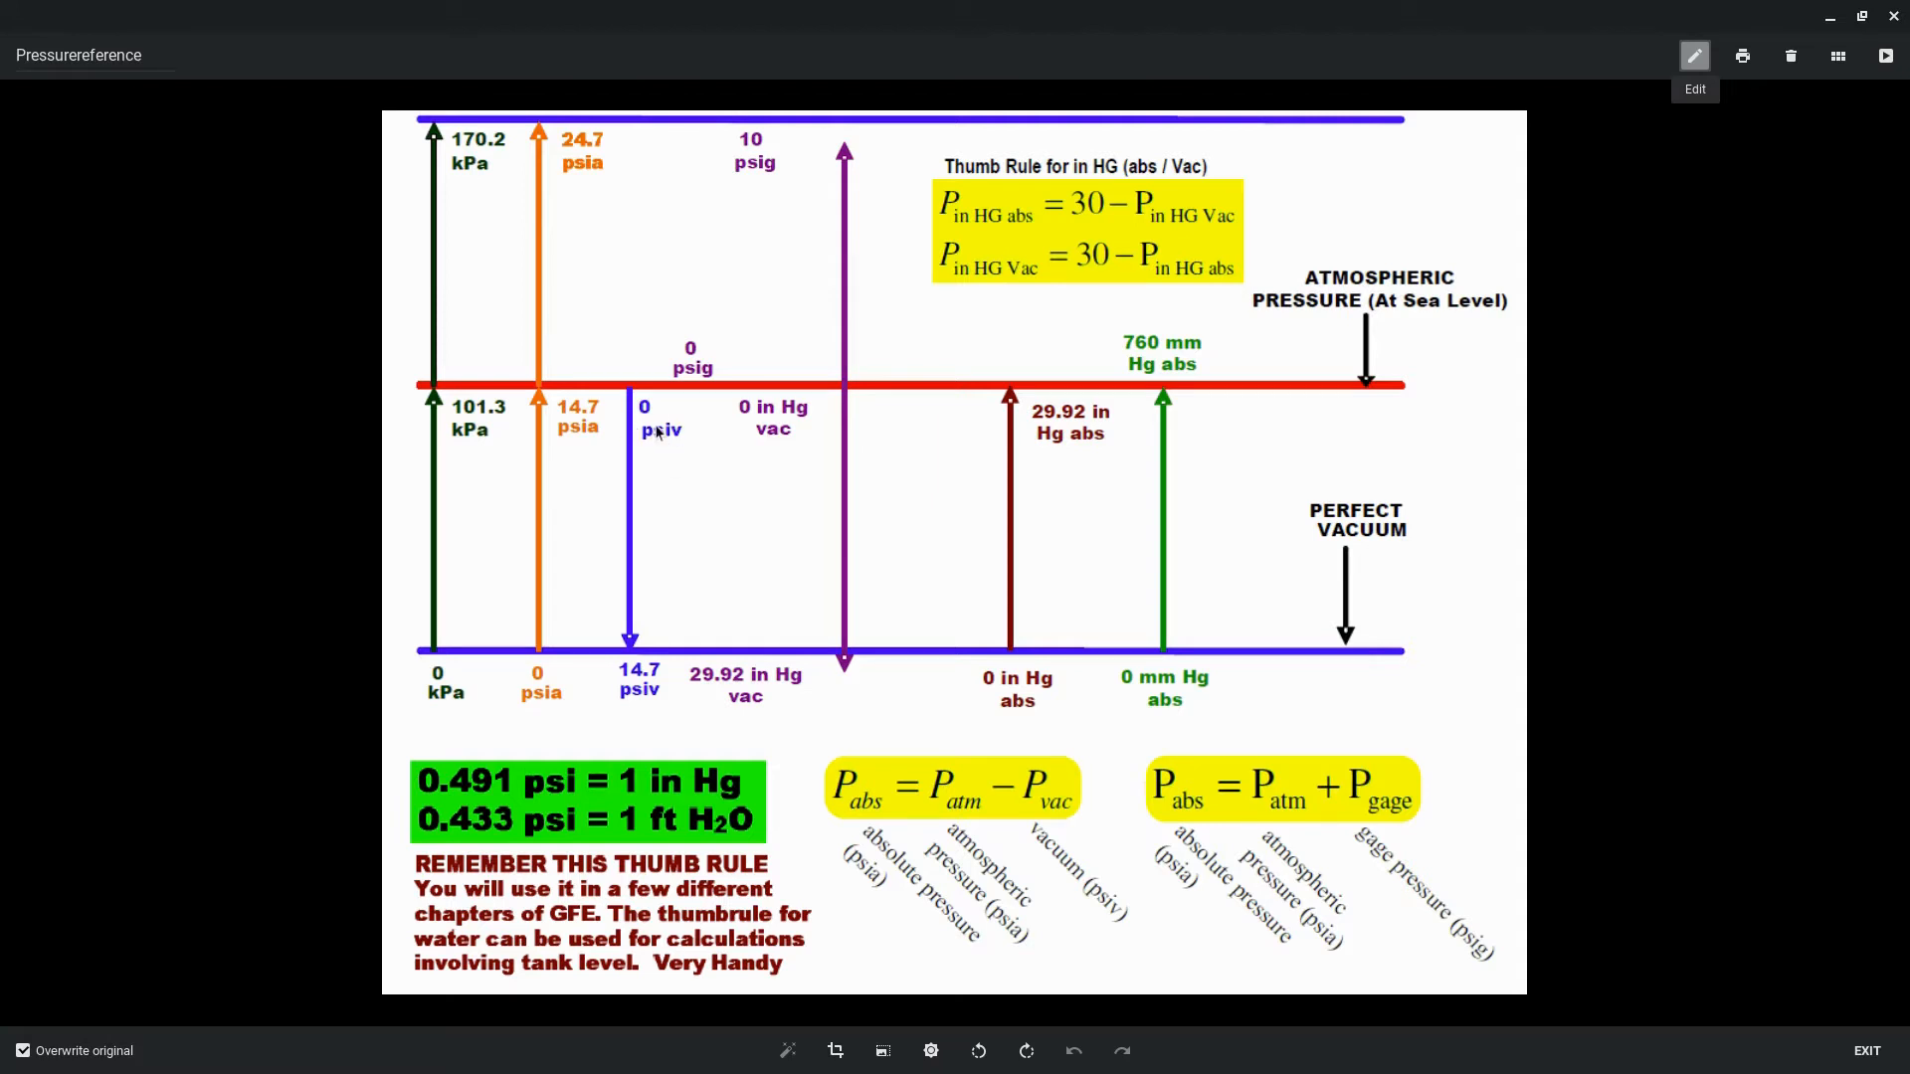
mouse_move(853, 446)
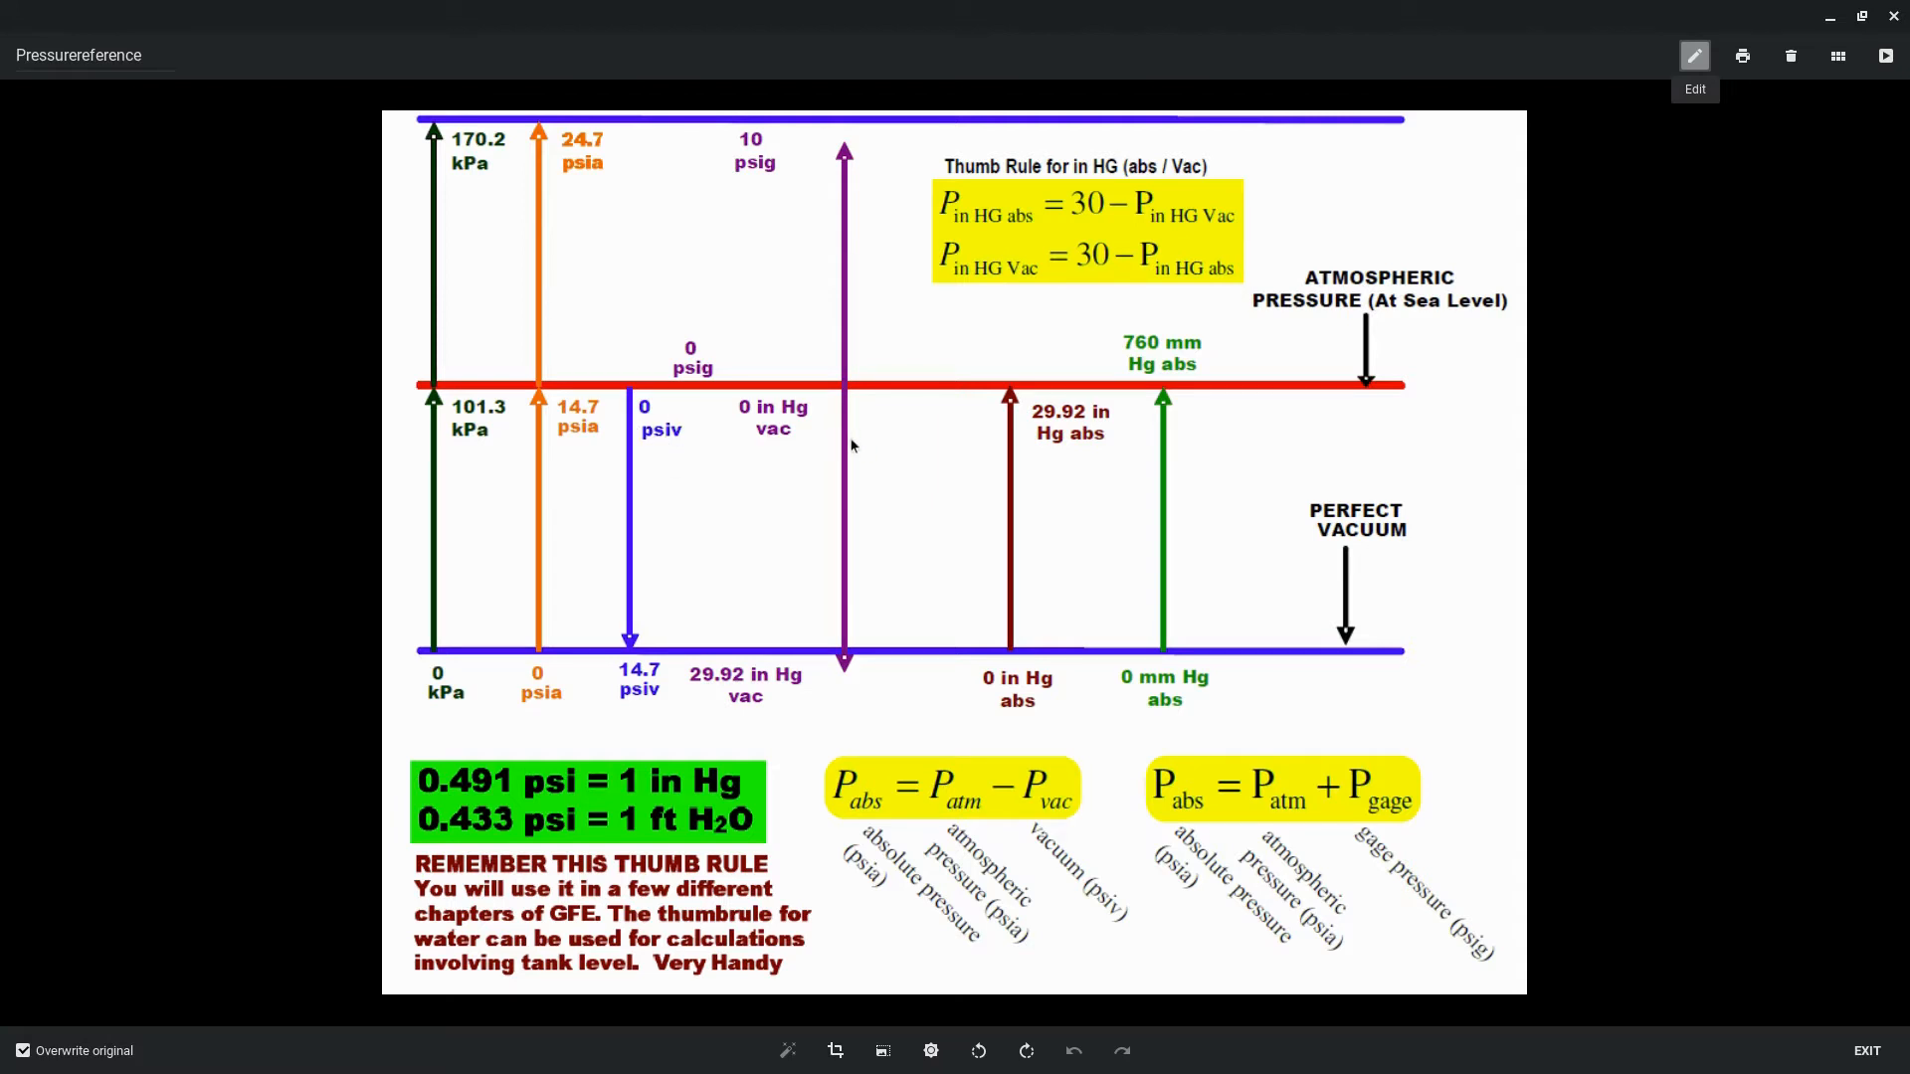
mouse_move(1019, 431)
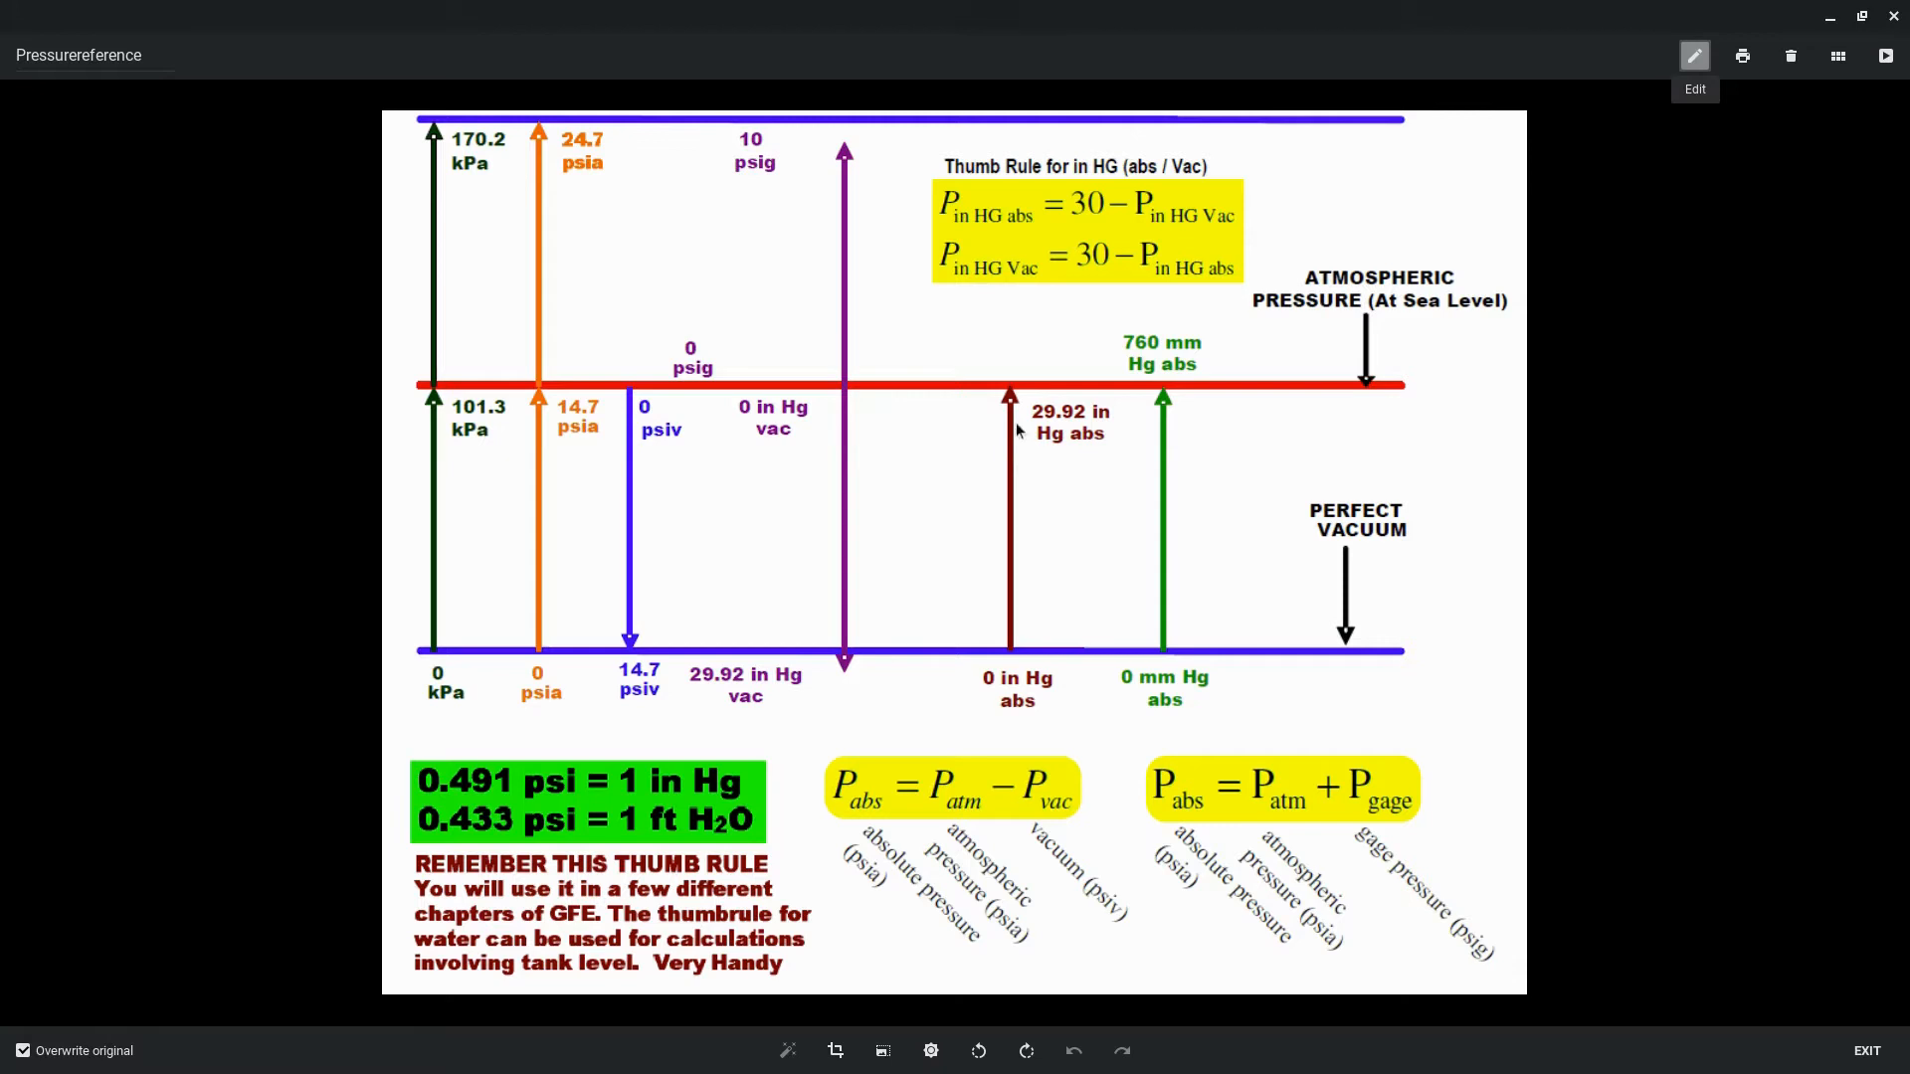
mouse_move(1014, 431)
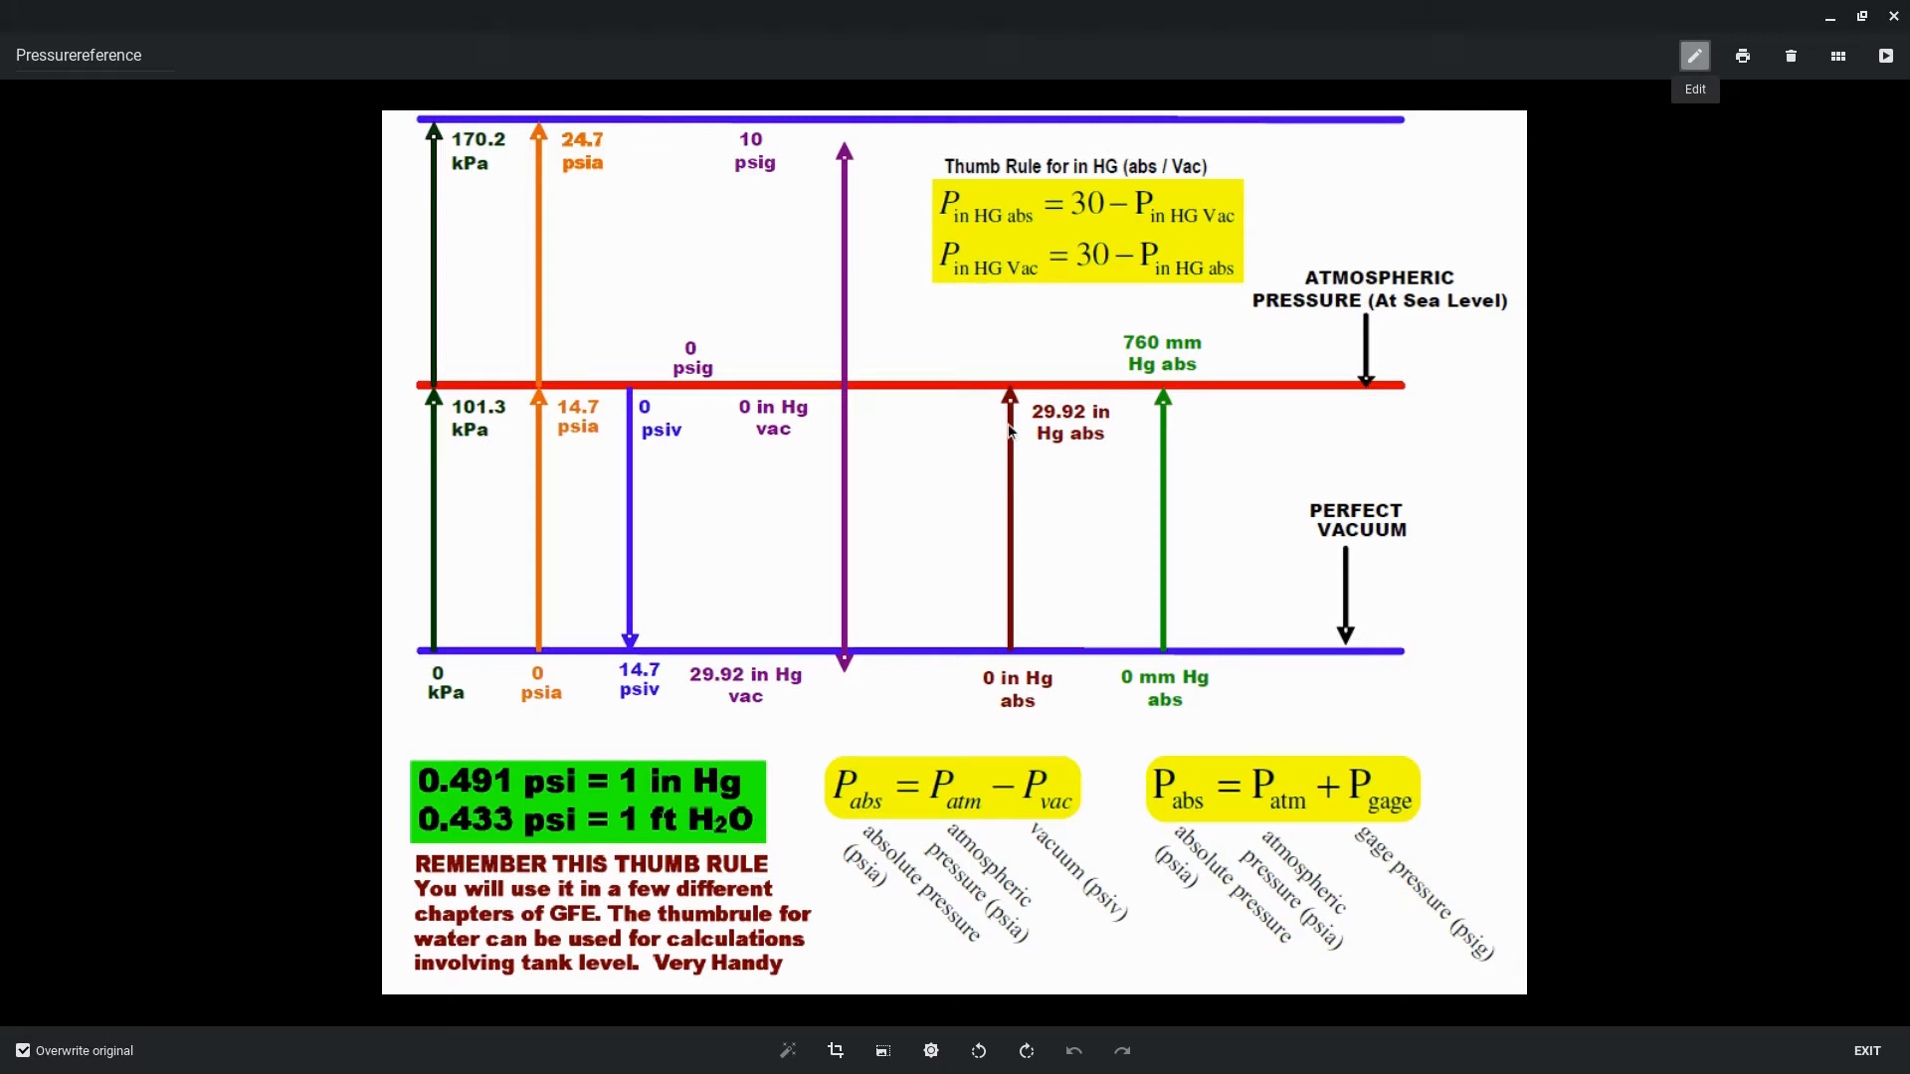
mouse_move(1130, 396)
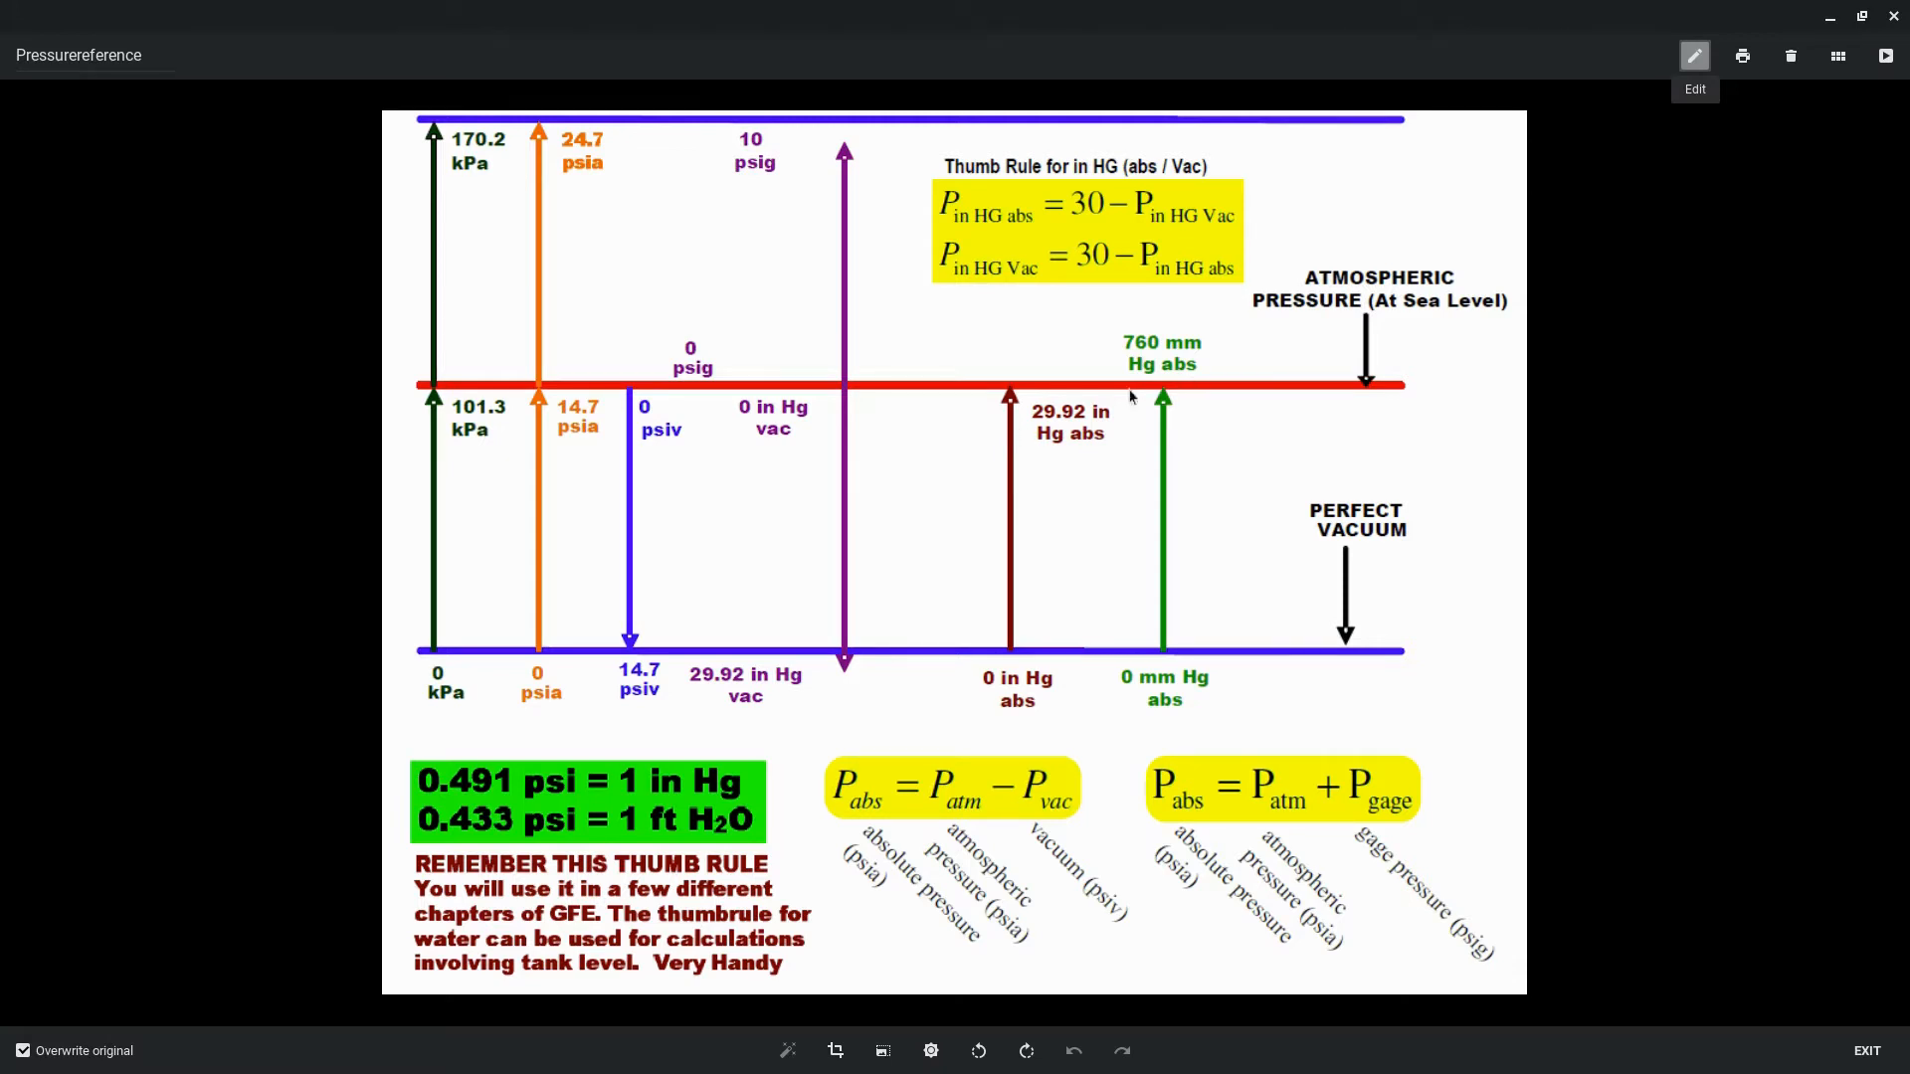
mouse_move(997, 671)
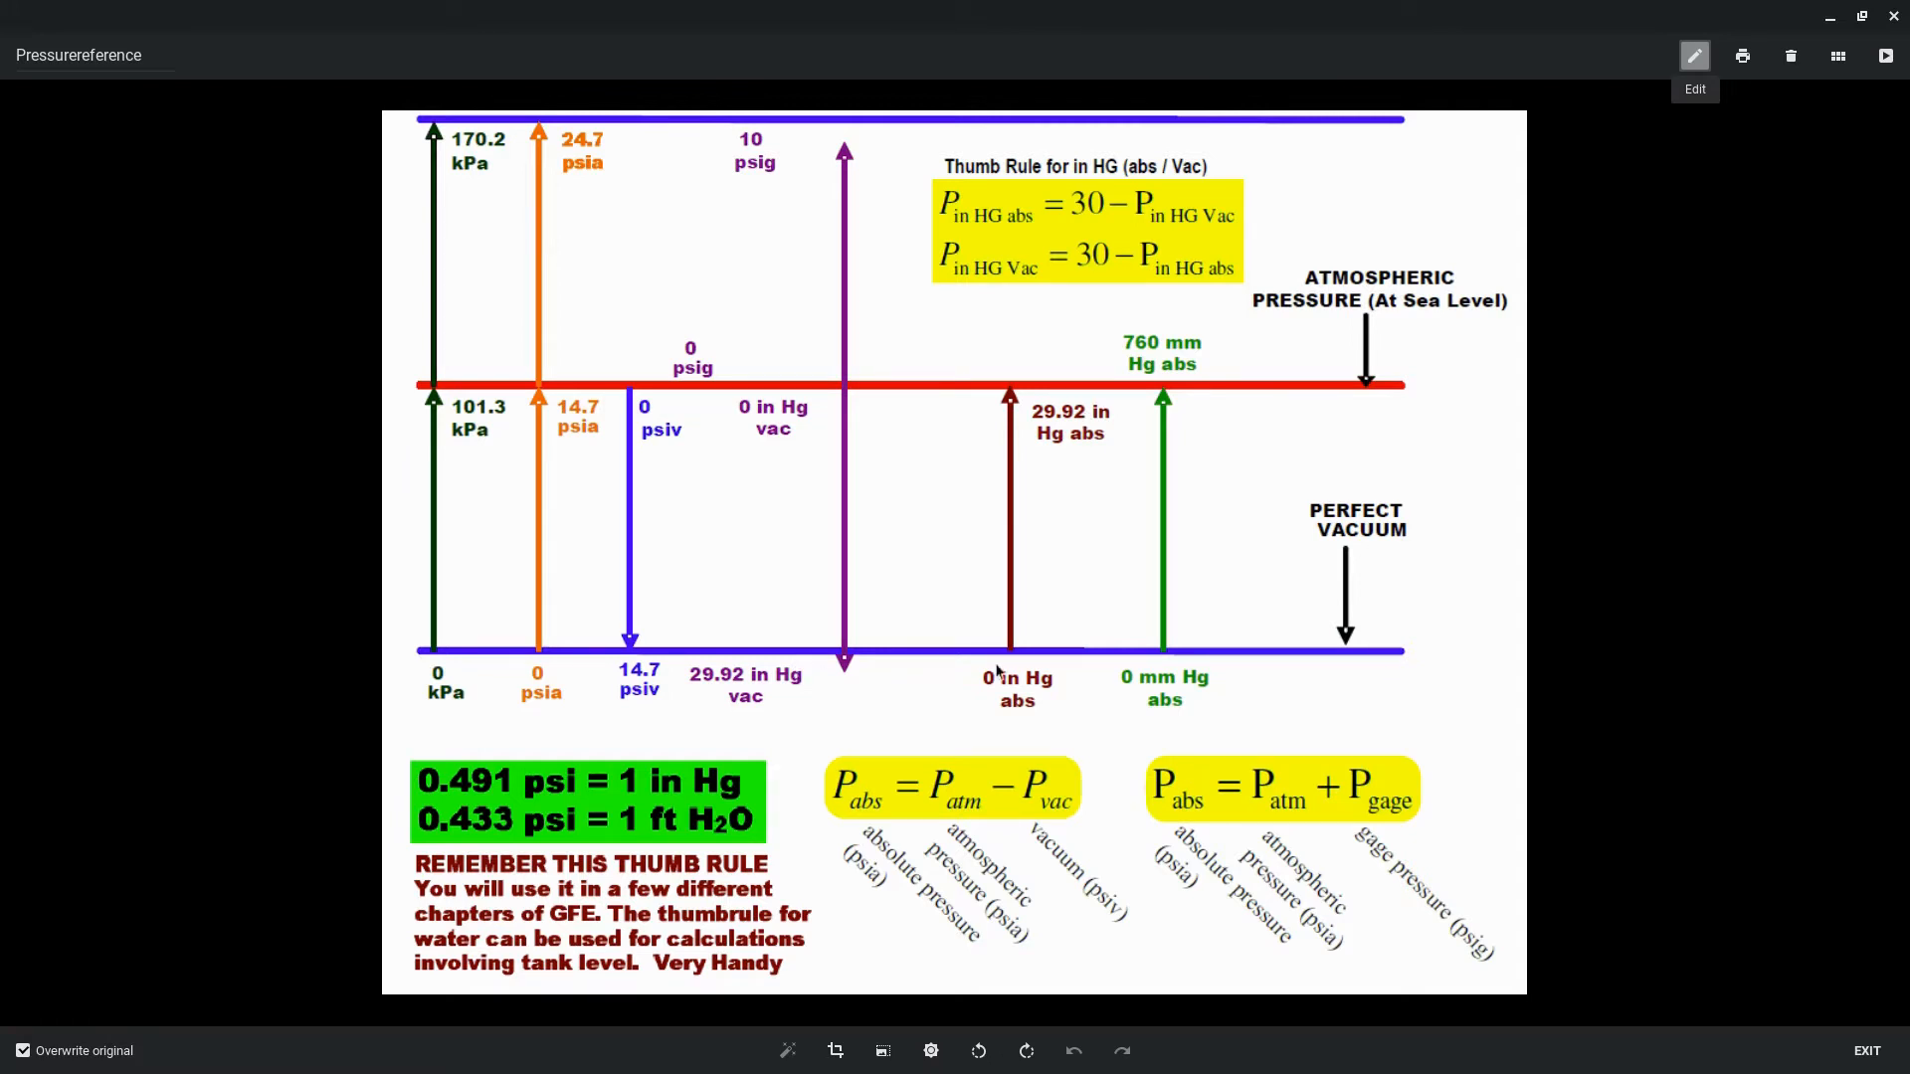
mouse_move(993, 672)
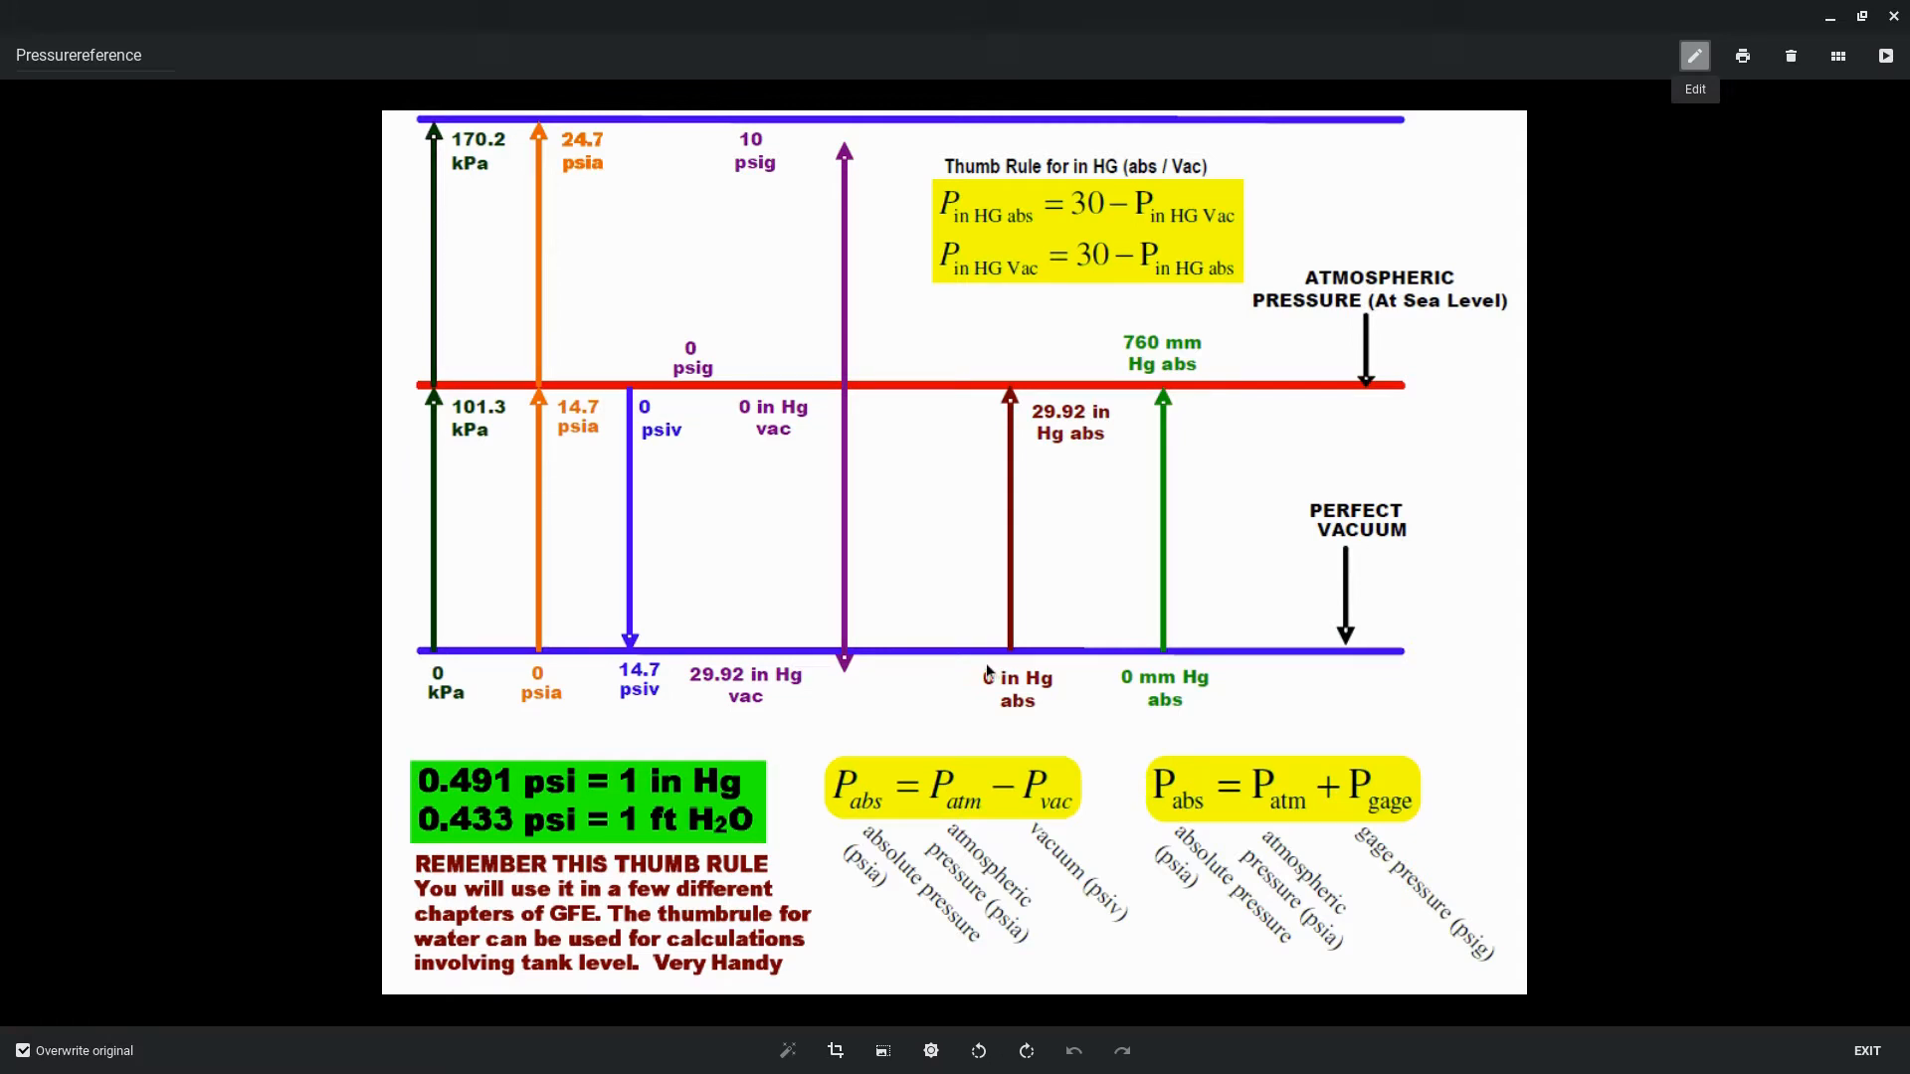
mouse_move(743, 694)
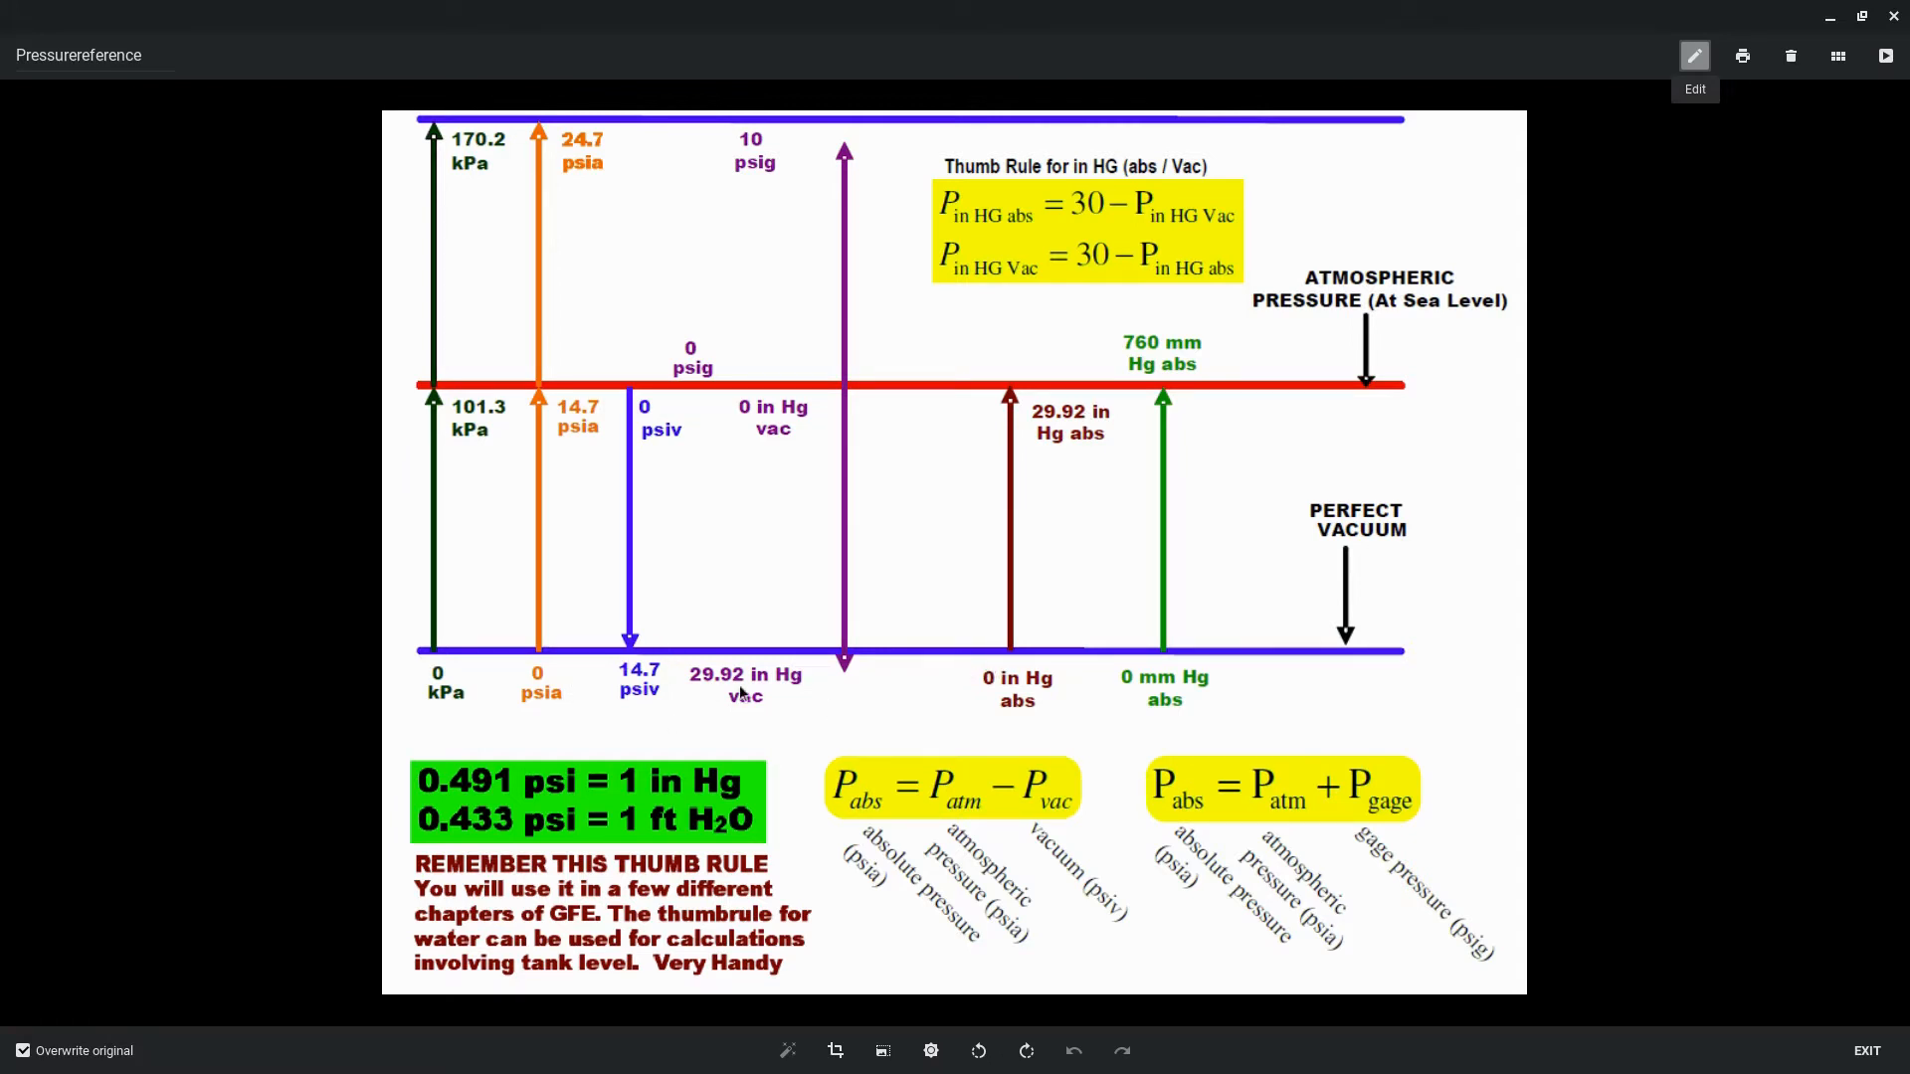
mouse_move(989, 647)
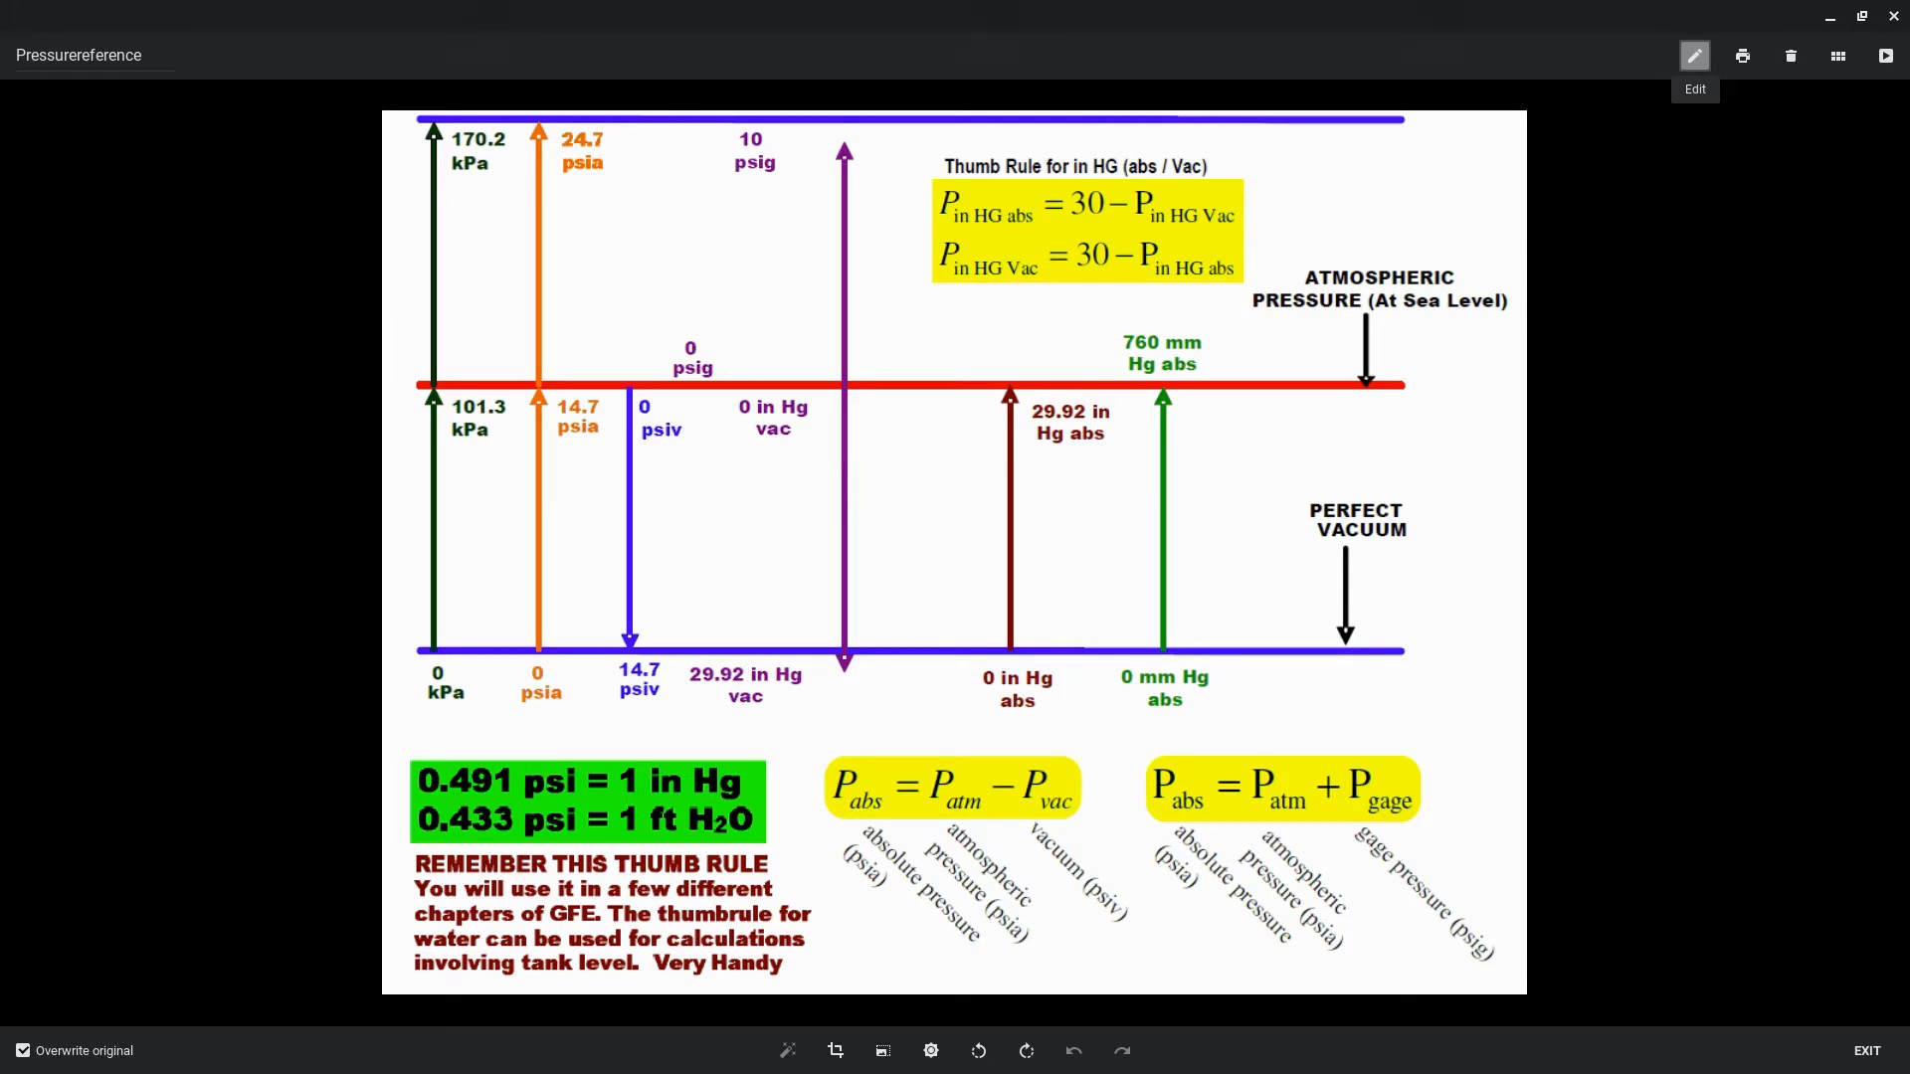
mouse_move(1483, 555)
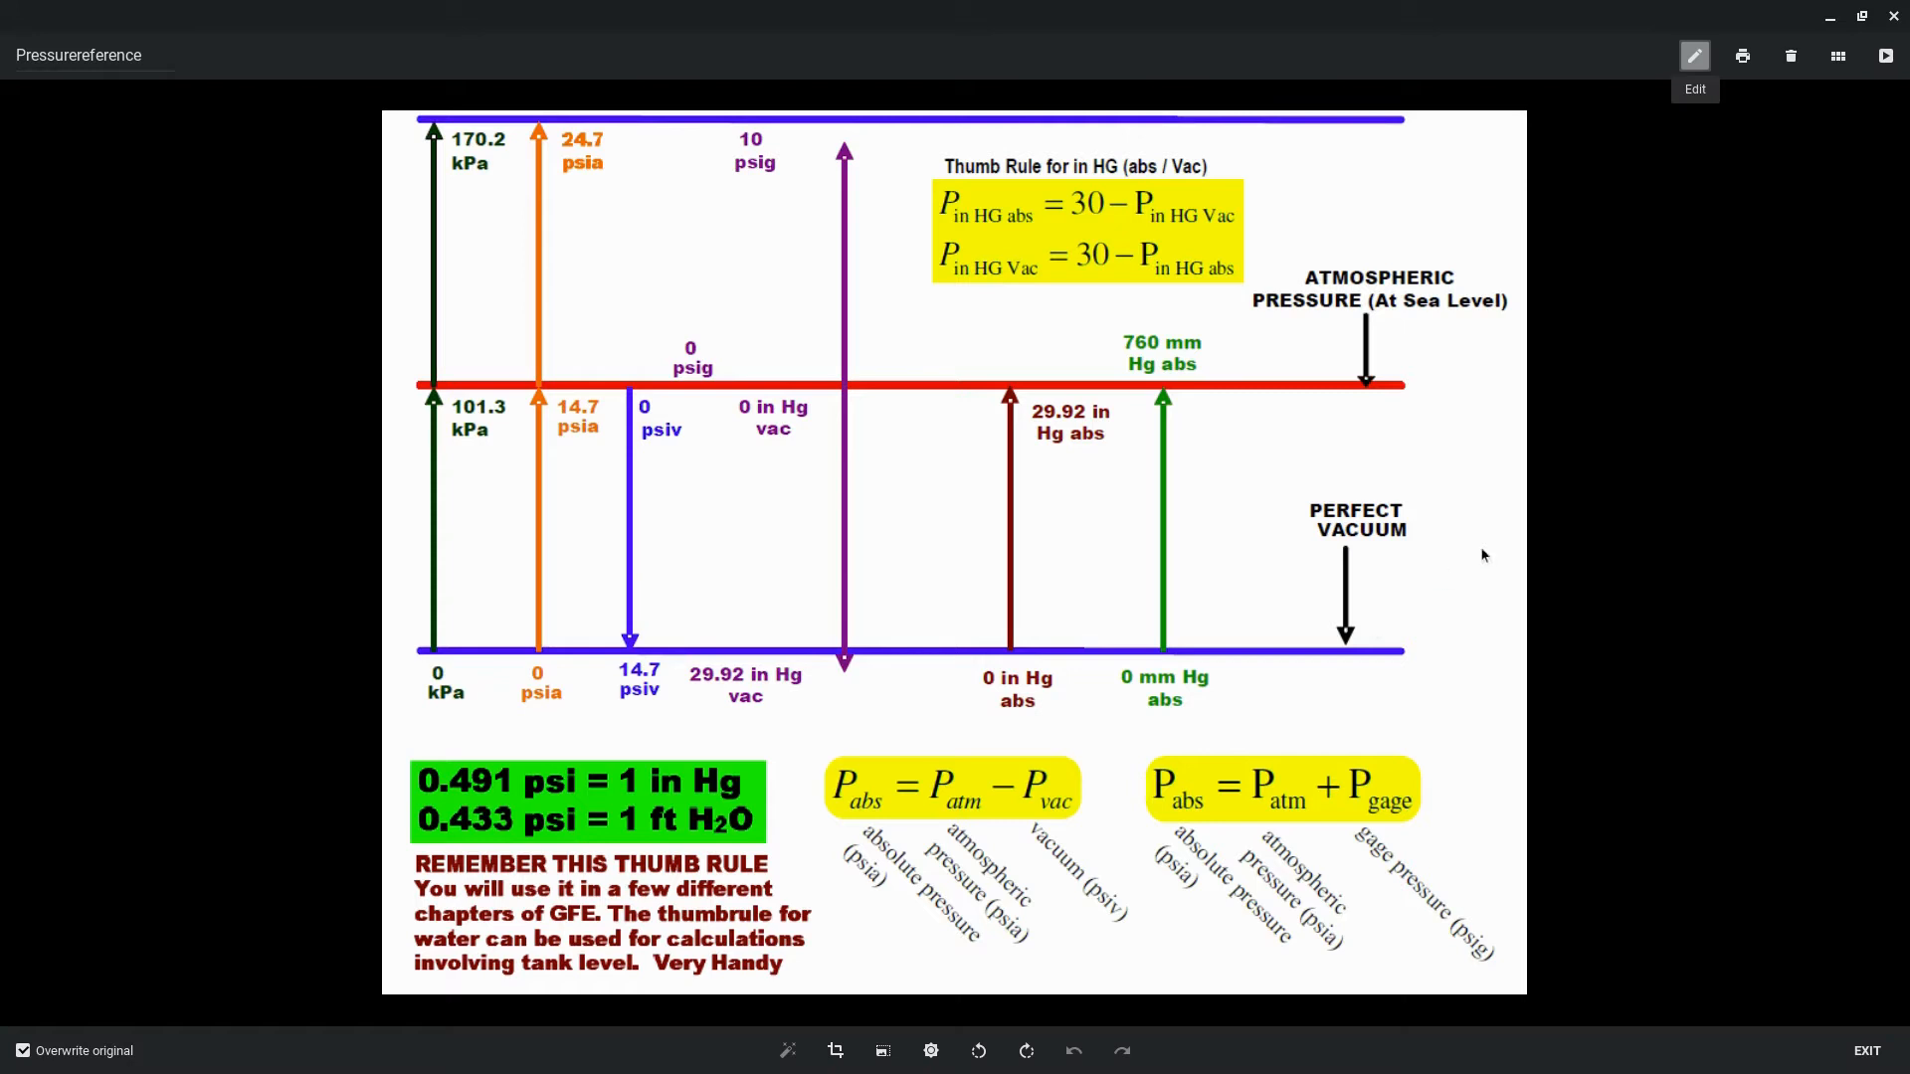